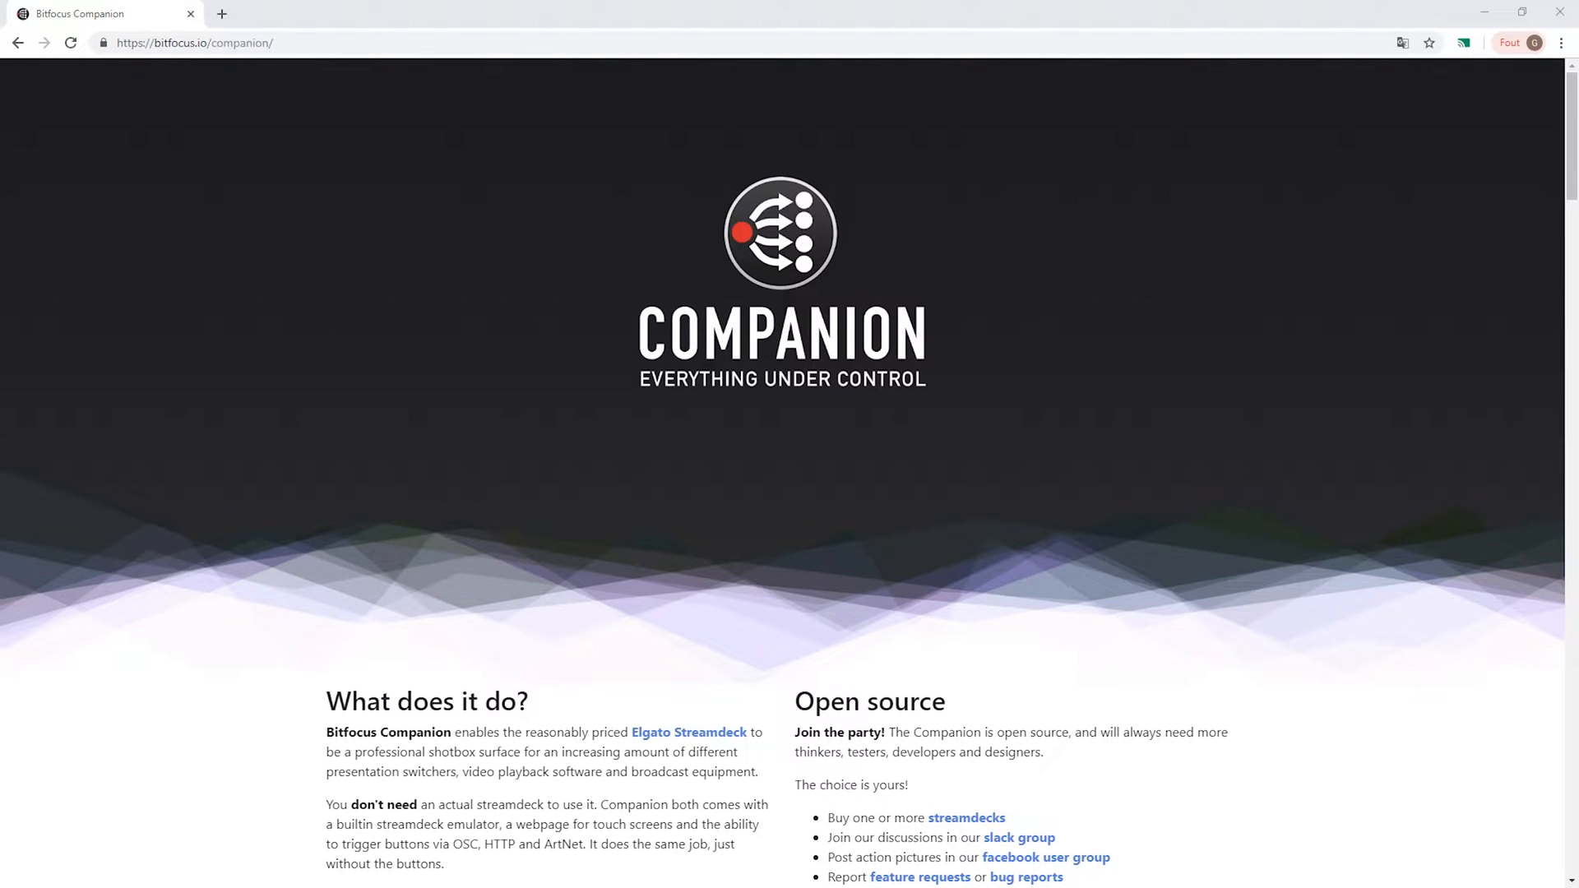
mouse_move(974, 494)
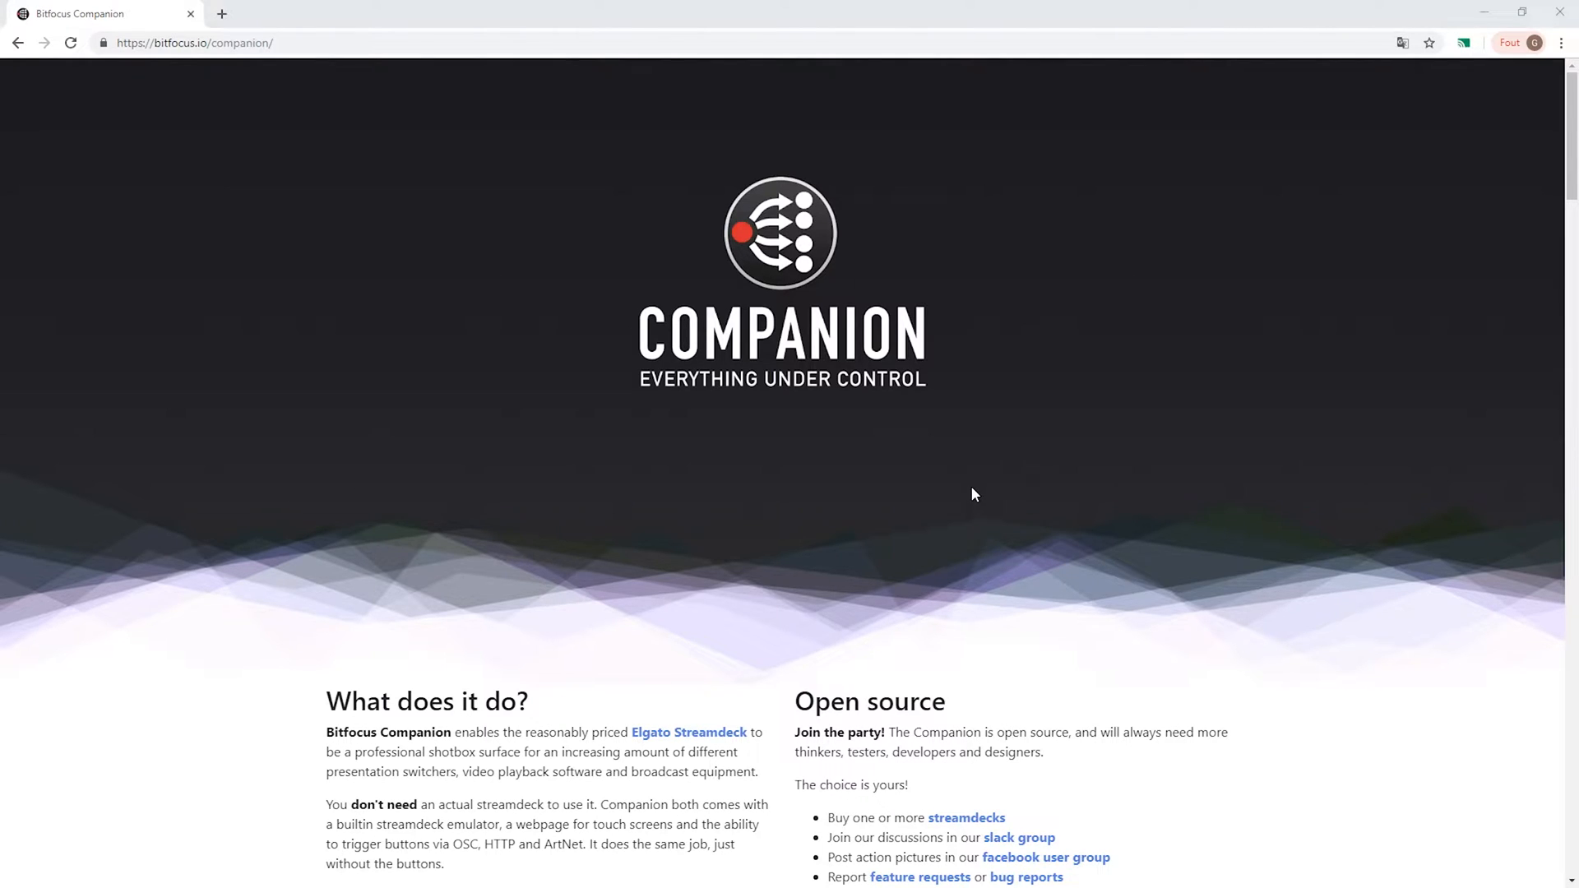
- Download the Windows .exe installer of Companion v1.2.0 from its GitHub release page
scroll(down, 3)
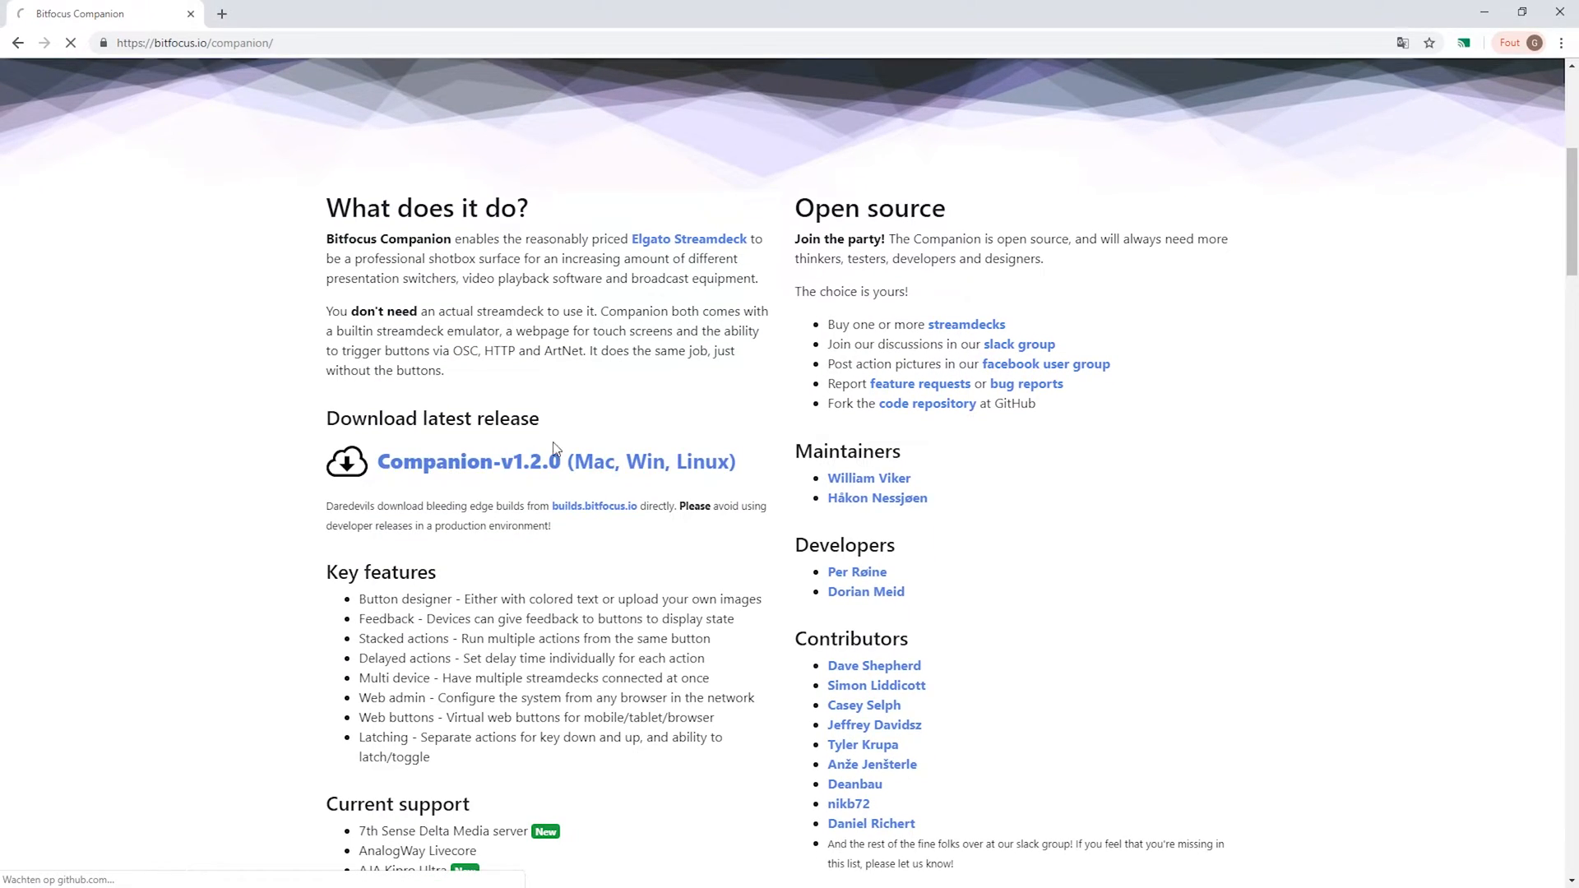
click(467, 463)
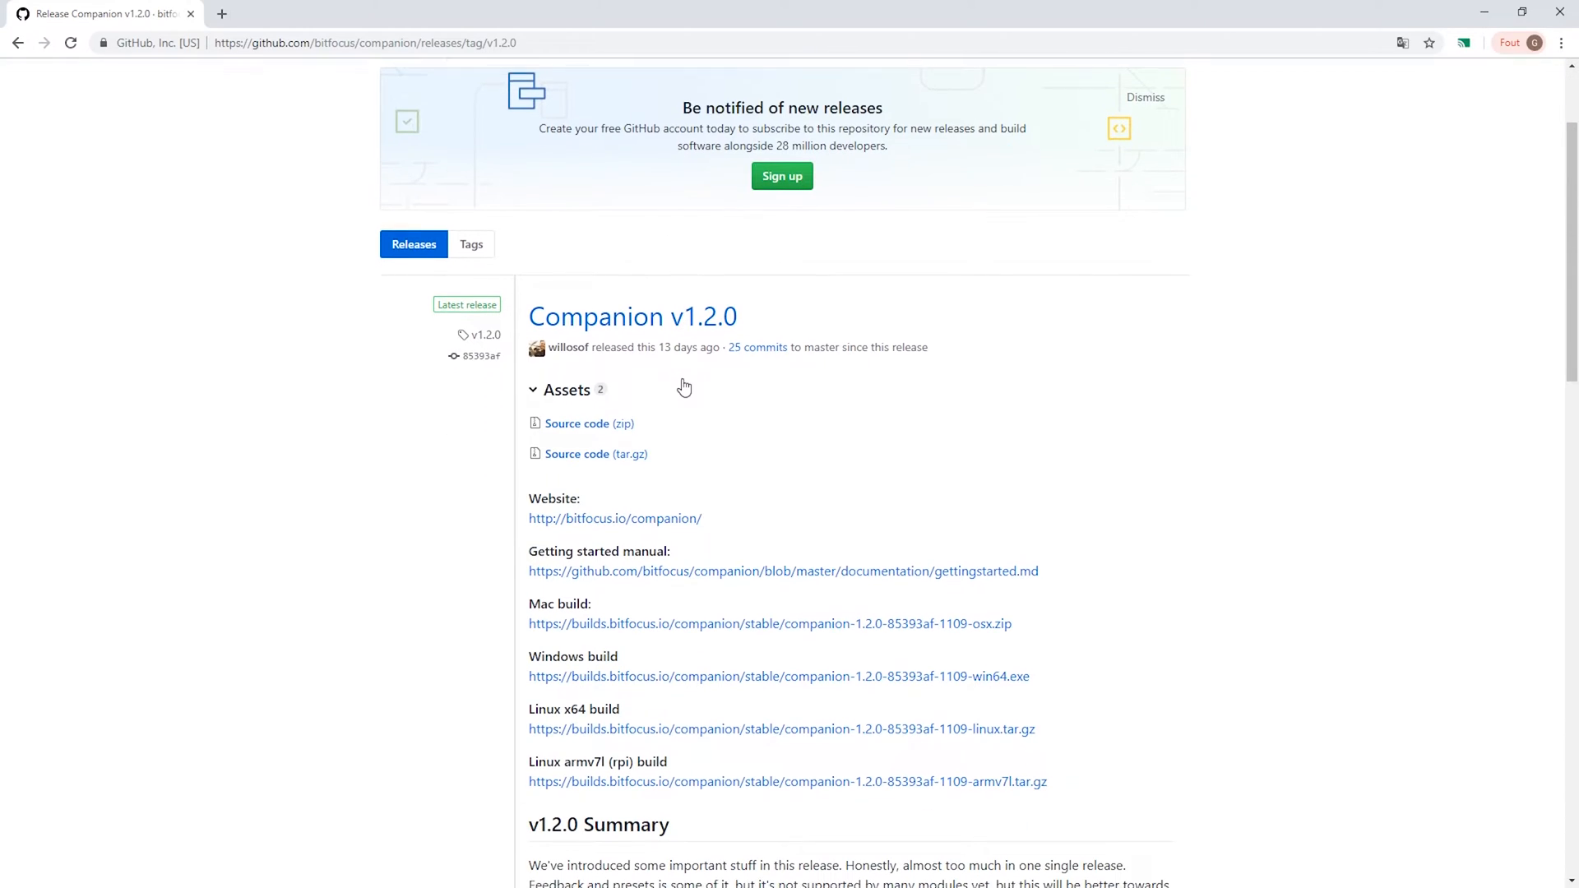
scroll(down, 3)
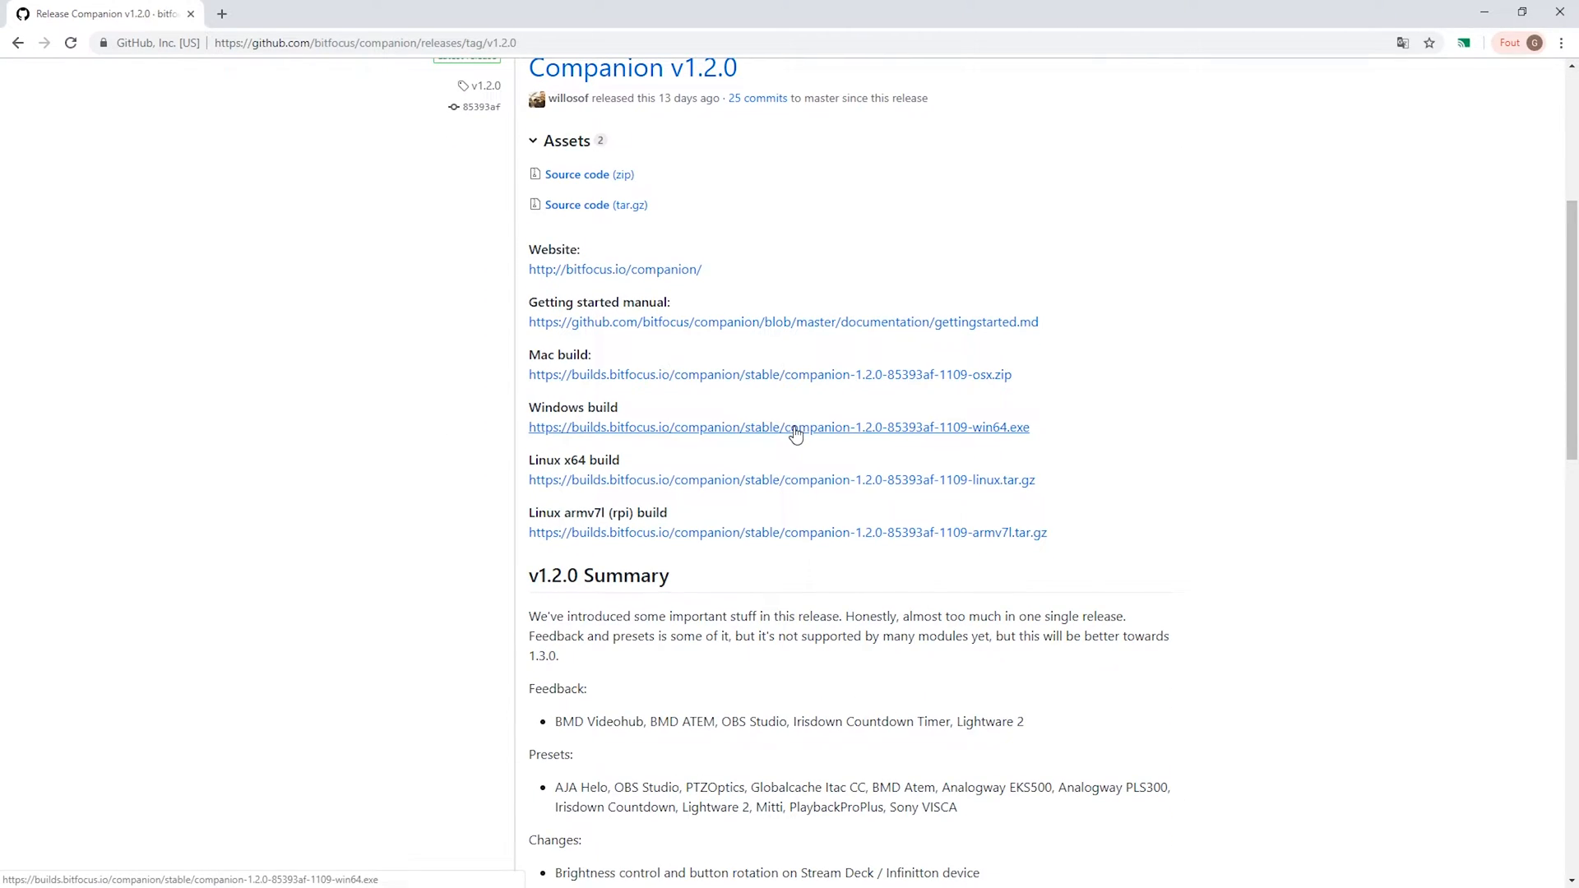
click(779, 427)
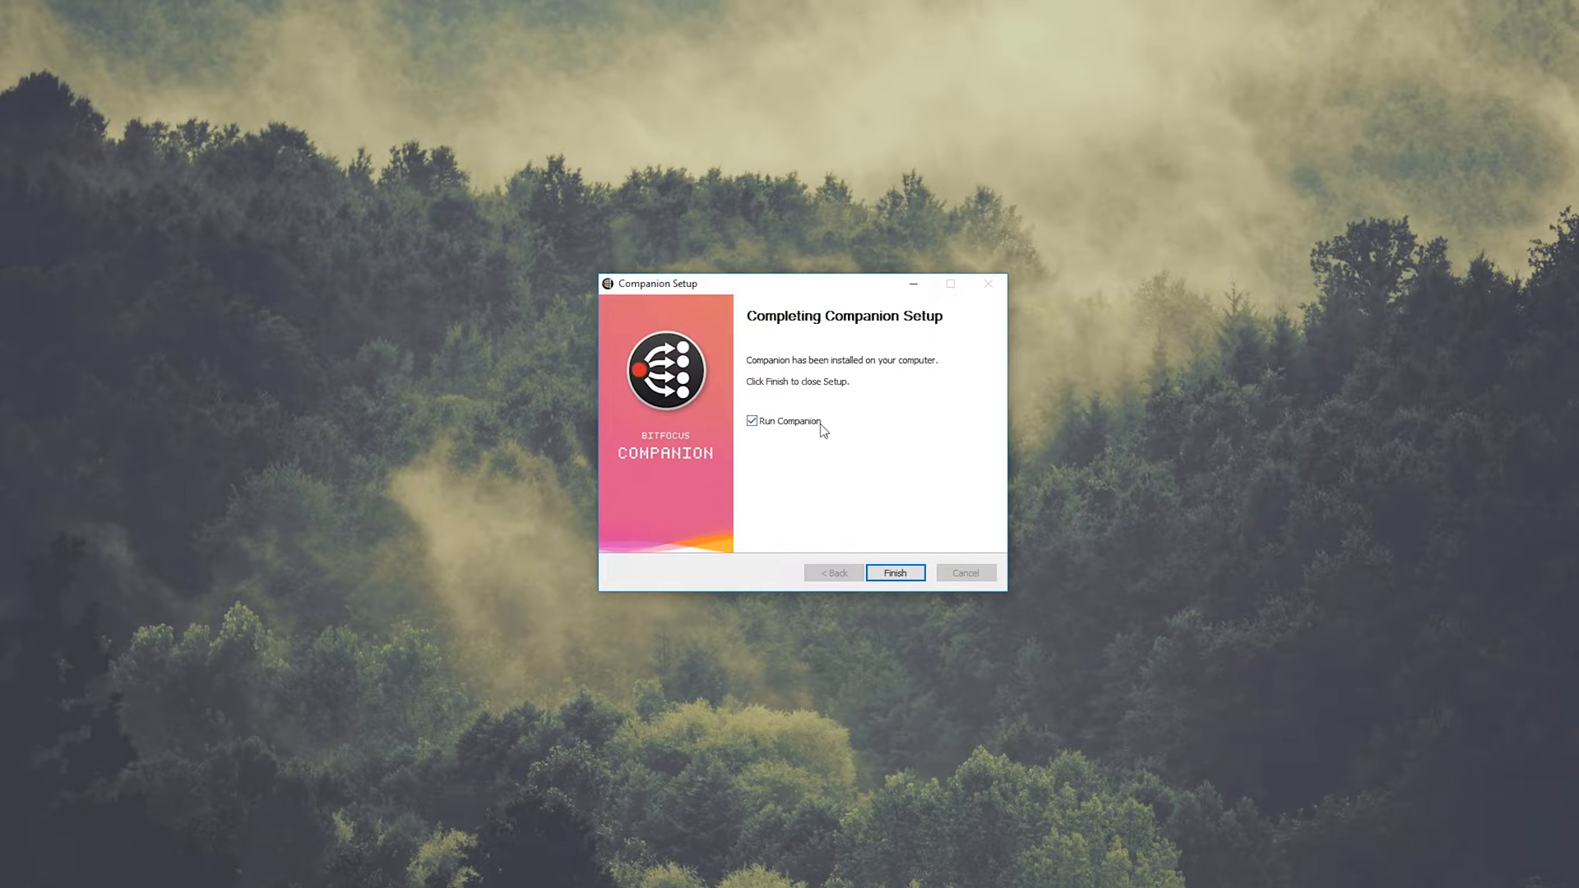
- Finish the setup with Run Companion checked and launch the Companion admin GUI
click(894, 572)
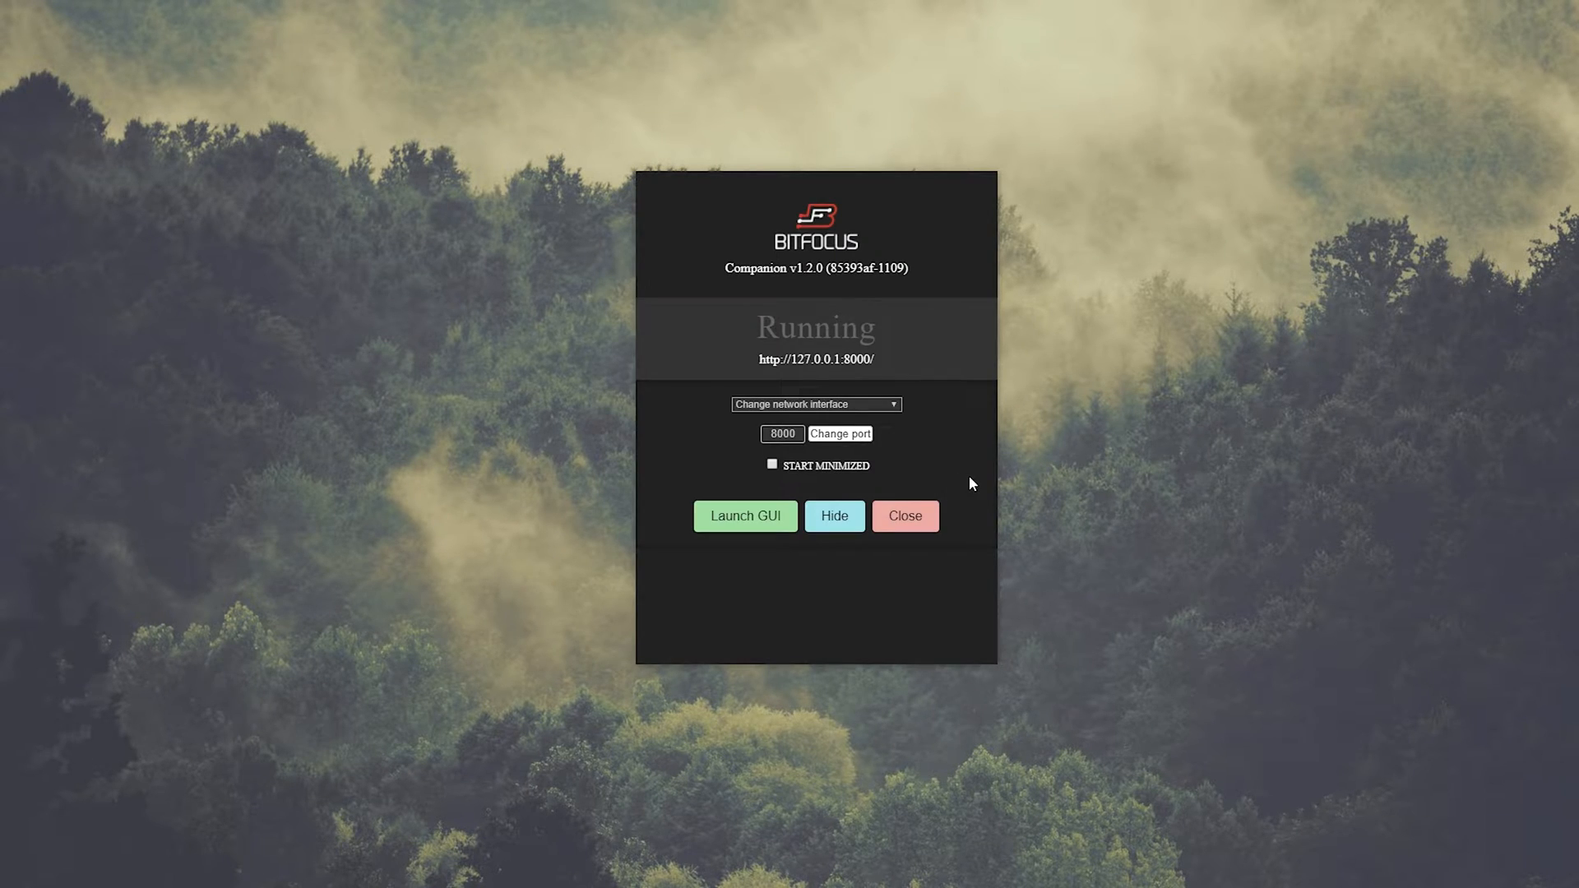
click(745, 516)
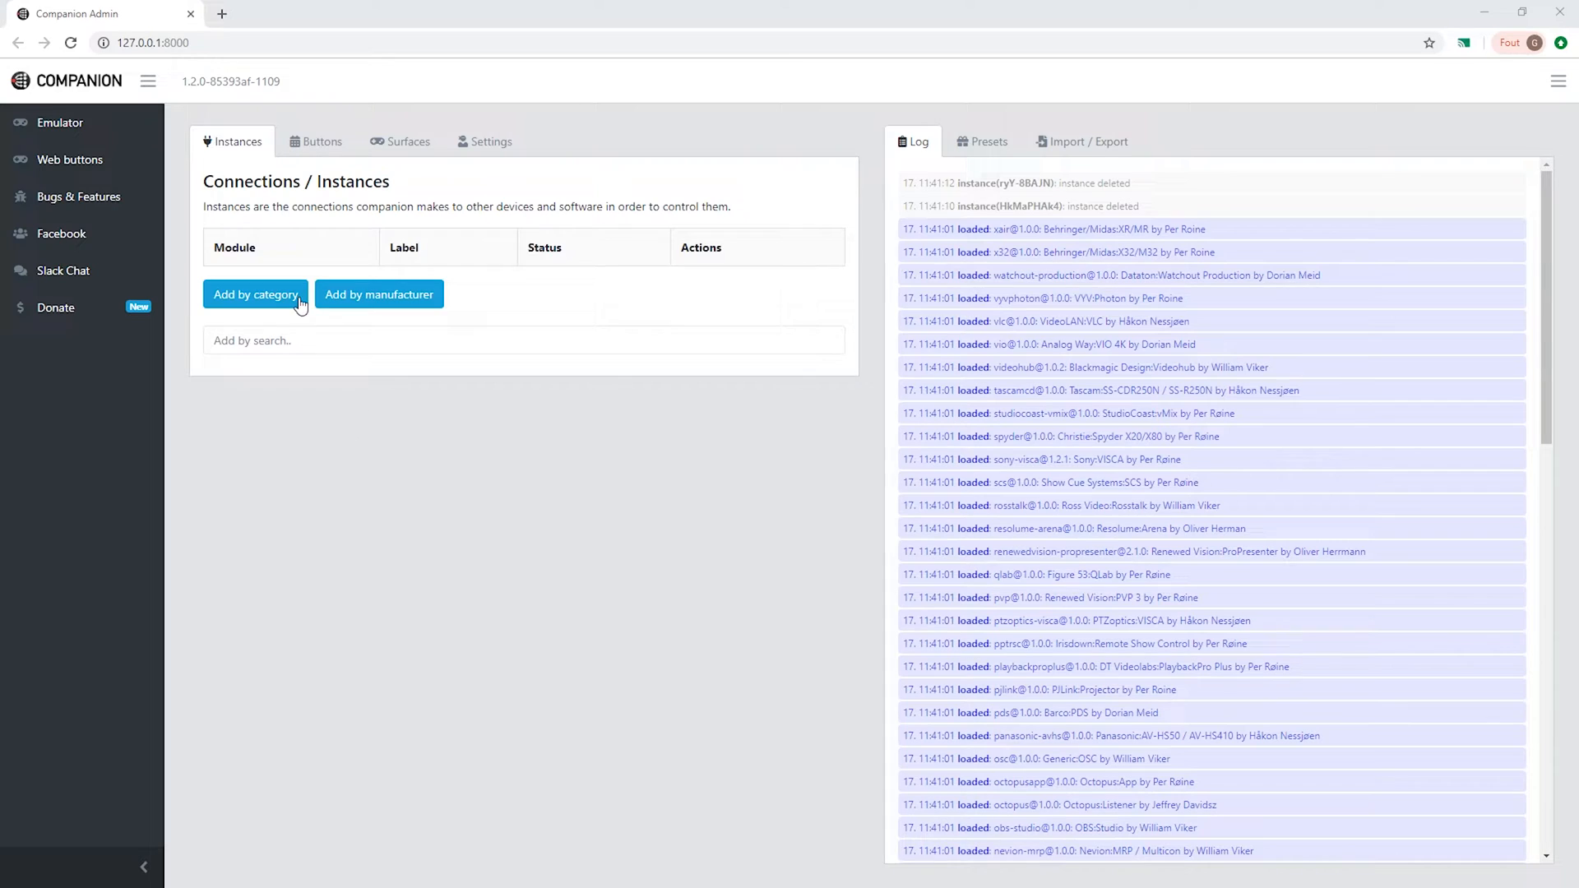
- Add a CasparCG Server connection with IP address 127.0.0.1 and apply it
text(caspar)
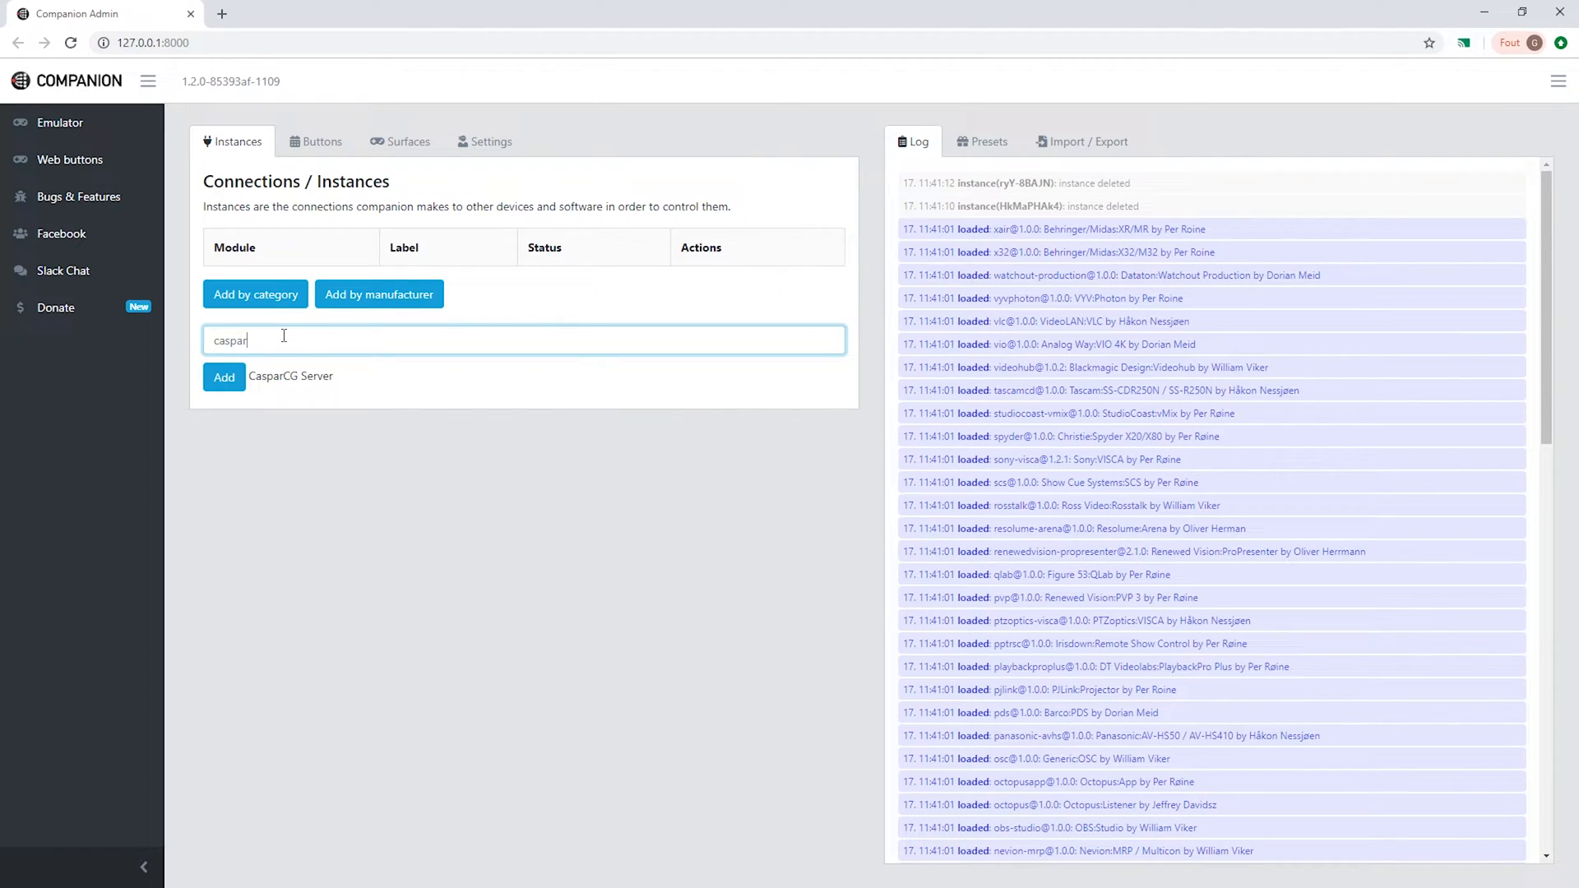
click(224, 376)
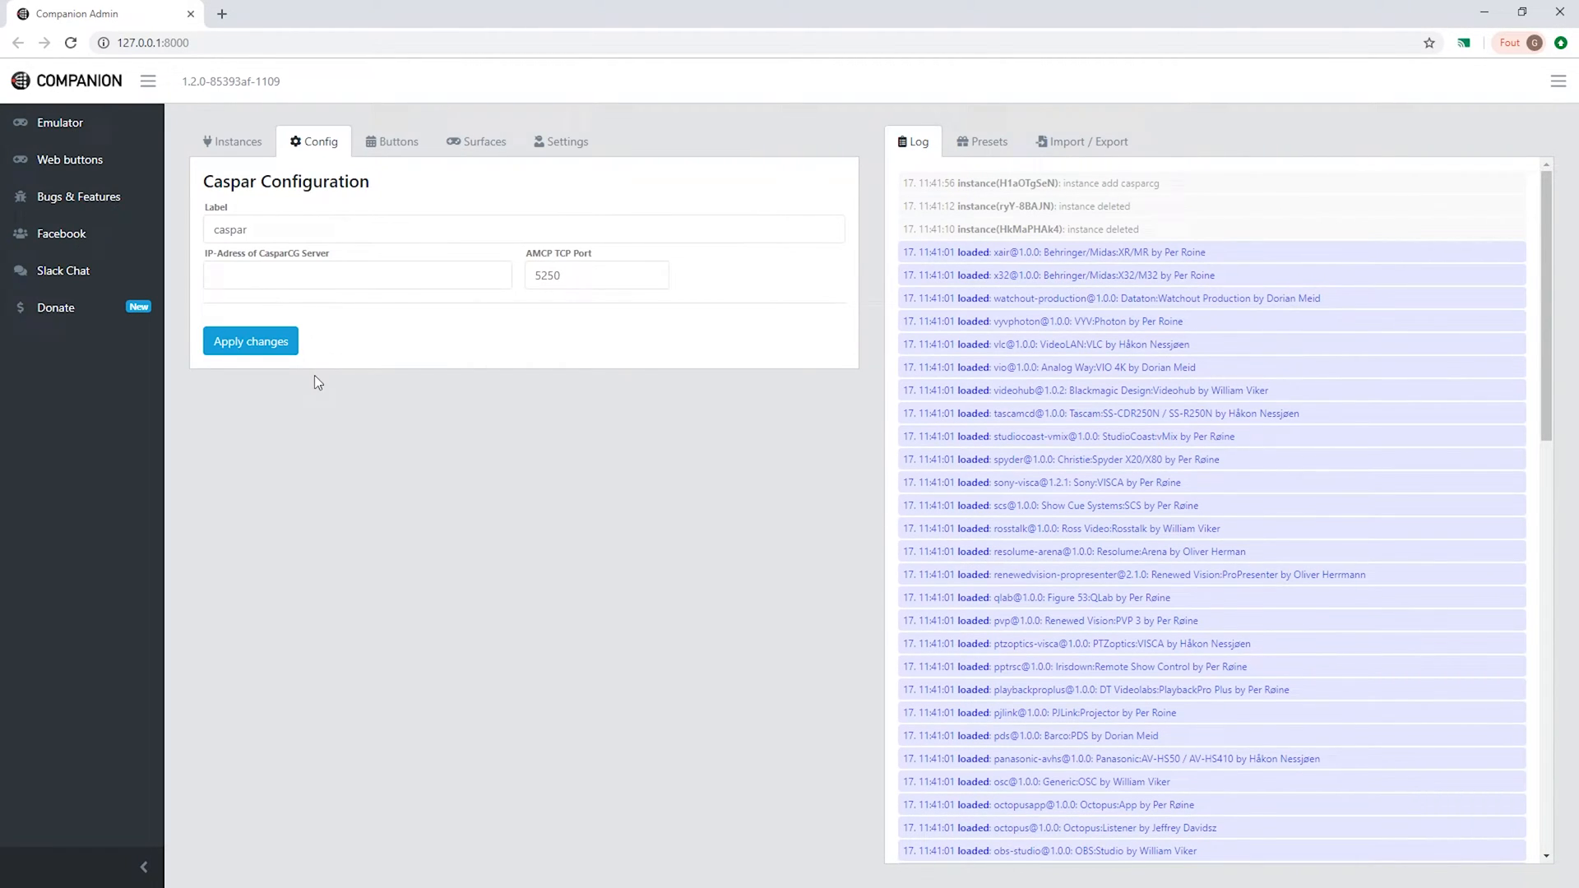
text(1)
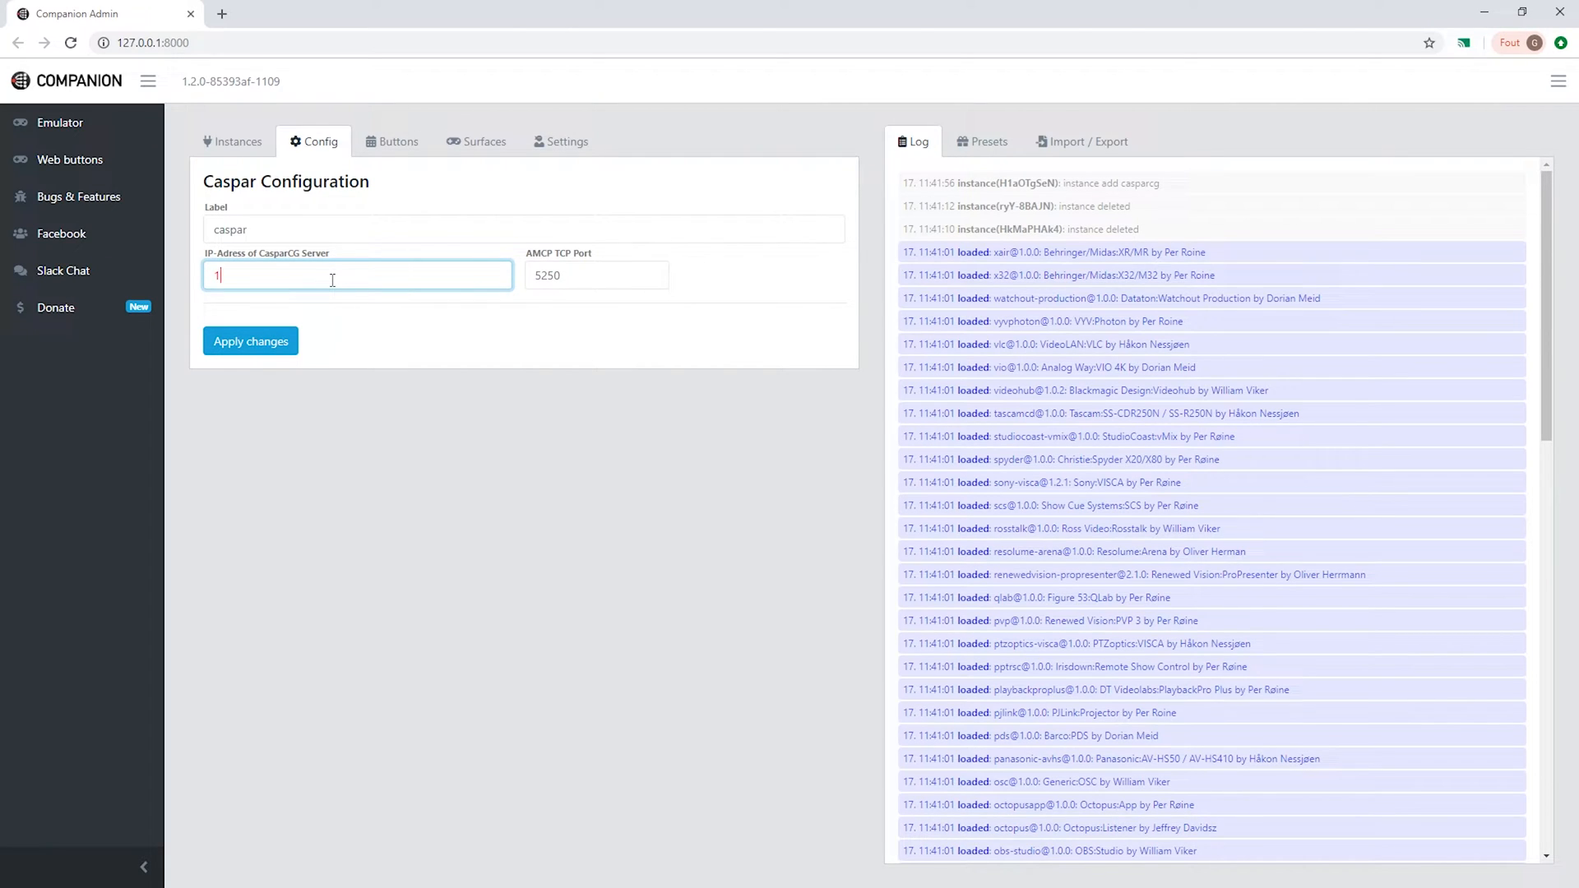
text(27.0.0.1)
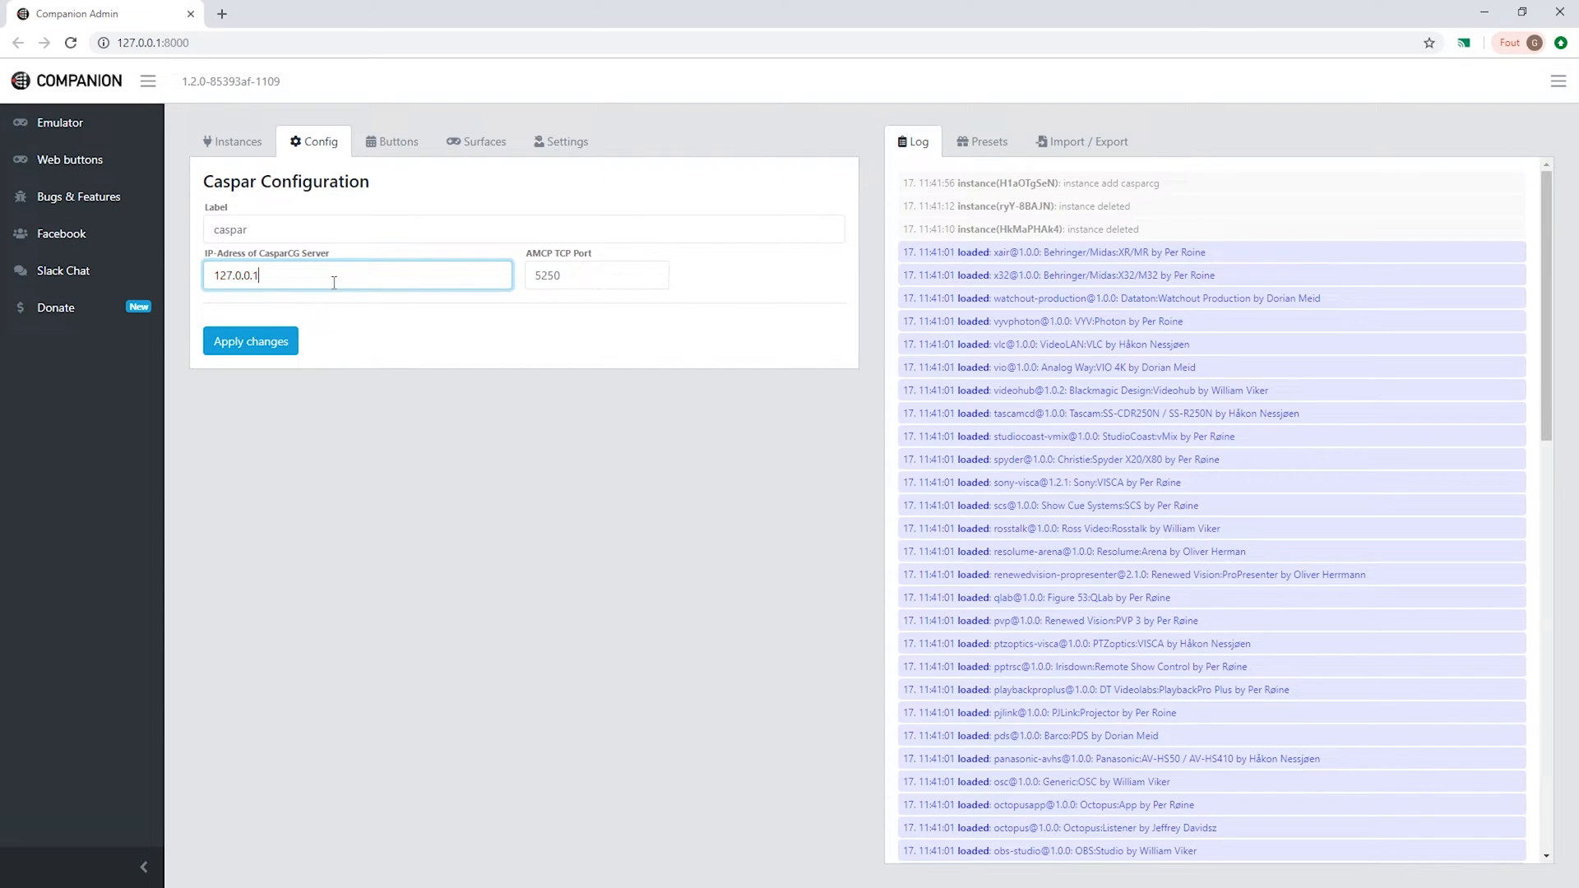
click(250, 340)
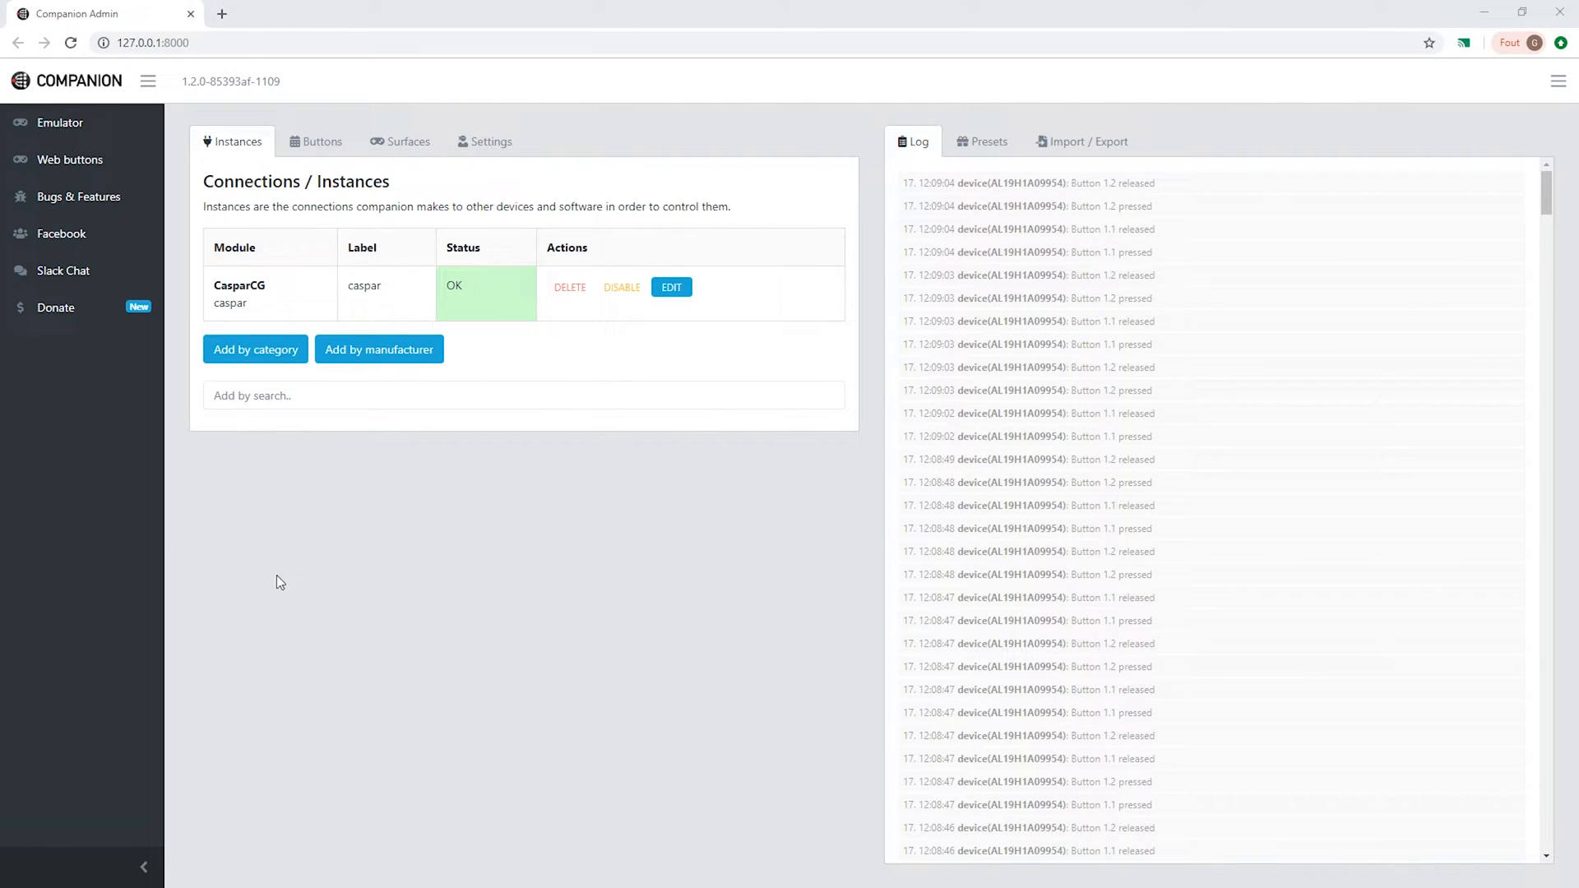
mouse_move(481, 583)
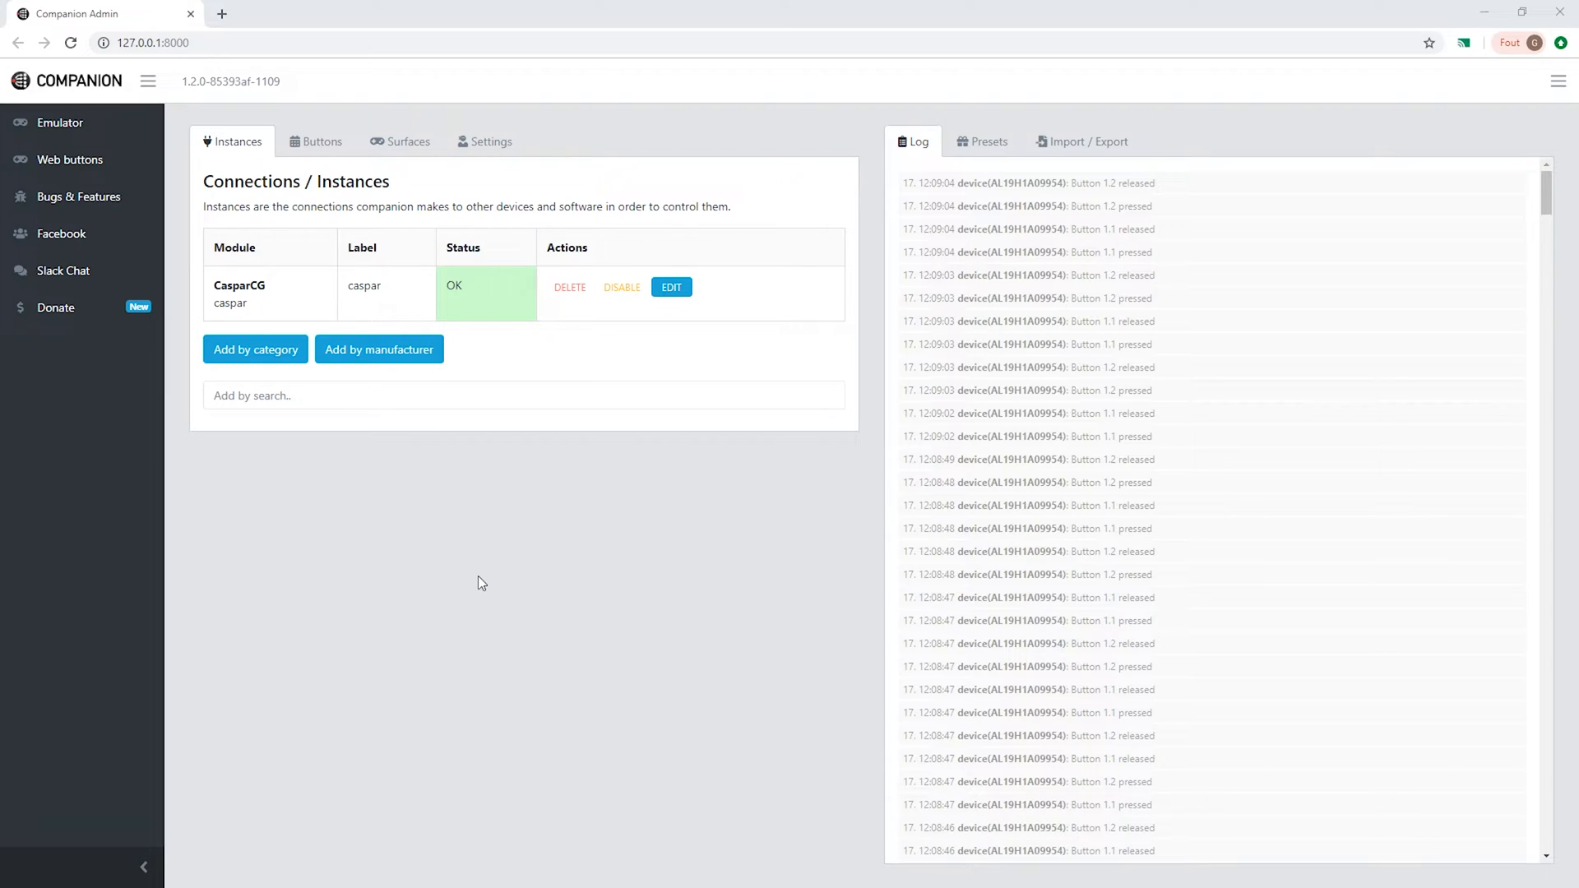
mouse_move(320, 141)
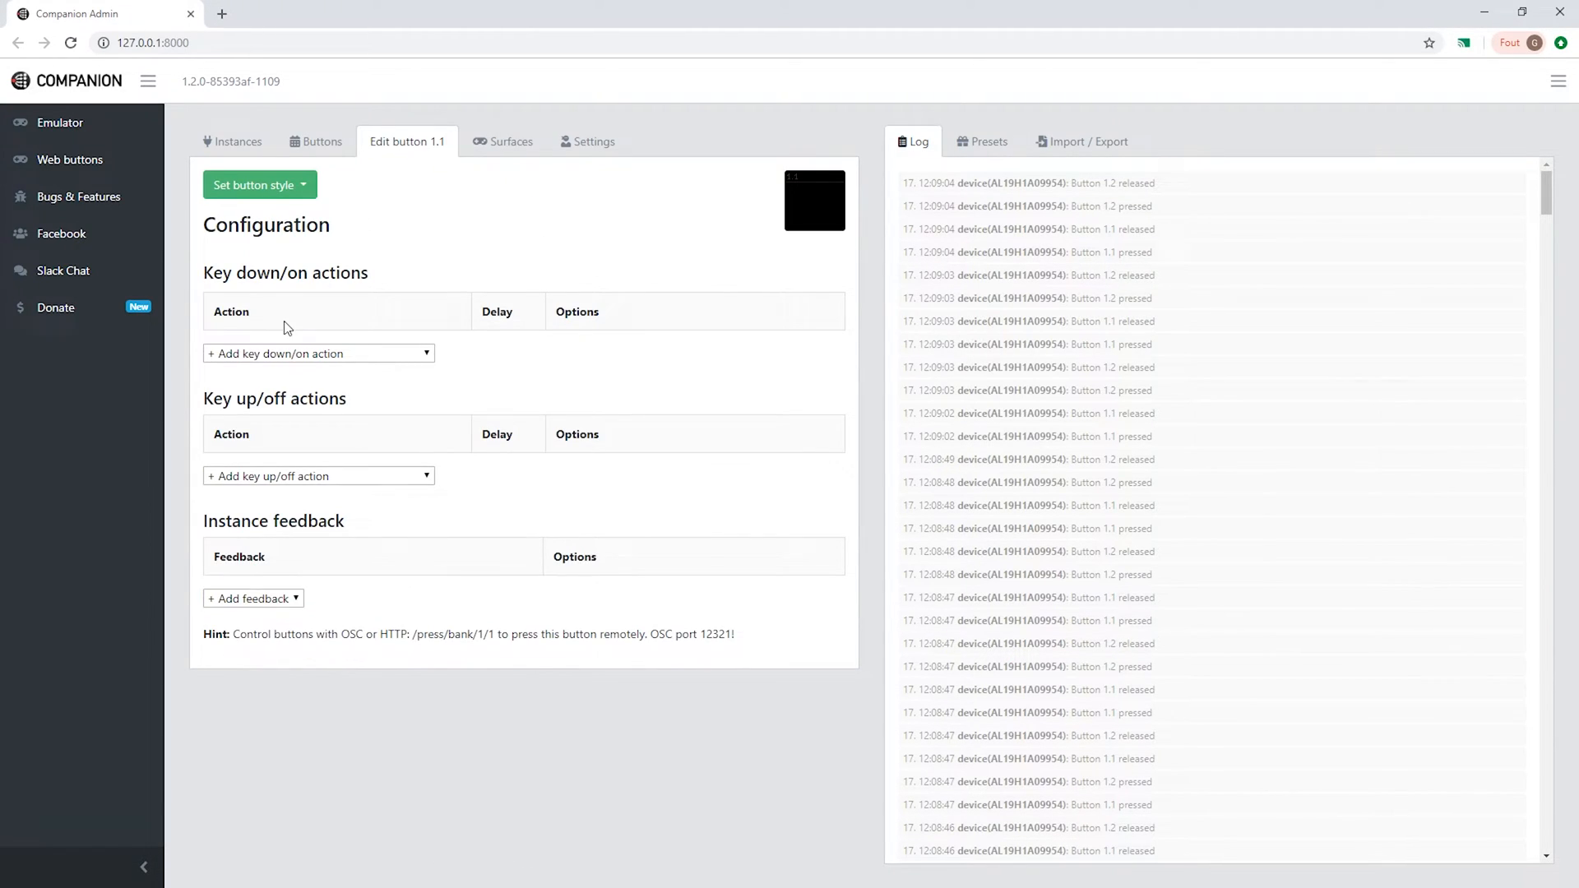
- Add a caspar: PLAY key-down action playing clip 'burger' on layer 10
click(318, 354)
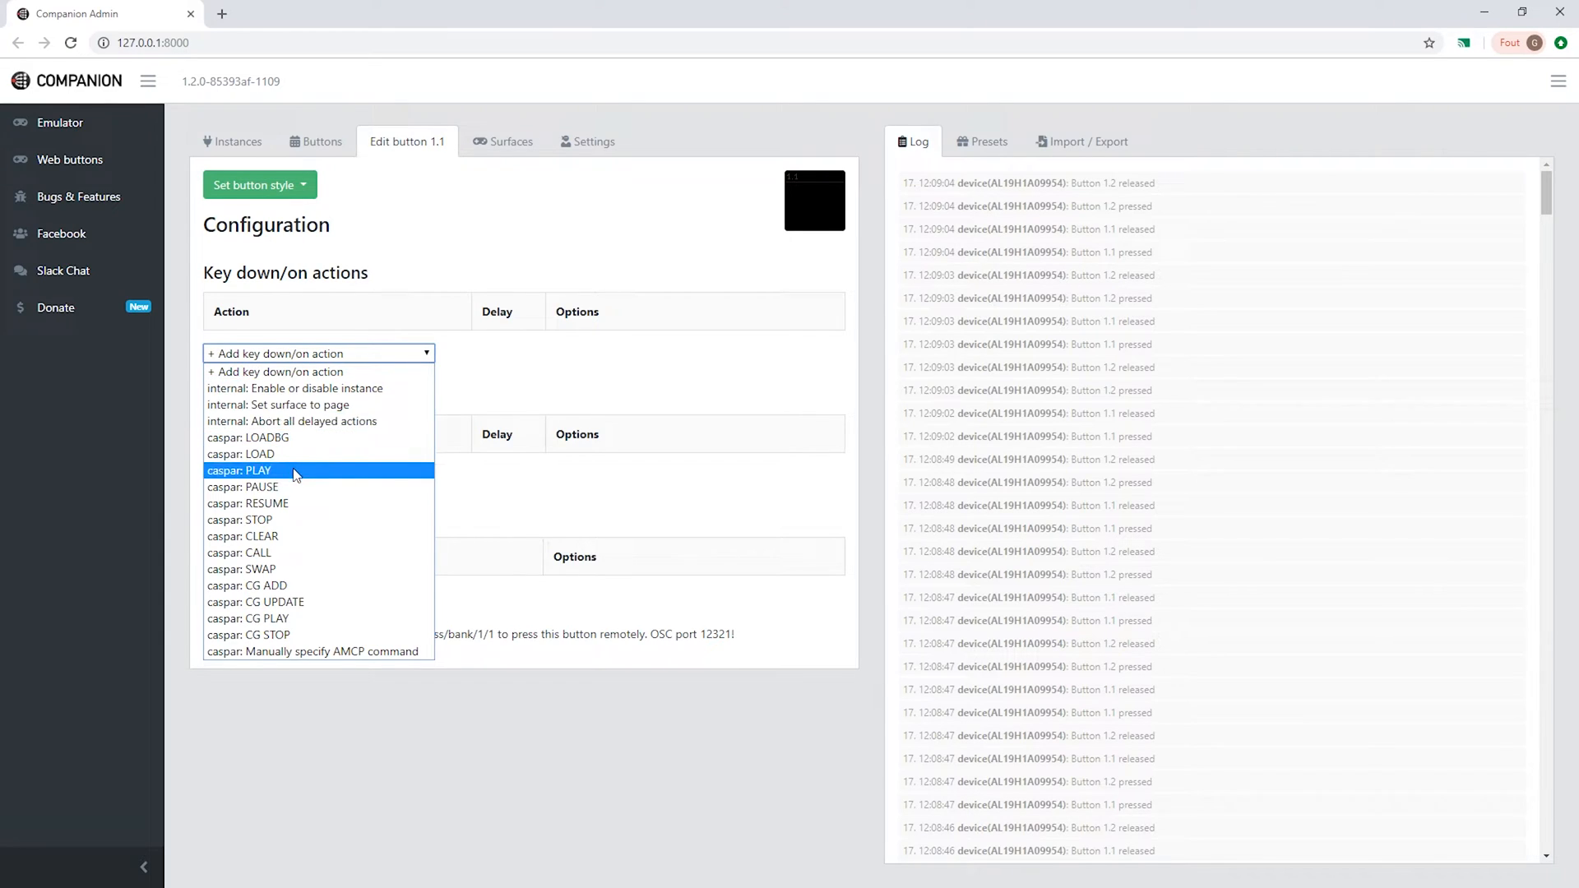
click(239, 470)
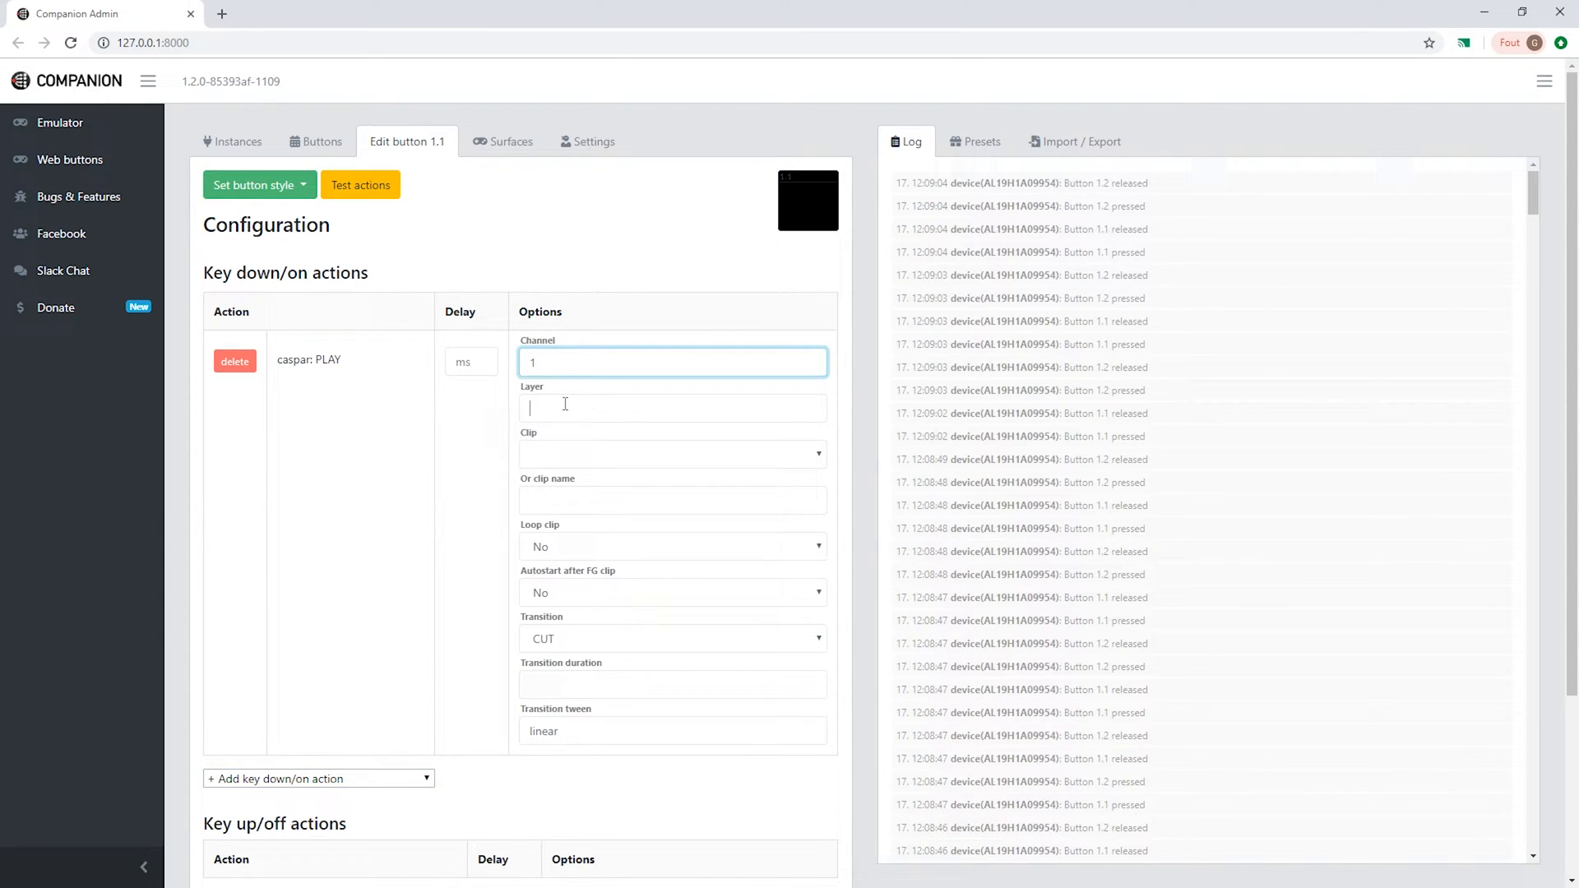
text(10)
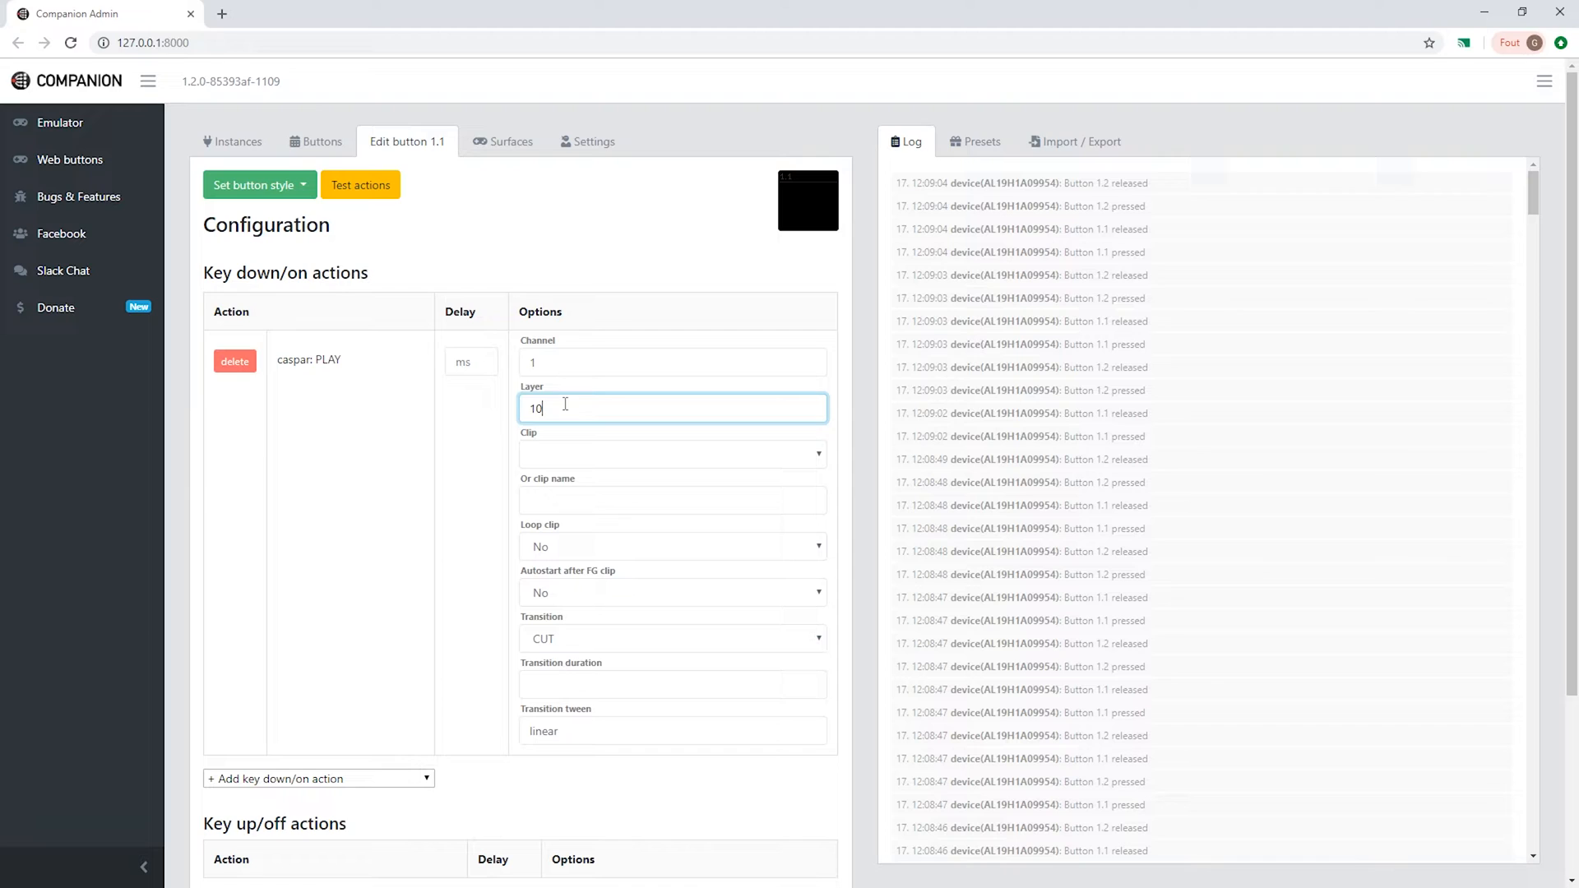
text(burger)
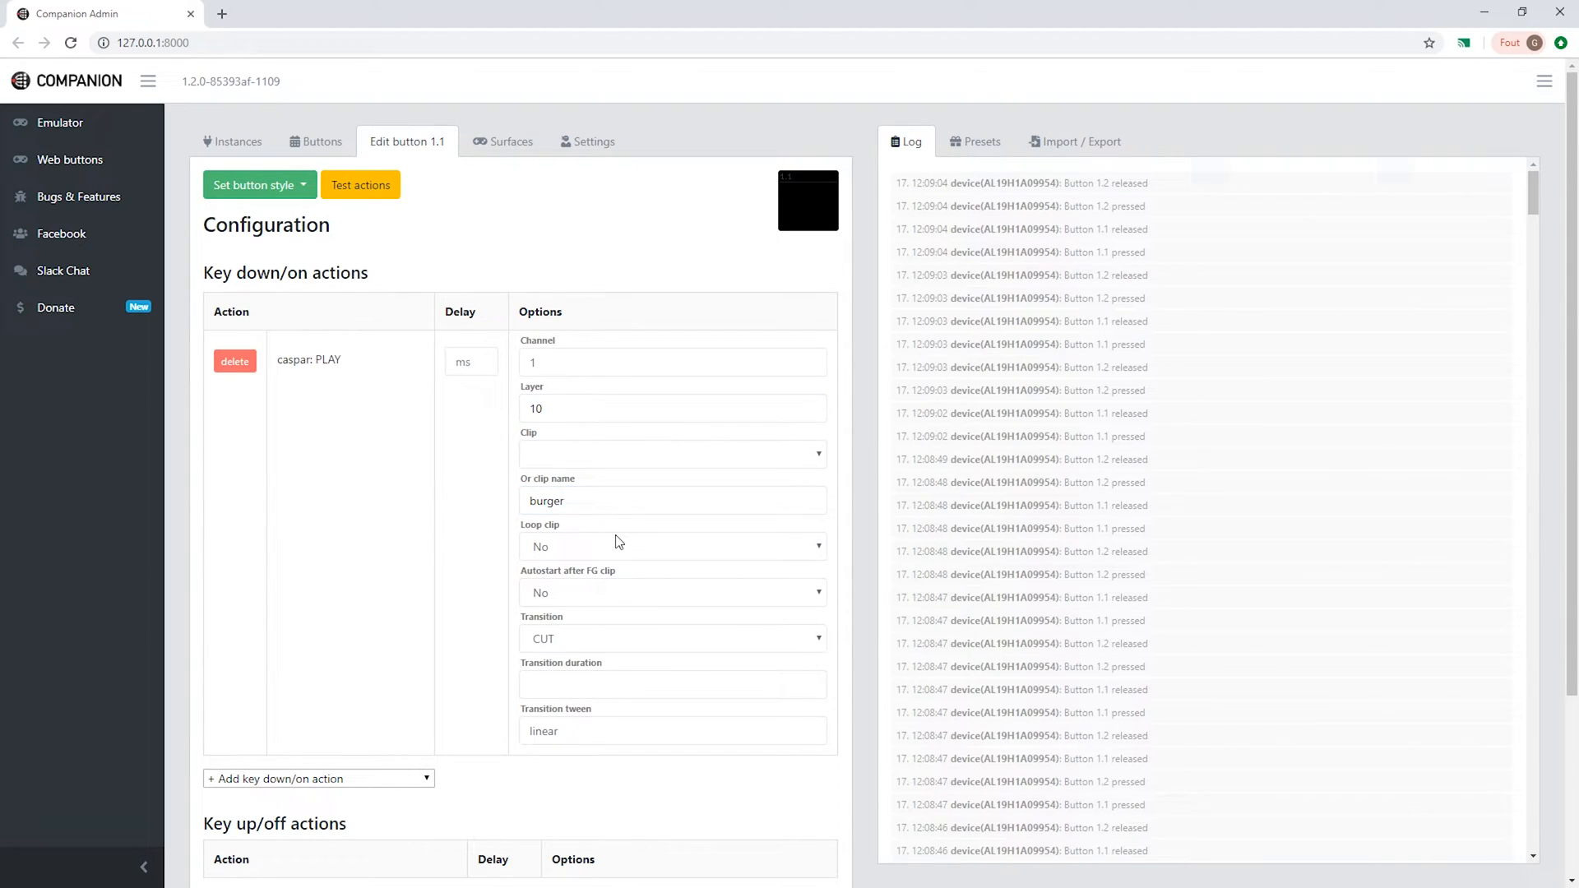
mouse_move(643, 601)
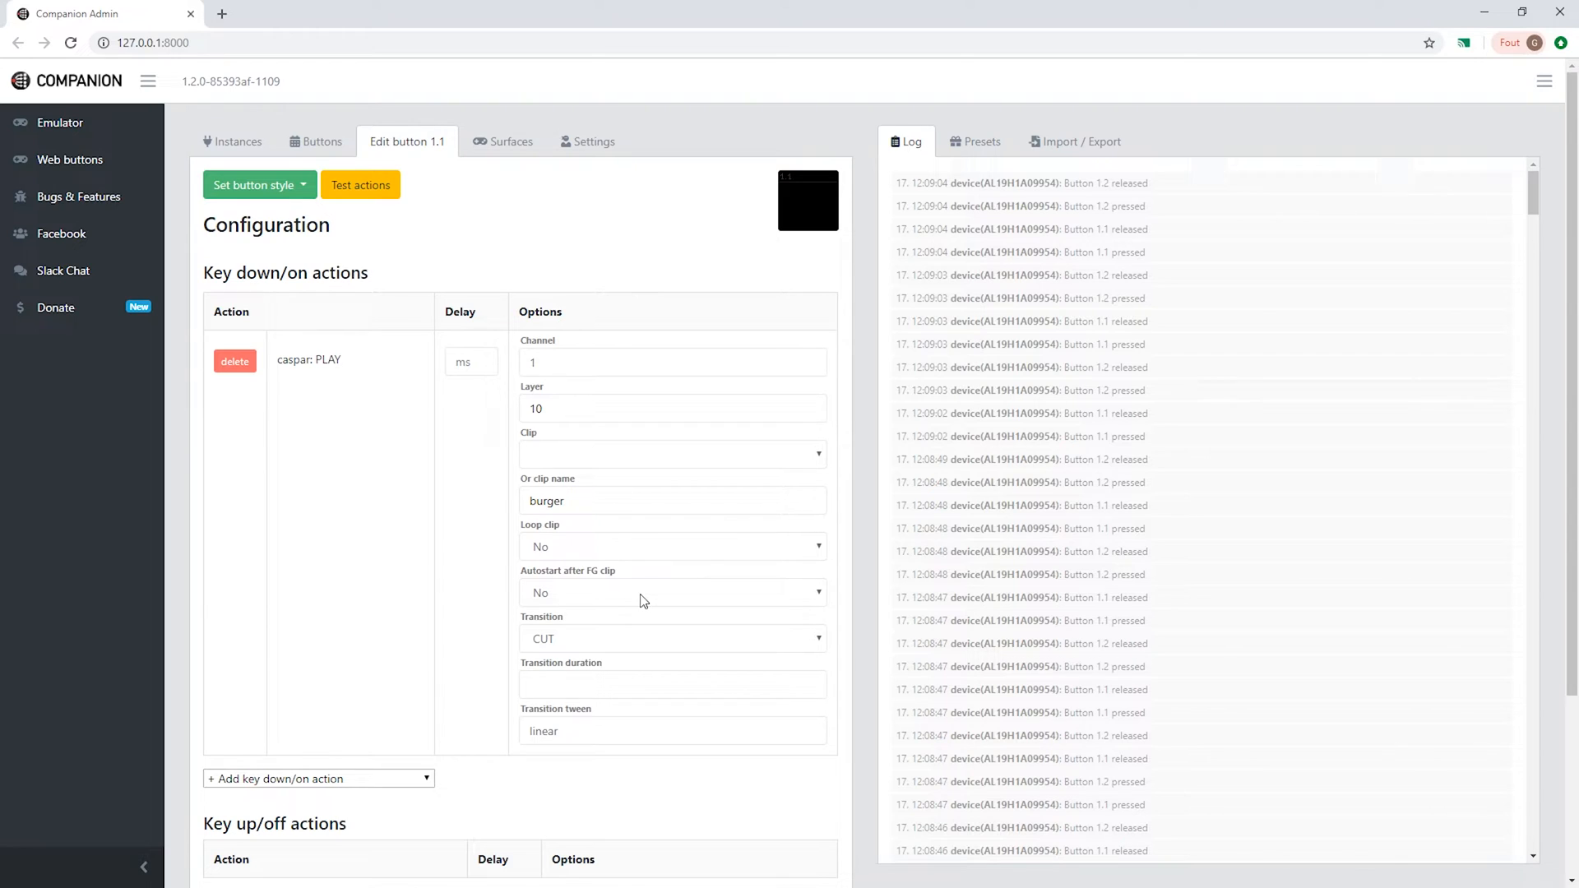
mouse_move(458, 661)
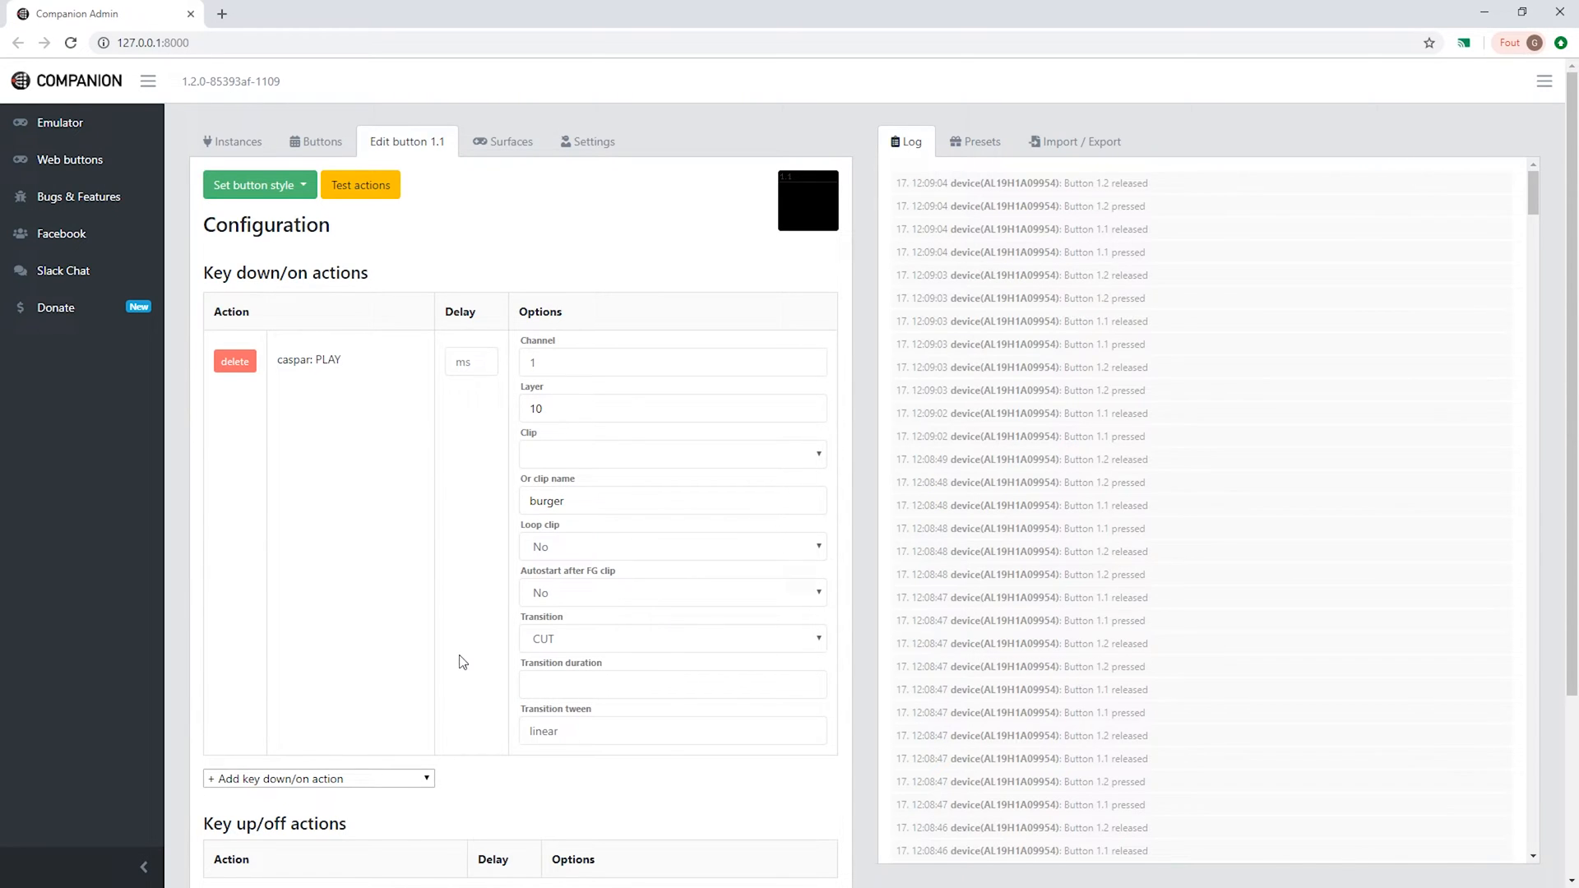
- Give button 1.1 the text label 'Start'
click(253, 185)
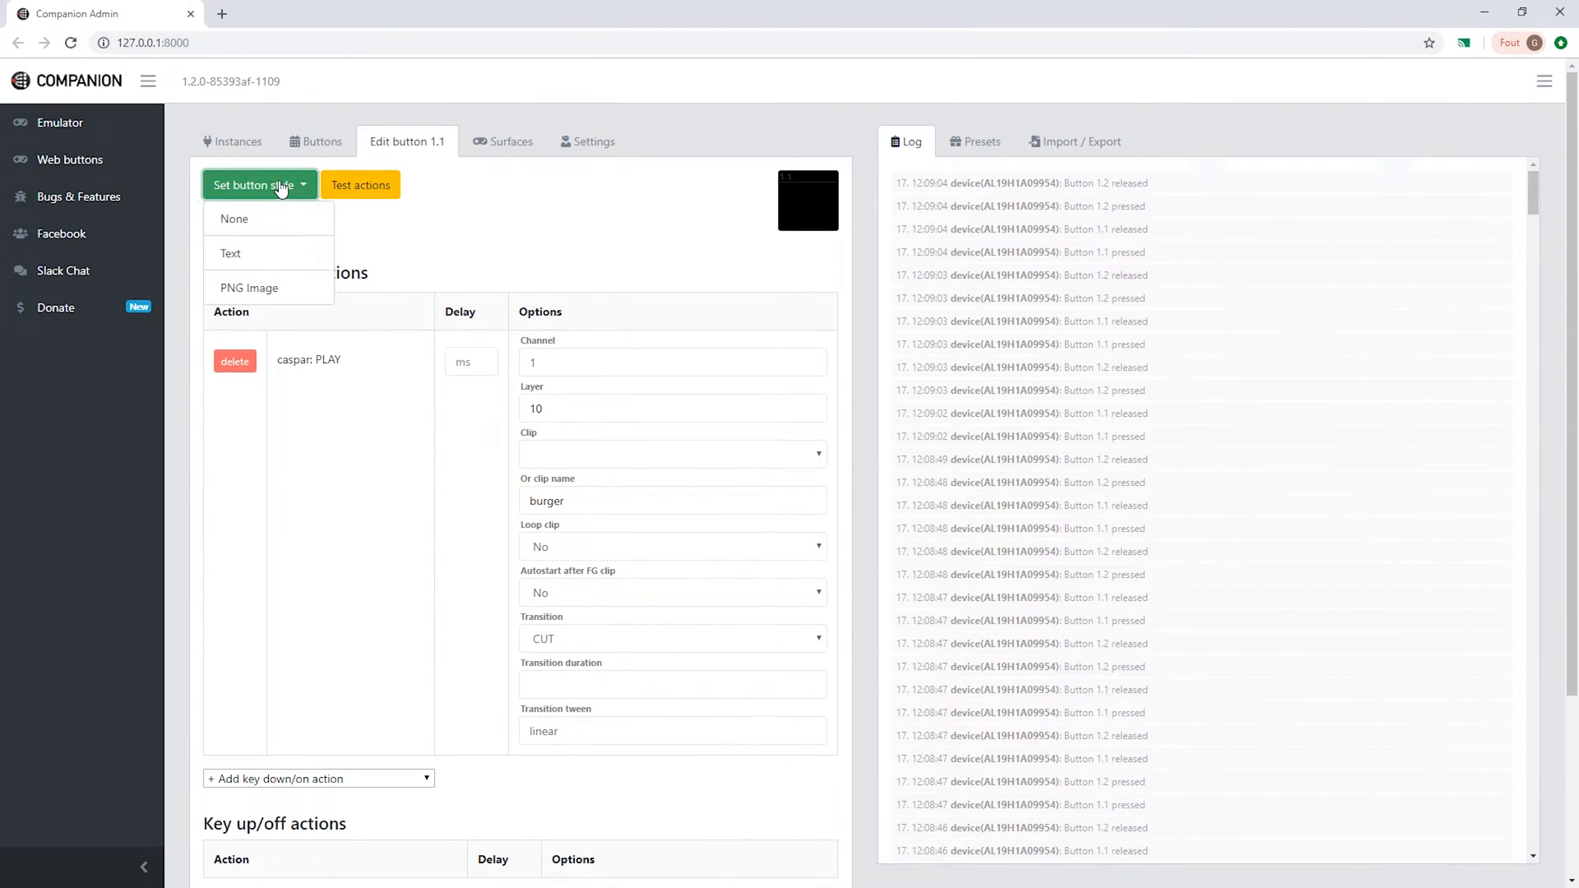
click(229, 252)
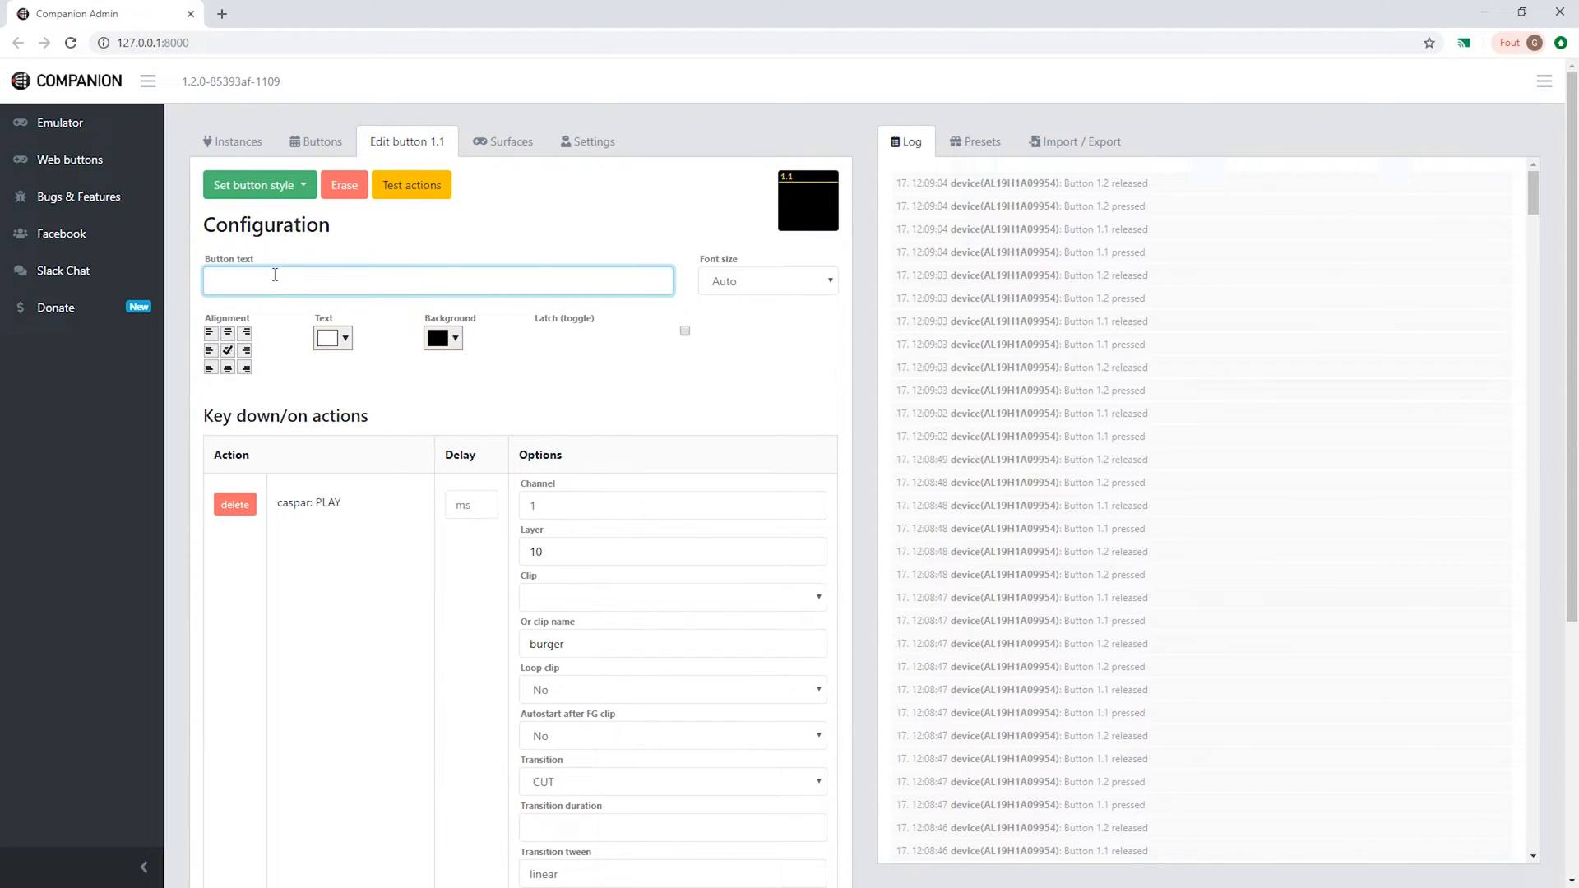
text(Start)
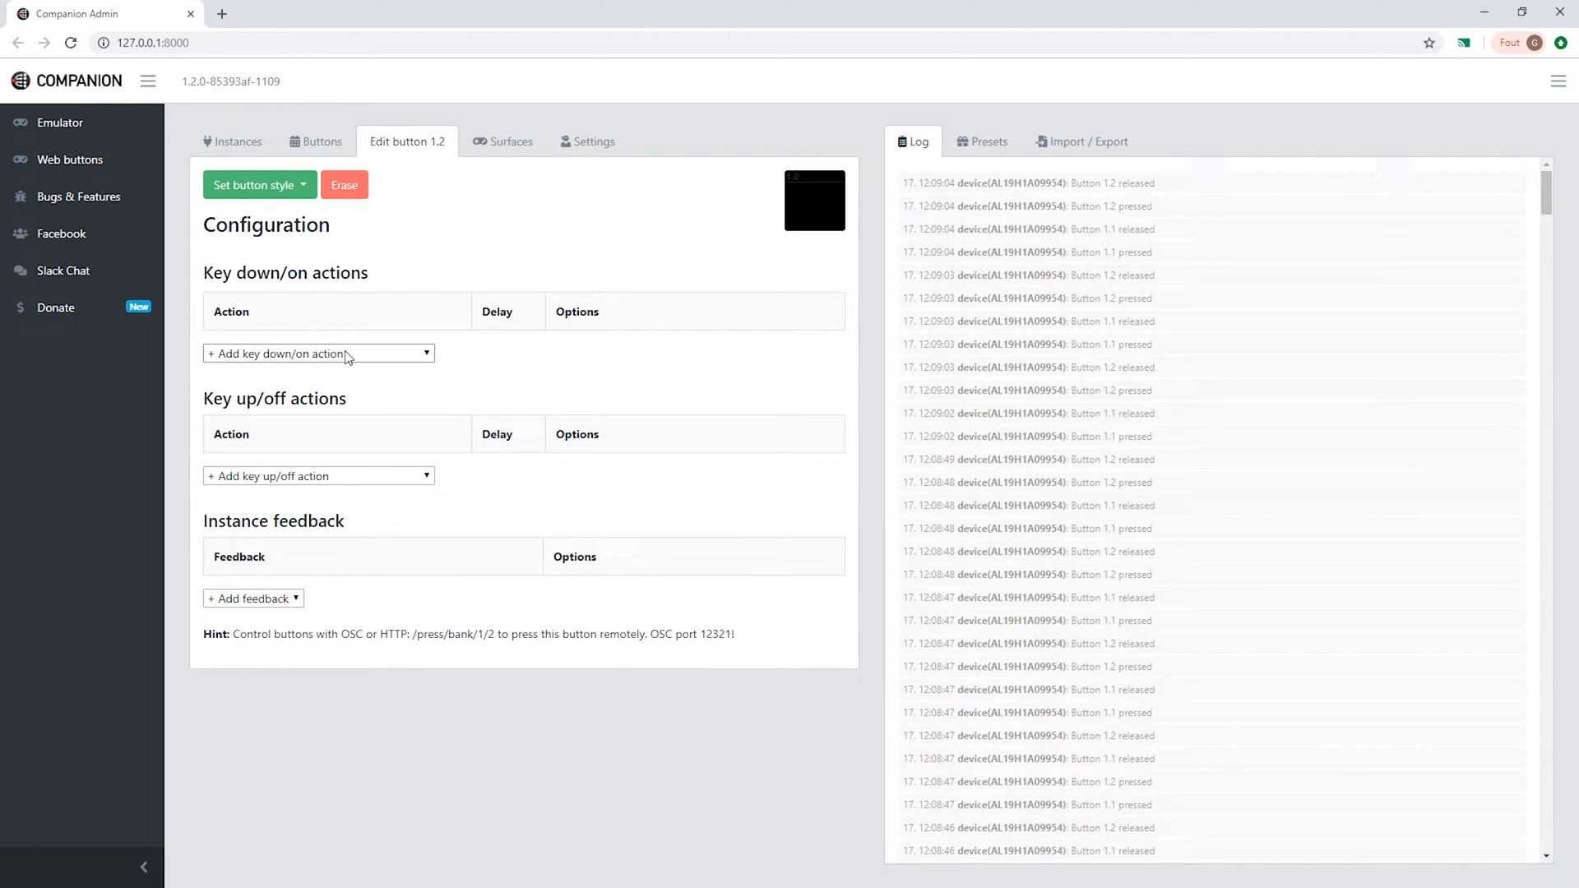
- Open the key-down action dropdown for button 1.2
click(318, 353)
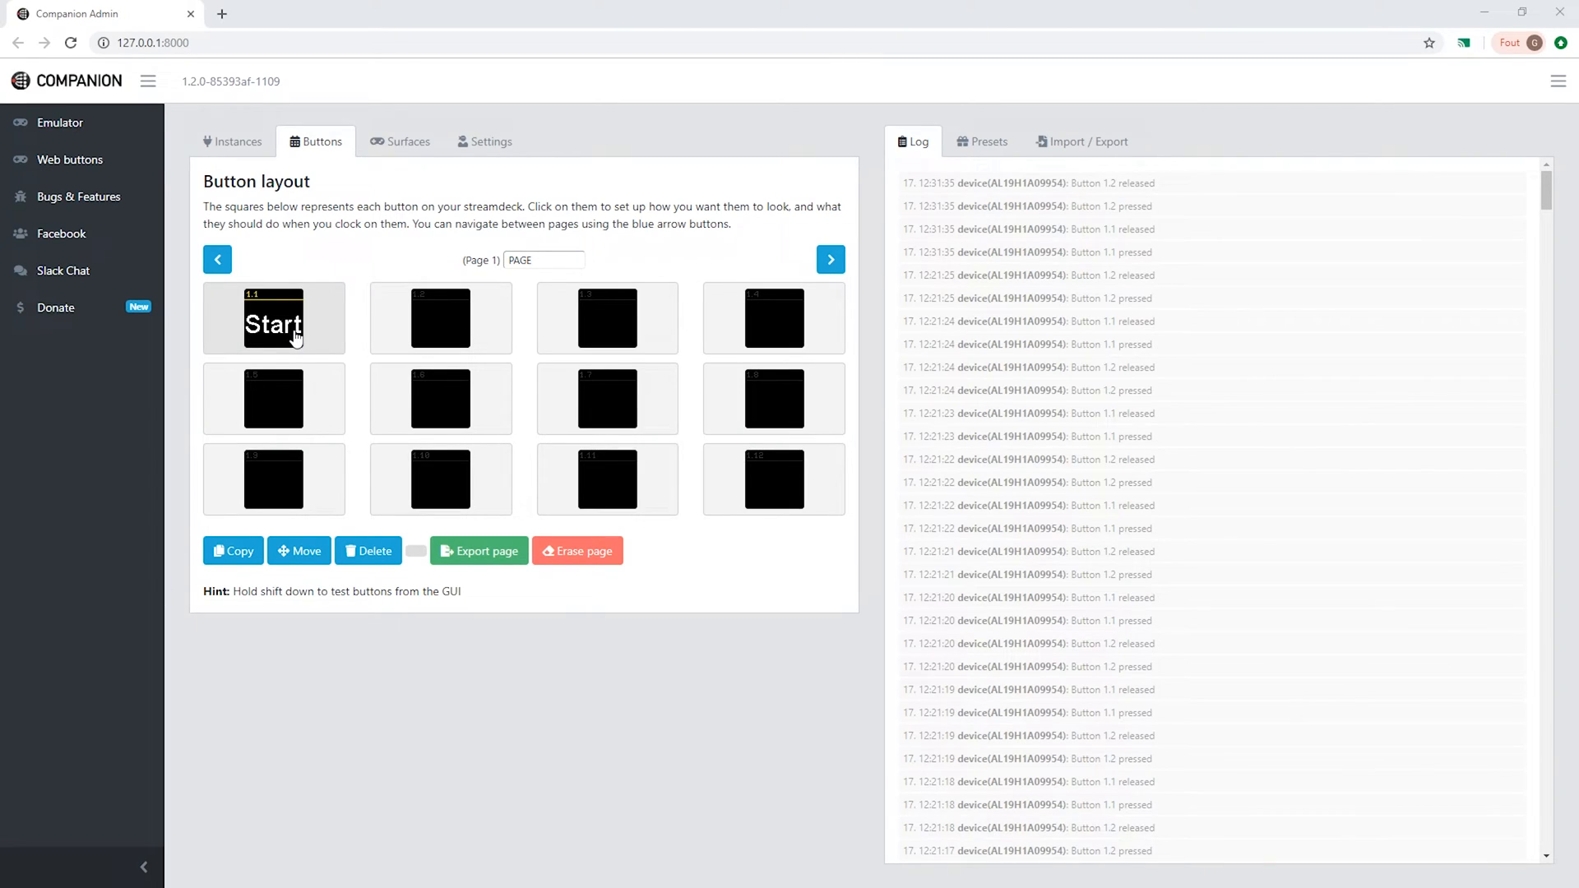
- Relabel the Start button 1.1 as 'Burger'
click(274, 318)
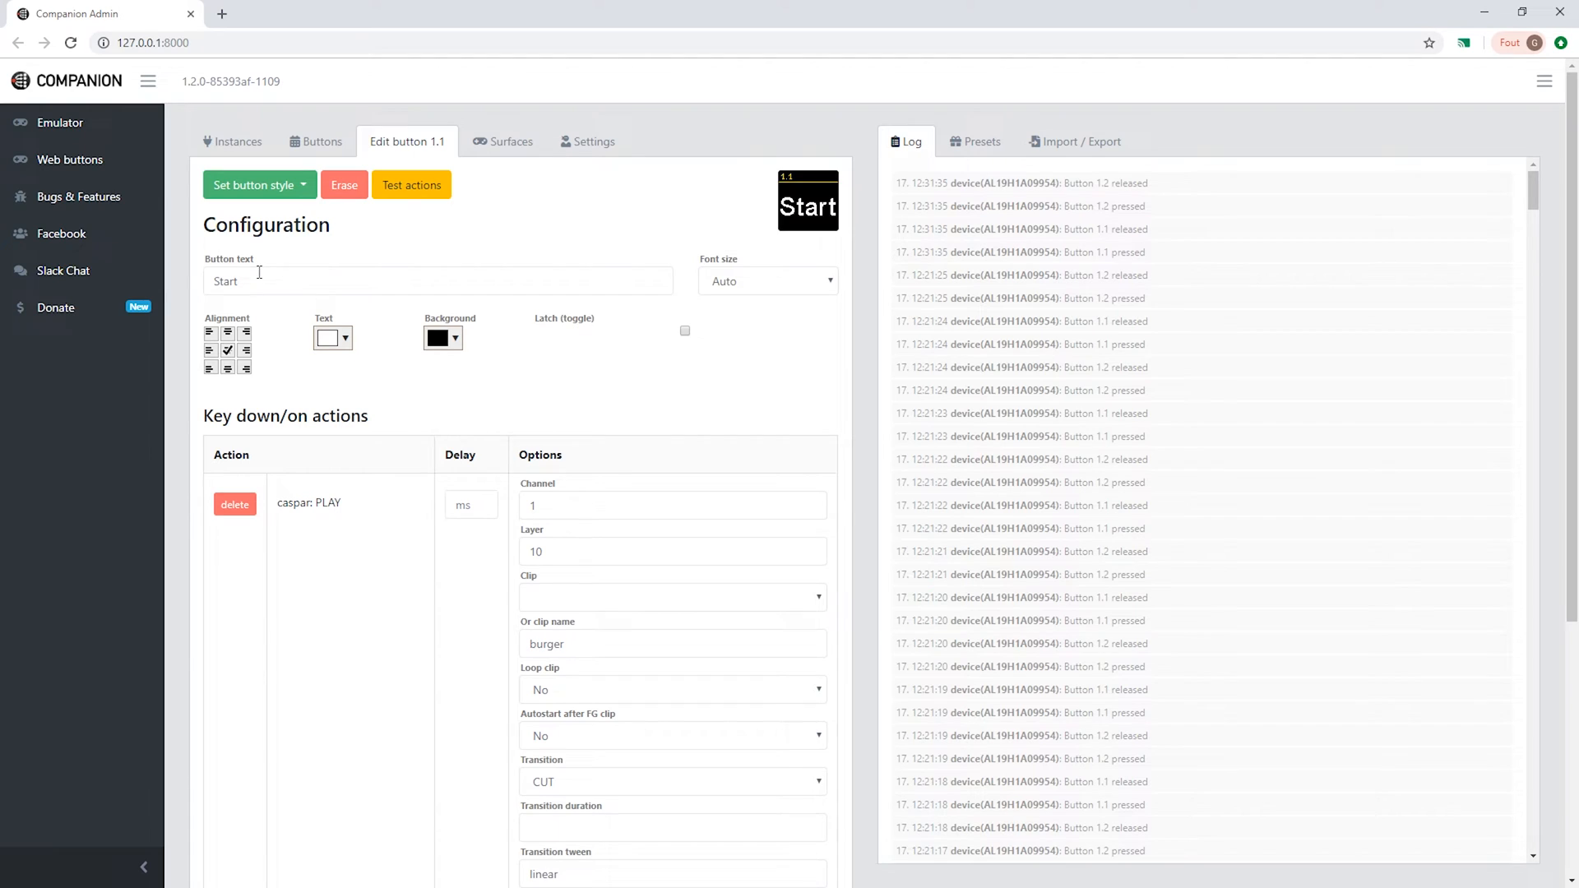
text(Burge)
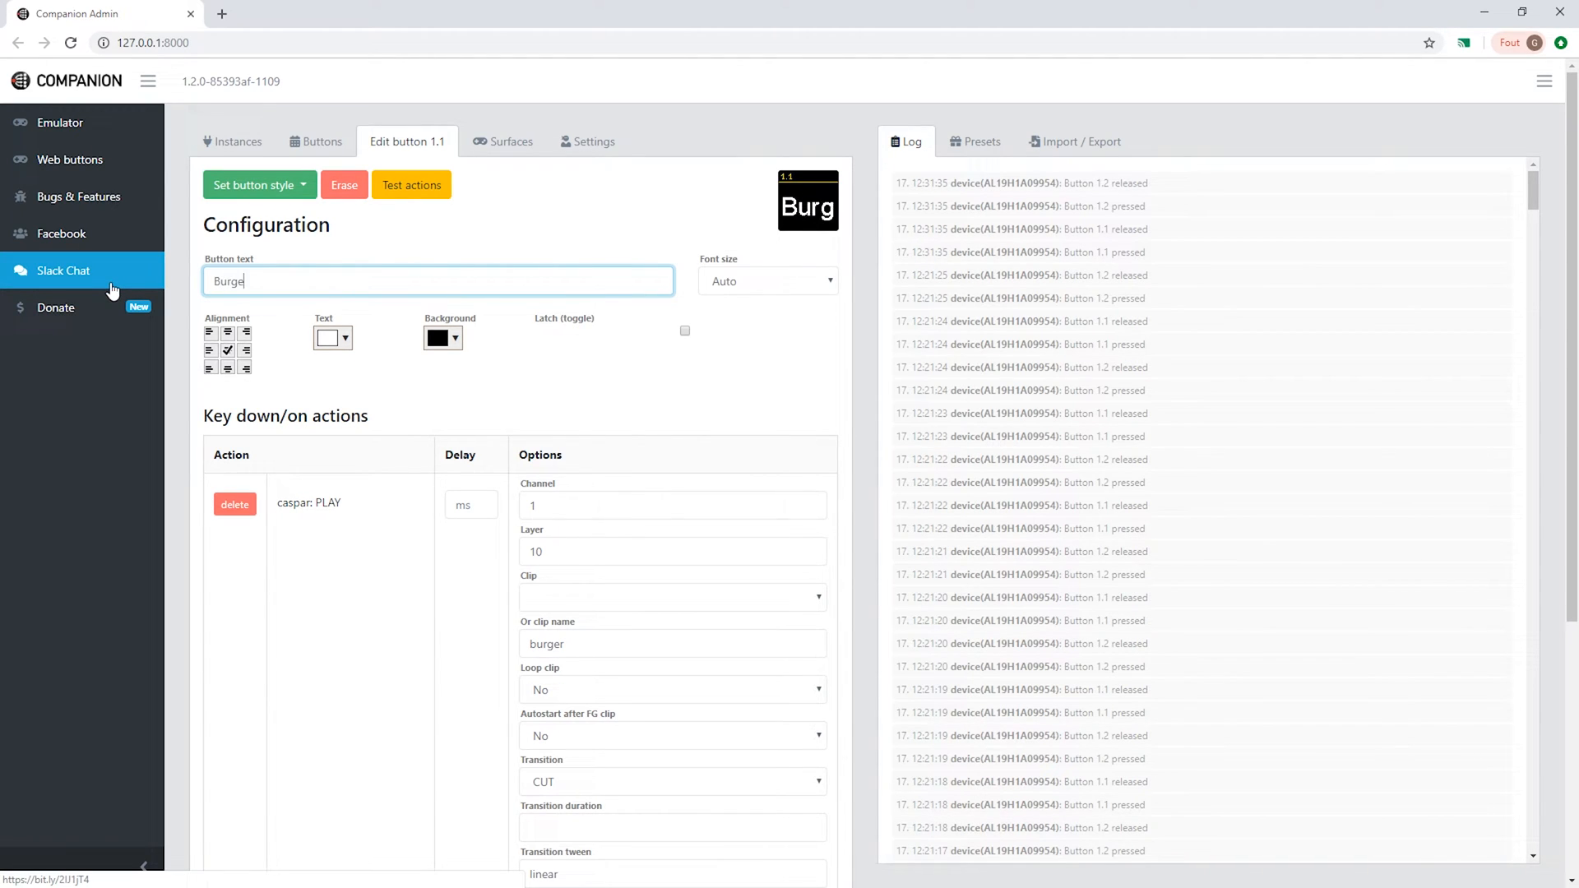
text(r)
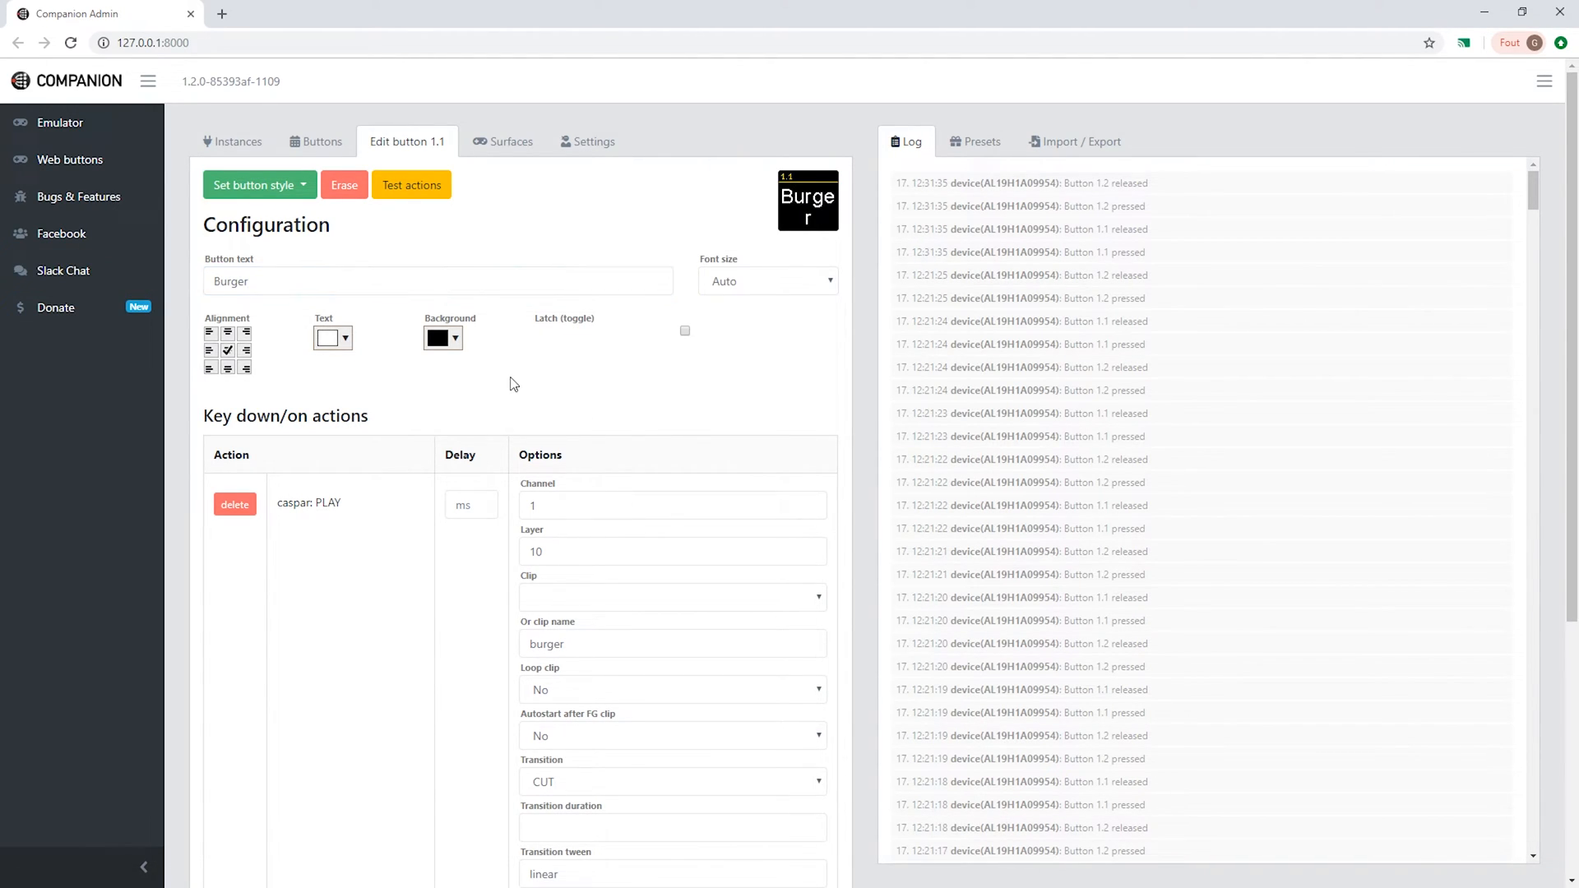
- Add a caspar: STOP key-up action on layer 10
scroll(down, 3)
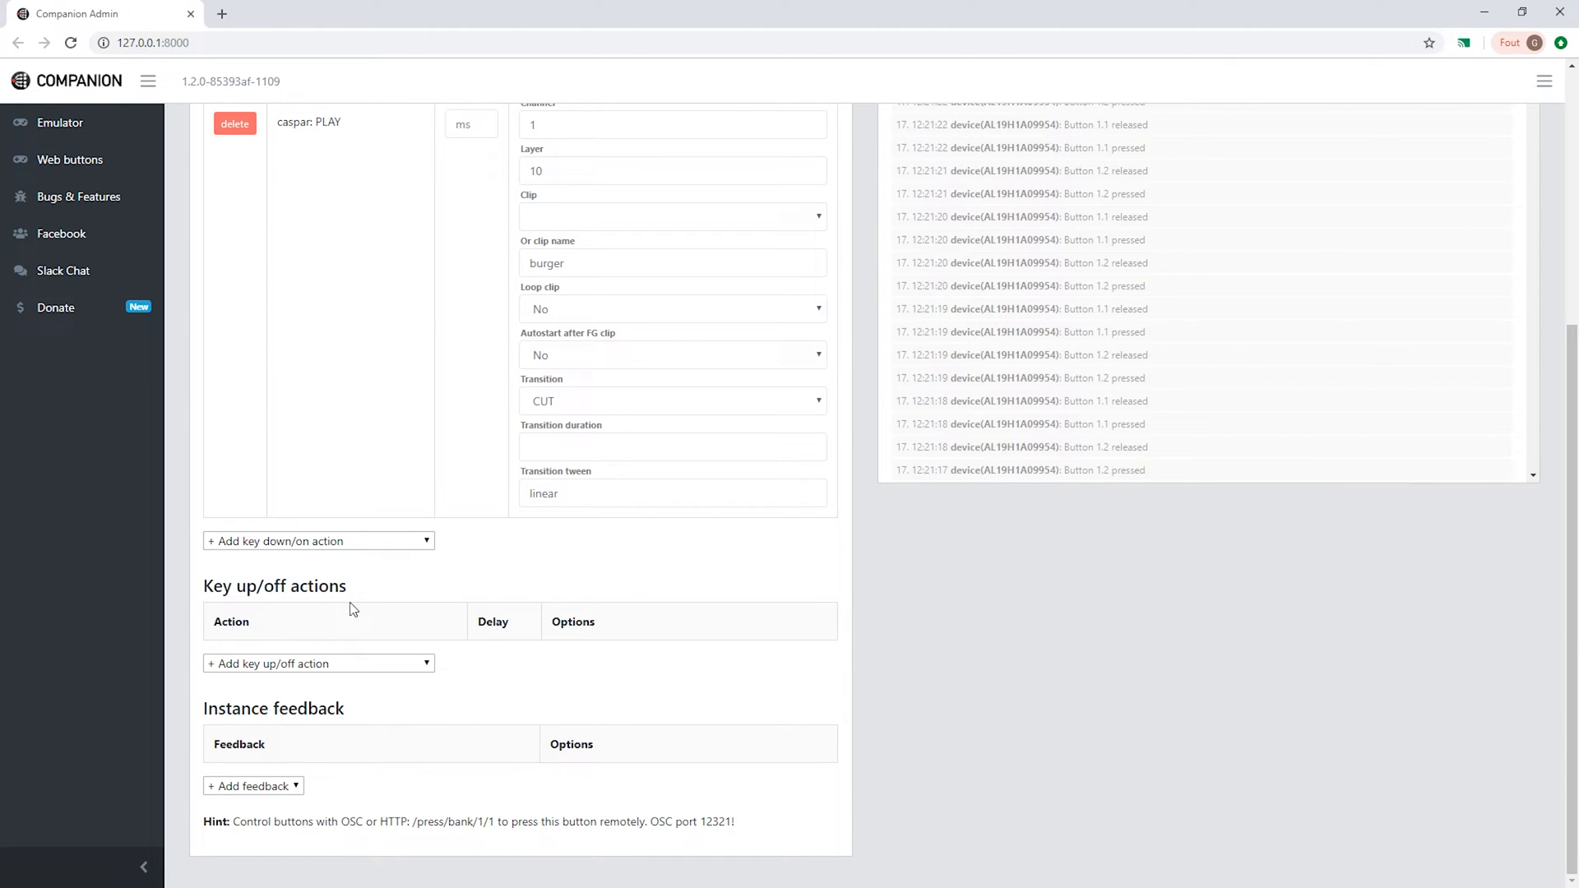
click(318, 663)
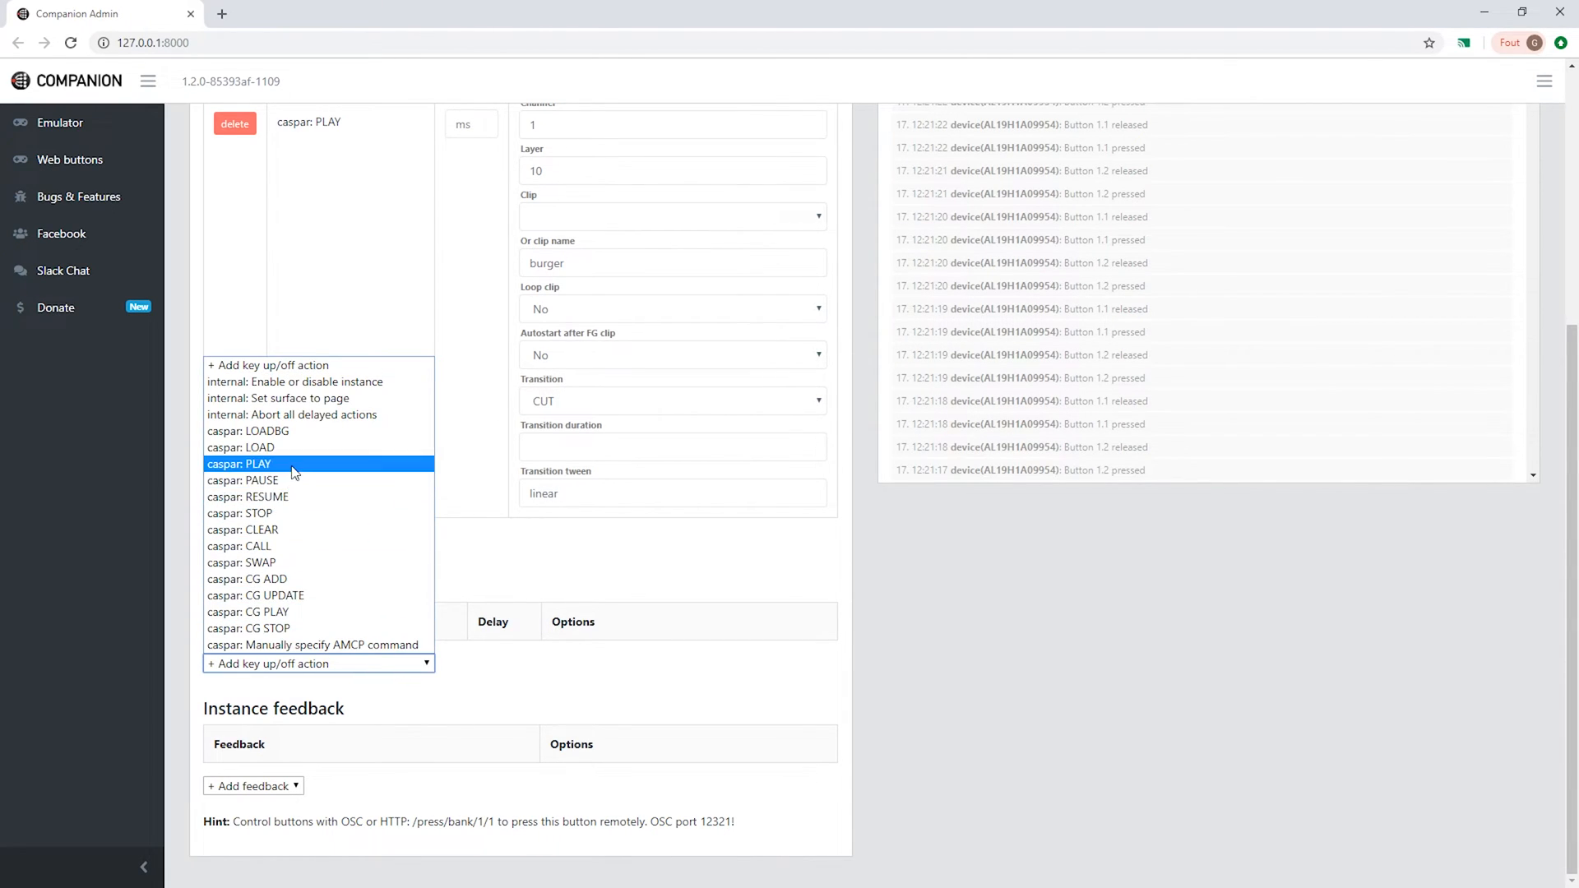
click(239, 512)
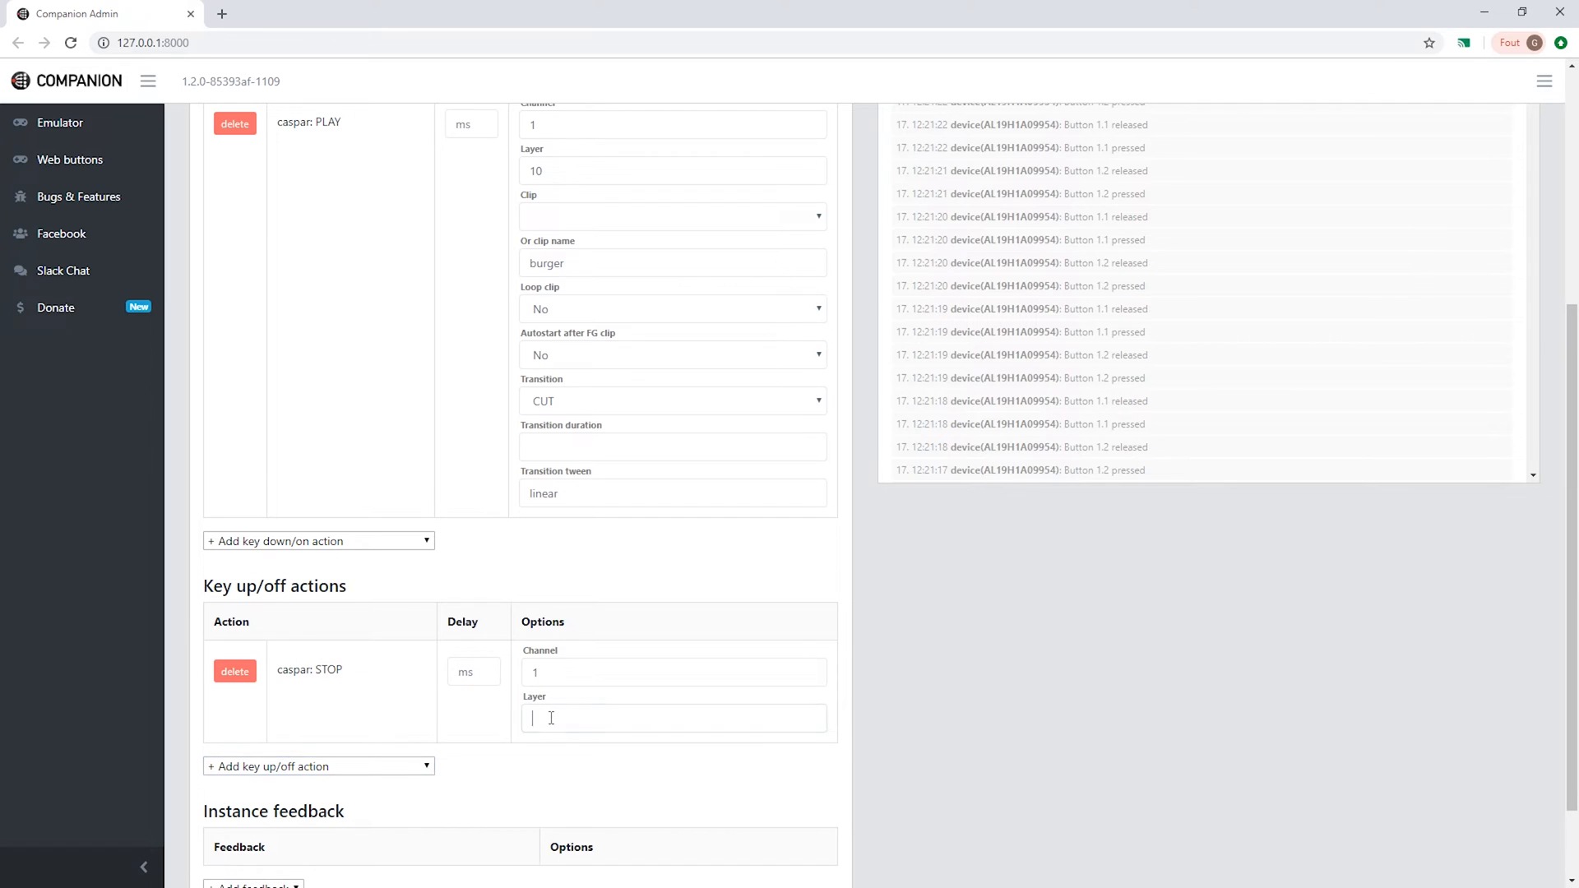
text(10)
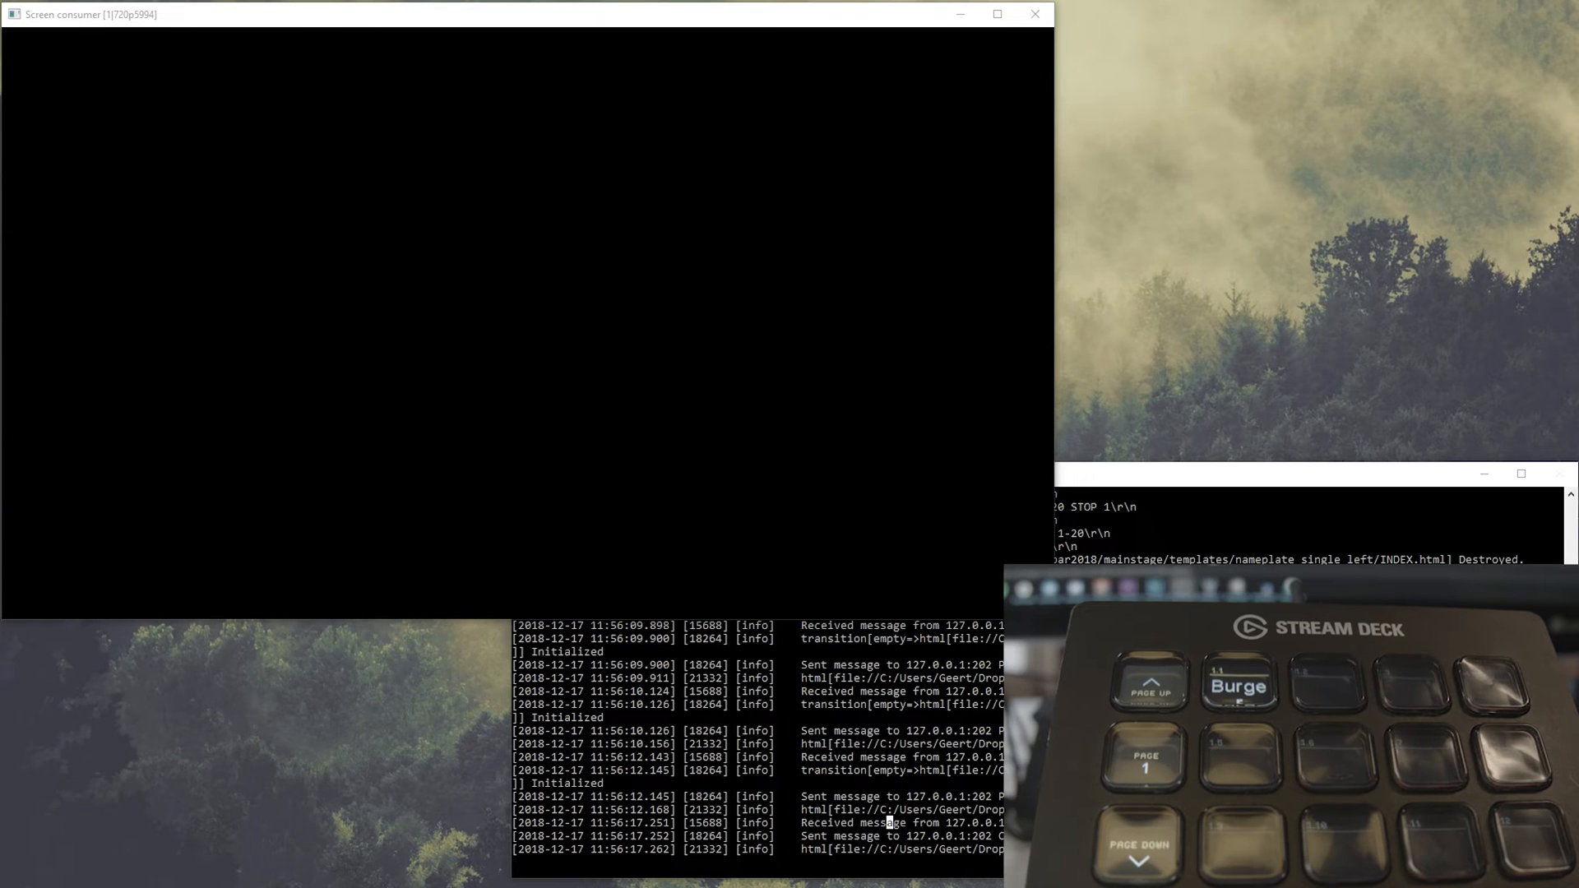
click(1238, 687)
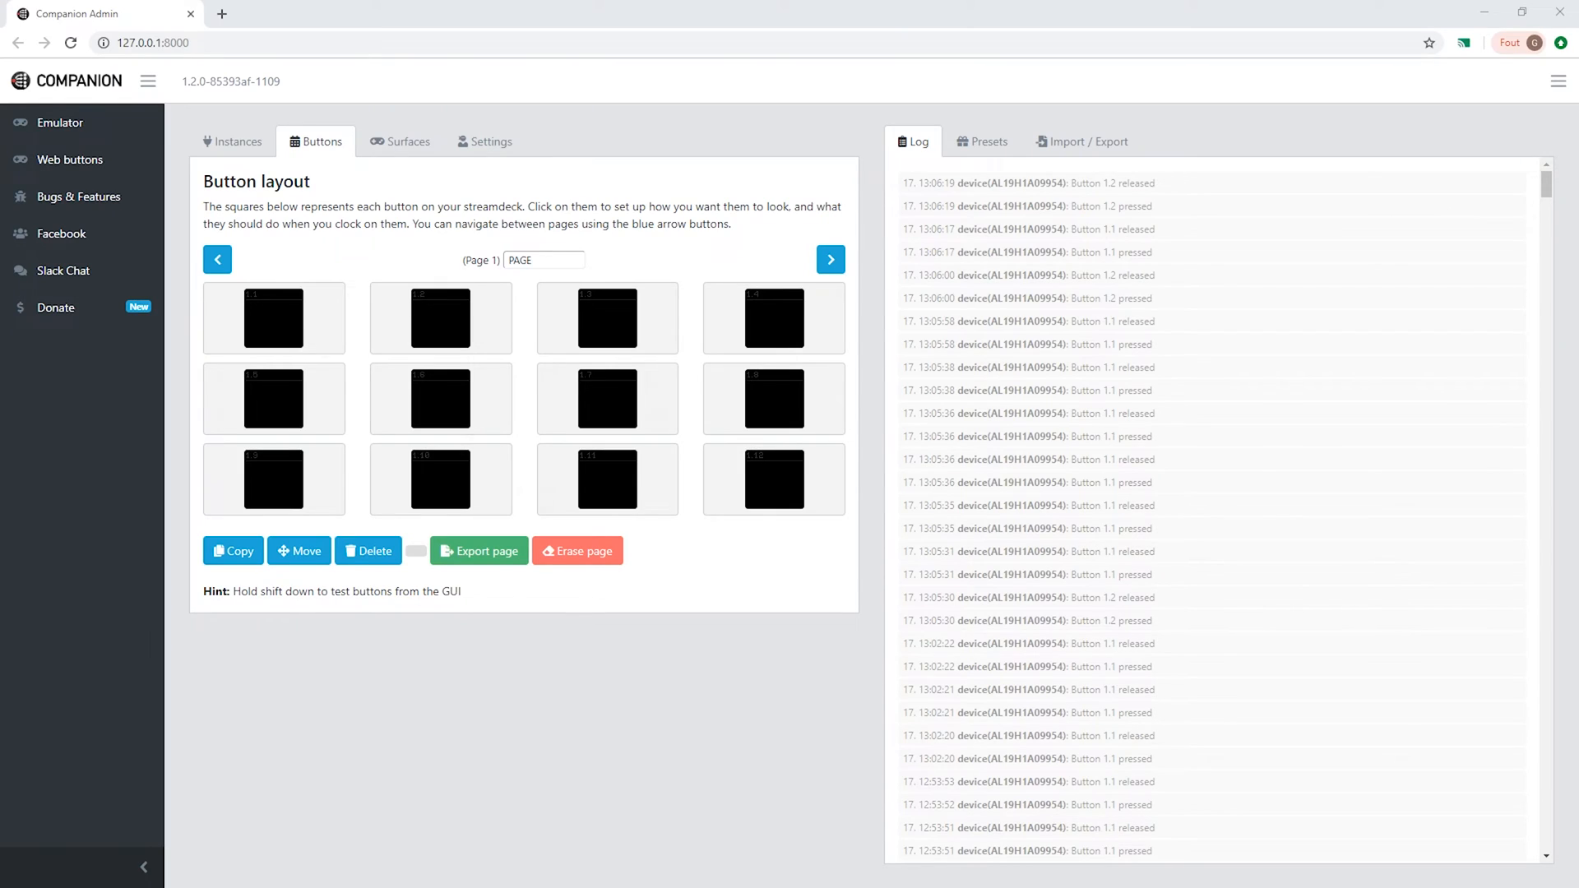
- Add a caspar: CG ADD action to button 1.1 using nameplate_single_left, Play on load Yes
click(273, 319)
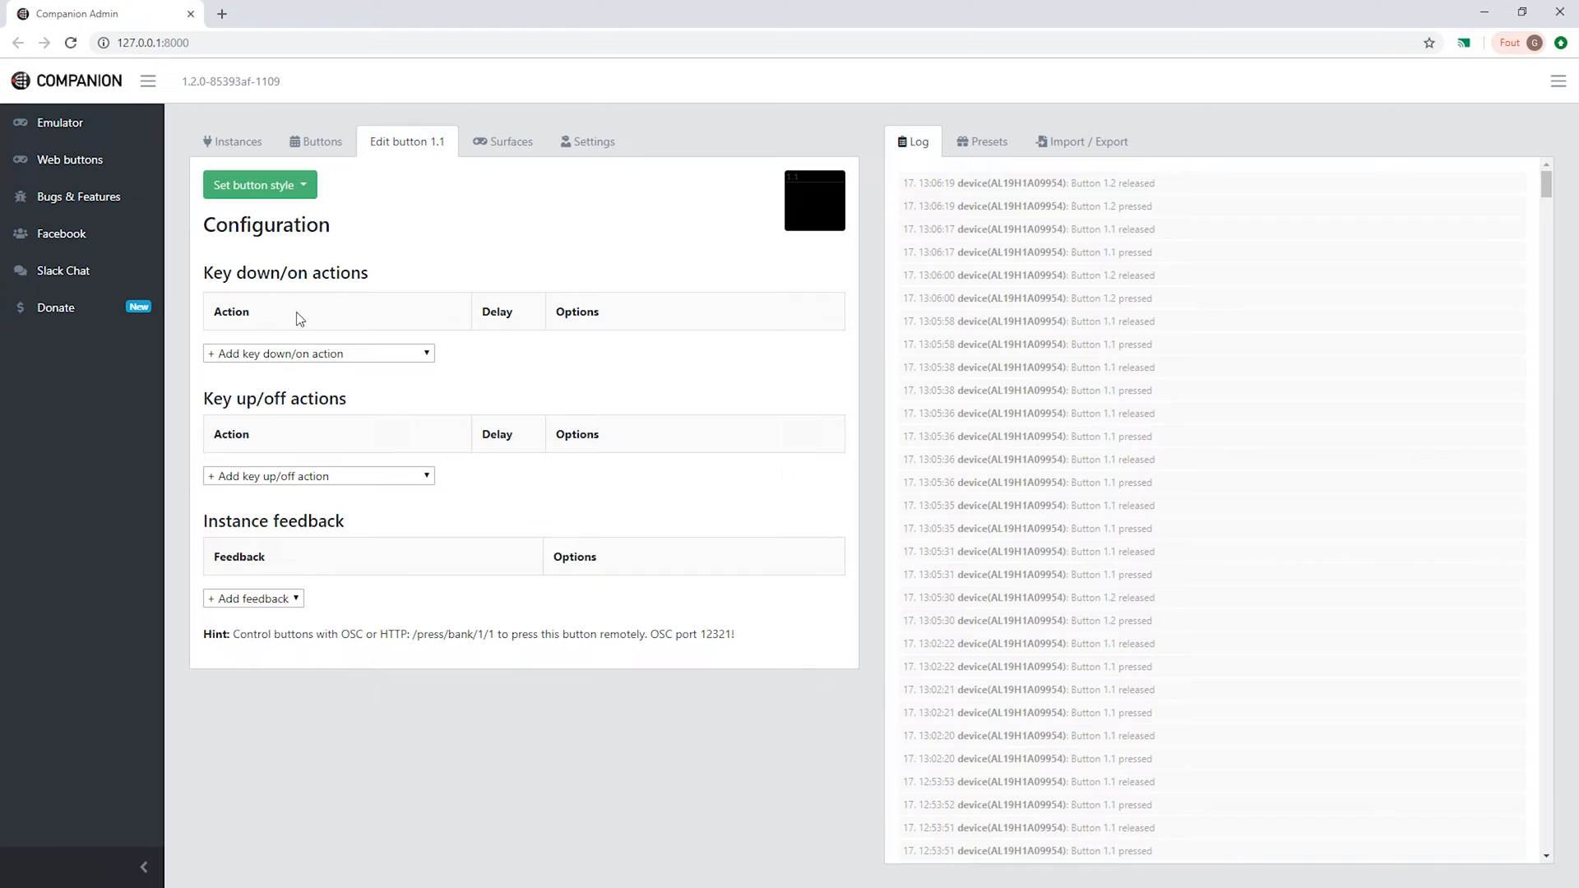
click(319, 354)
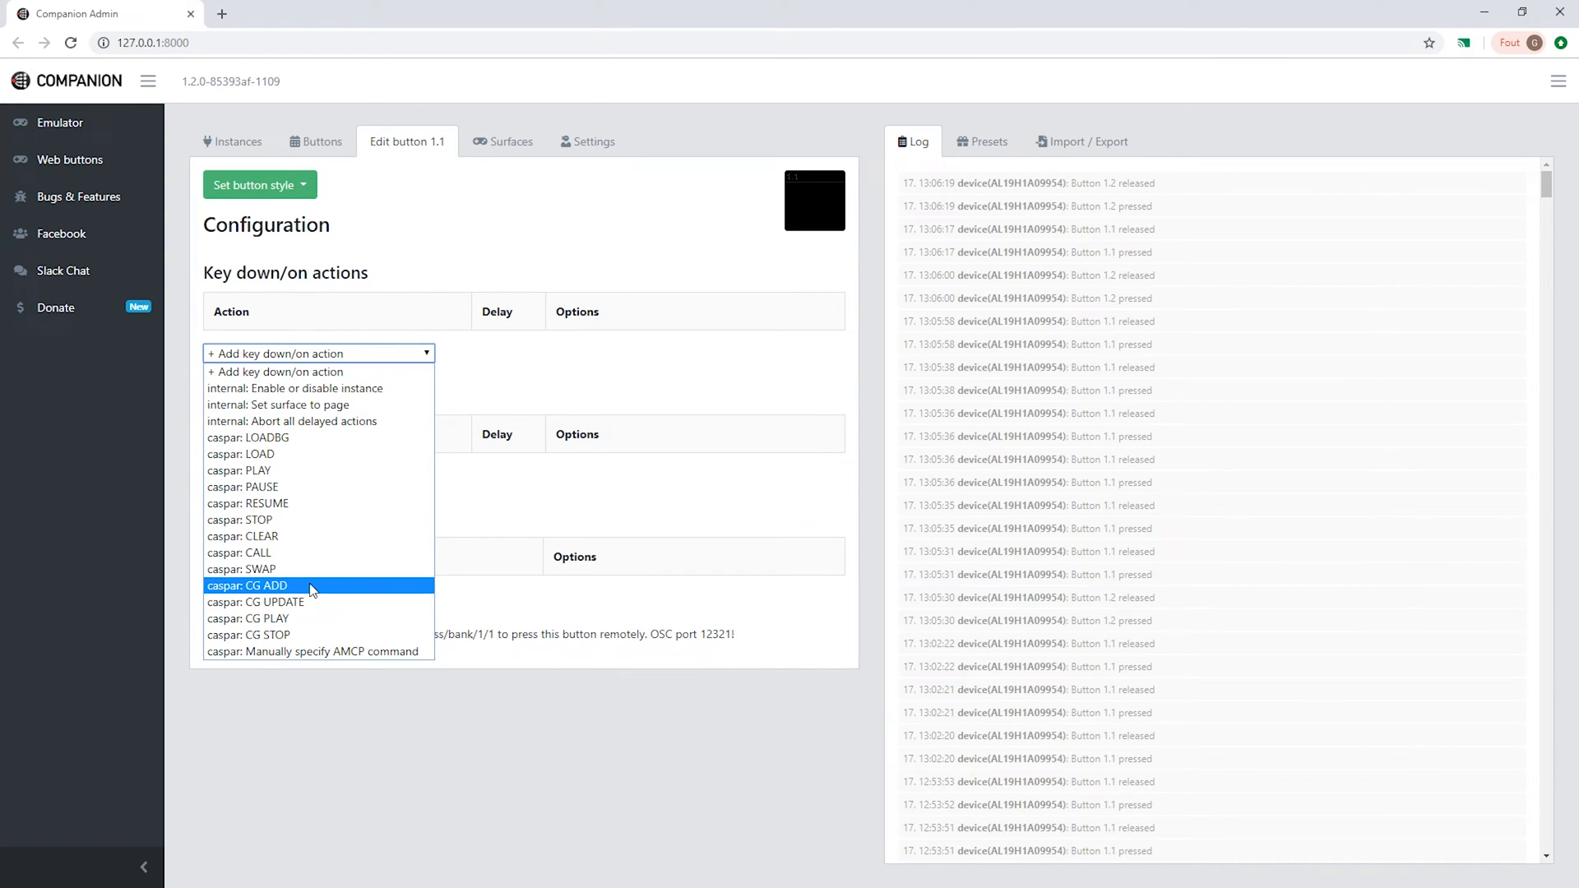
click(246, 585)
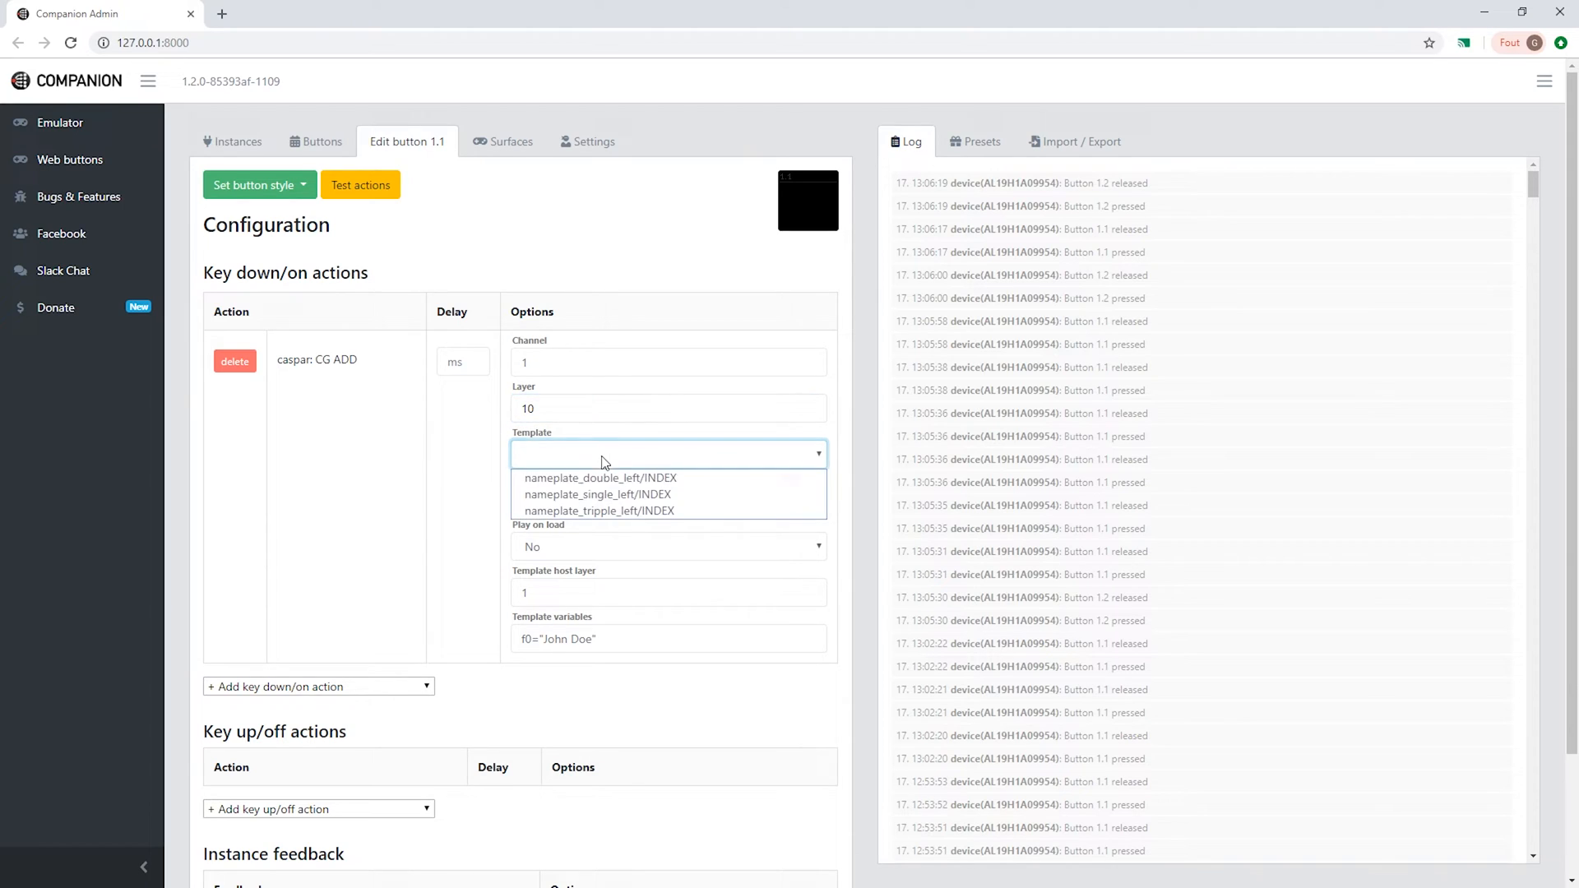
click(597, 494)
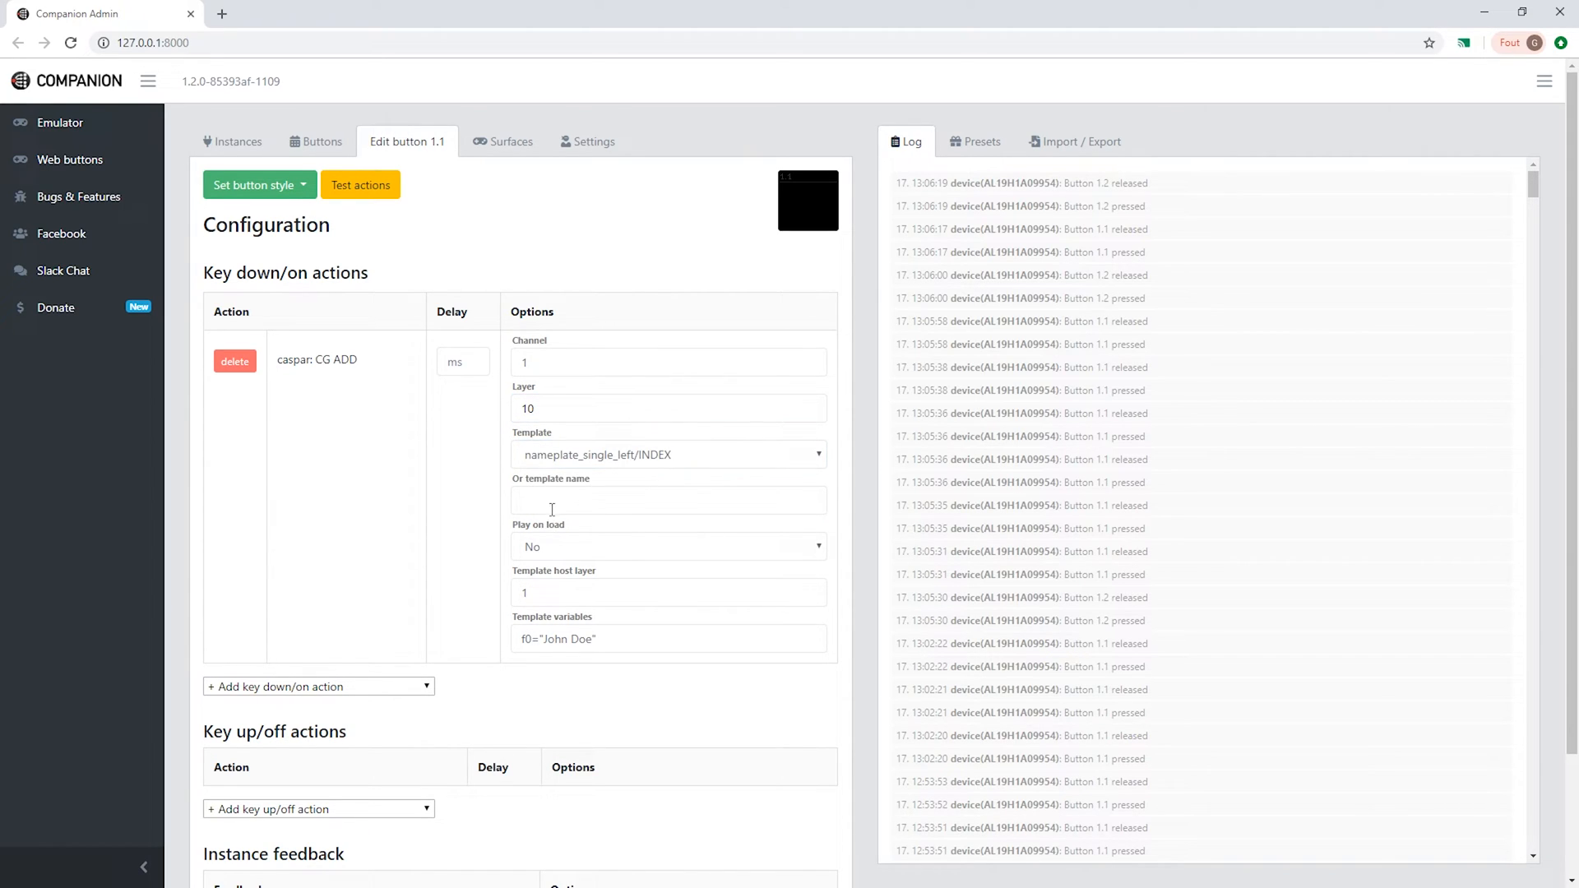
click(668, 546)
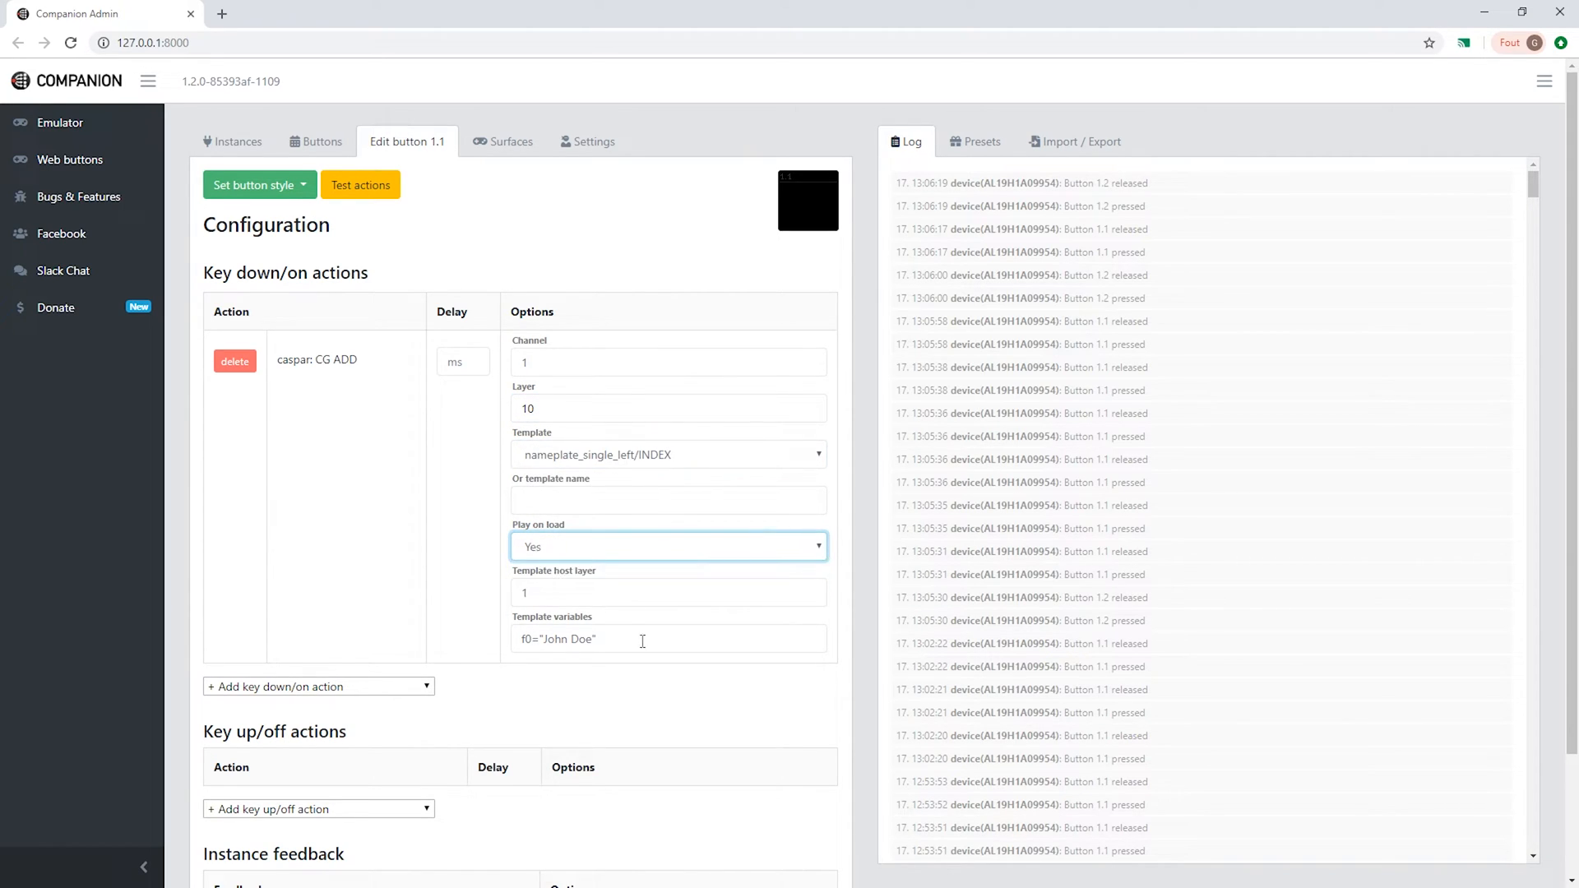
text(name=")
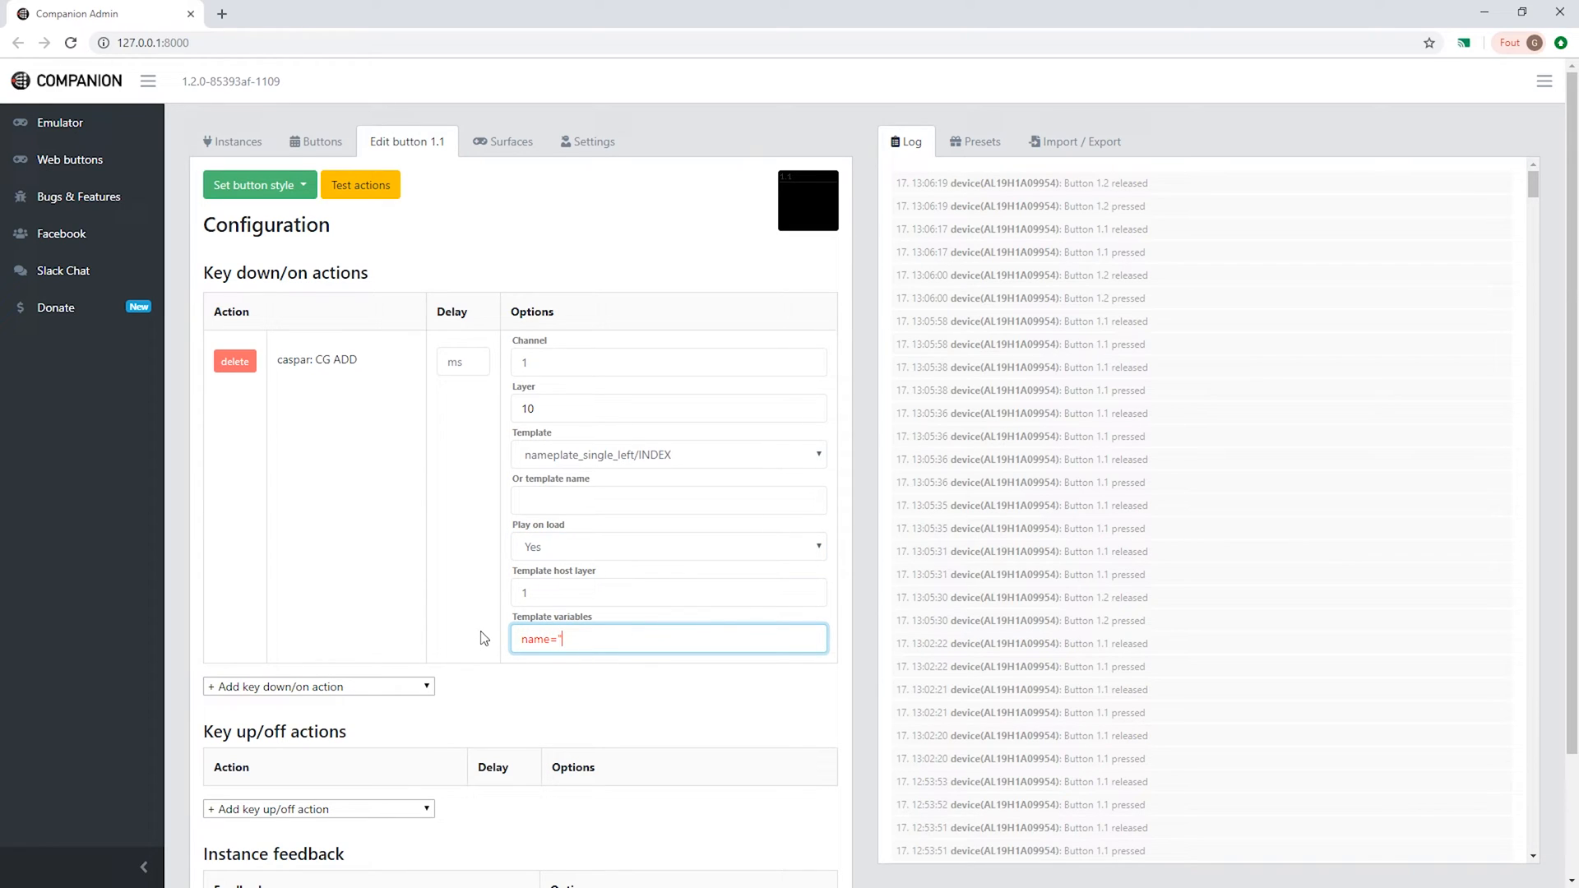
text(geert")
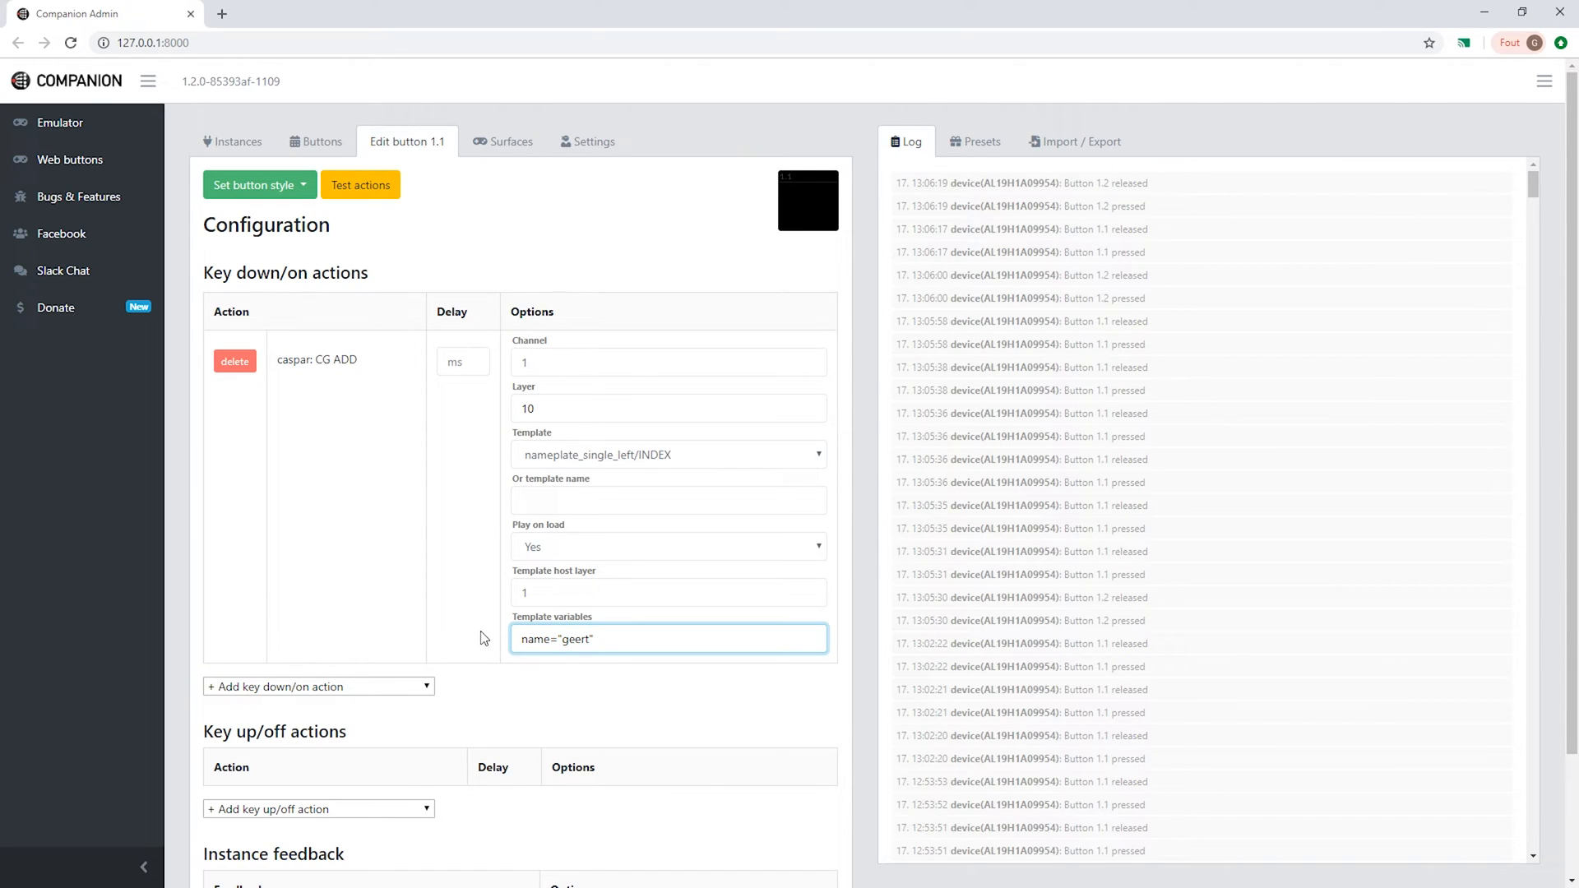
text(twitter=")
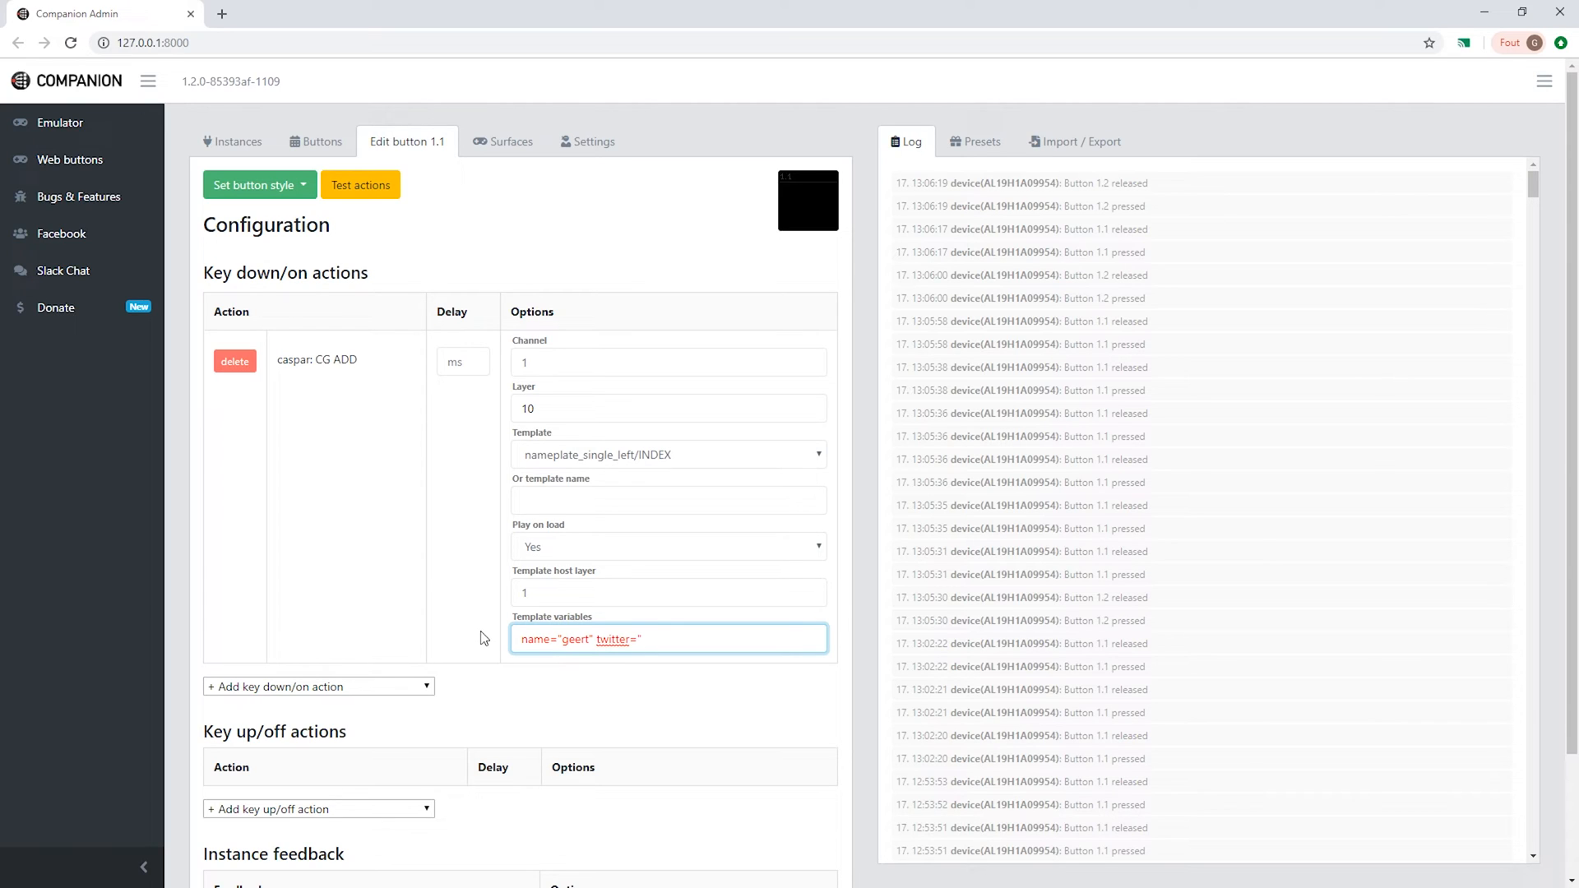
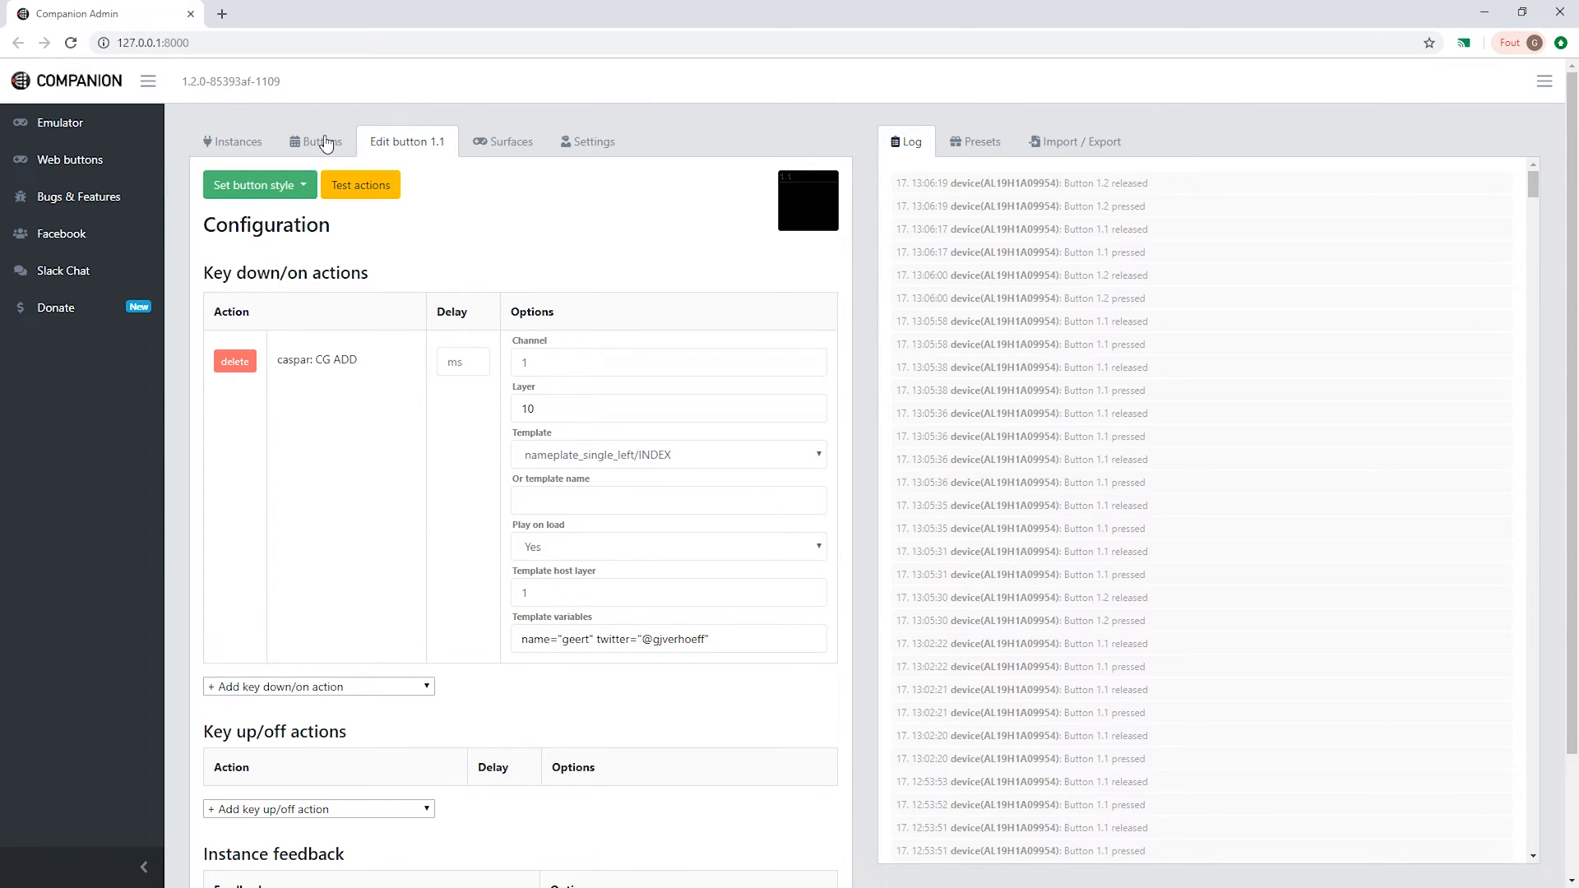
- Set button 1.1's text style to 'Start' and return to the Buttons grid
click(254, 185)
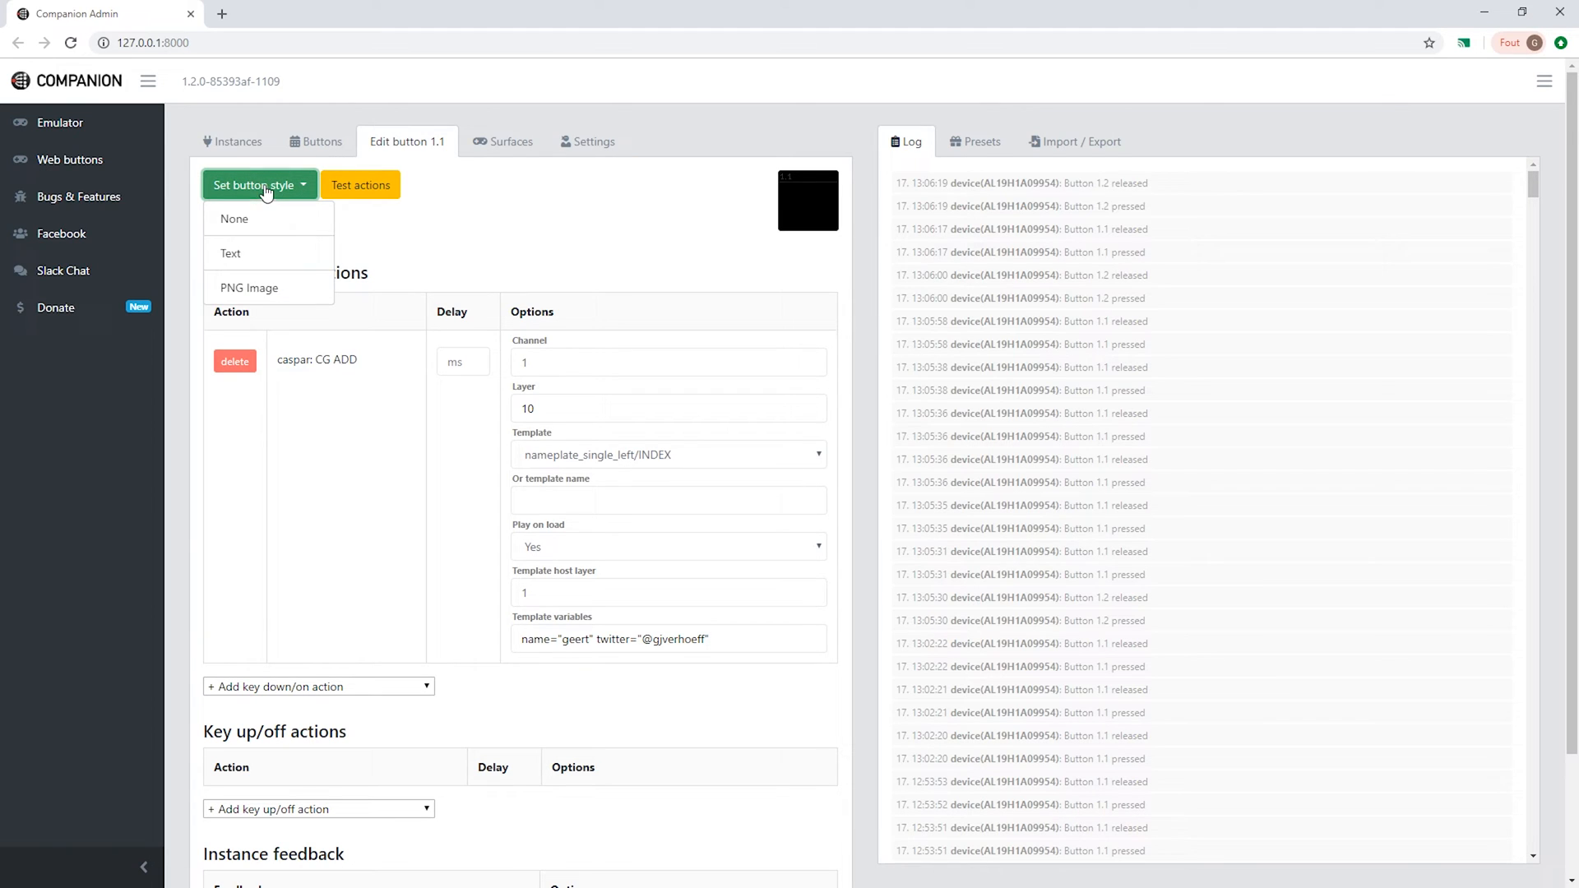
click(229, 253)
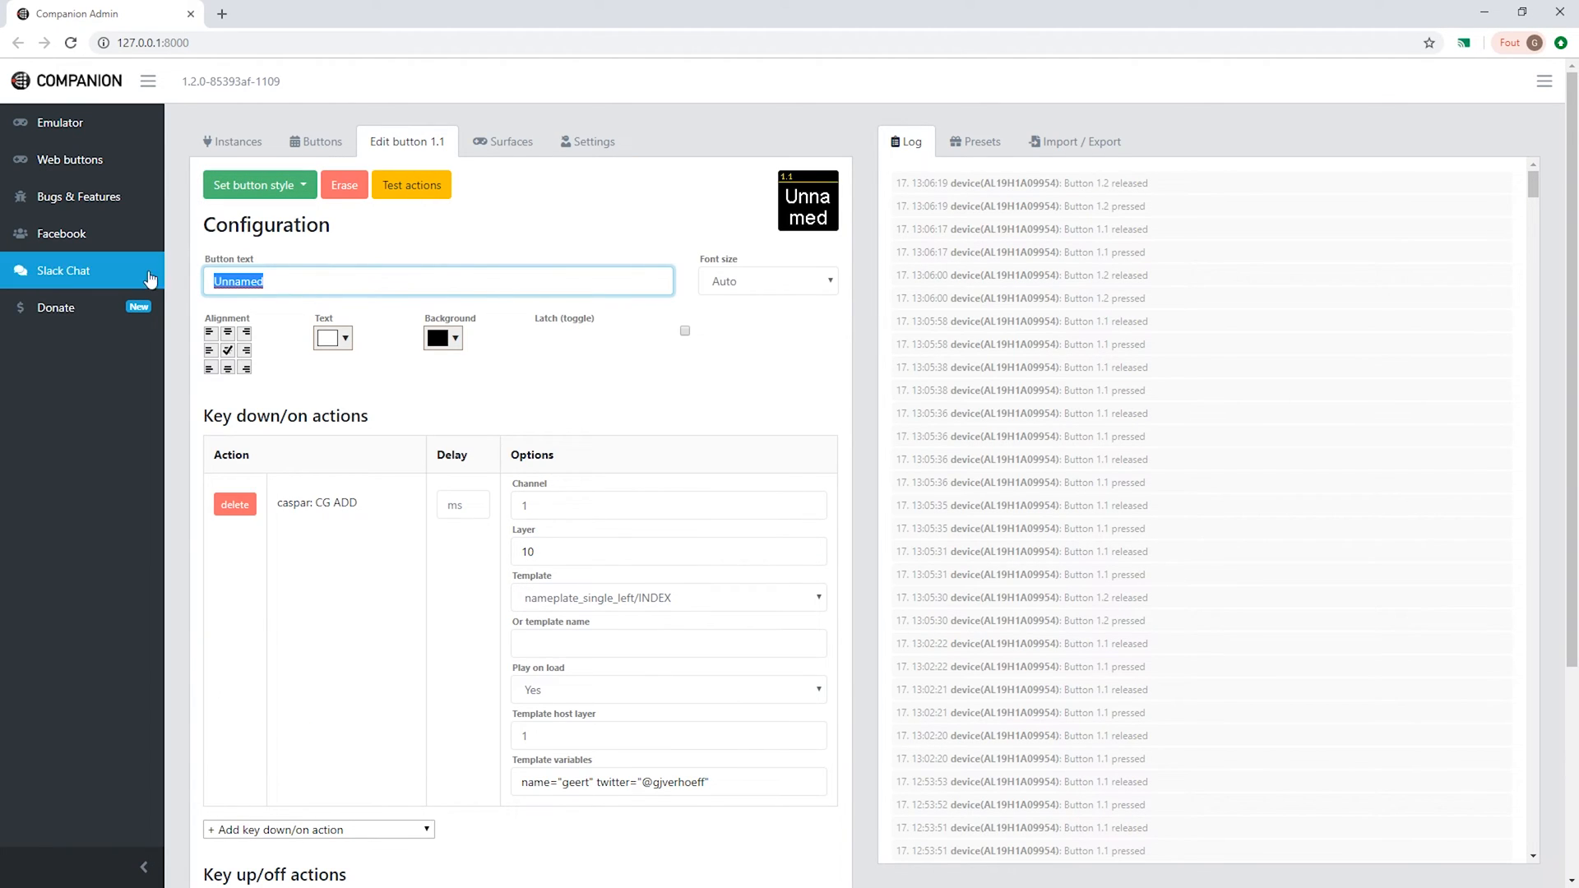
text(Start)
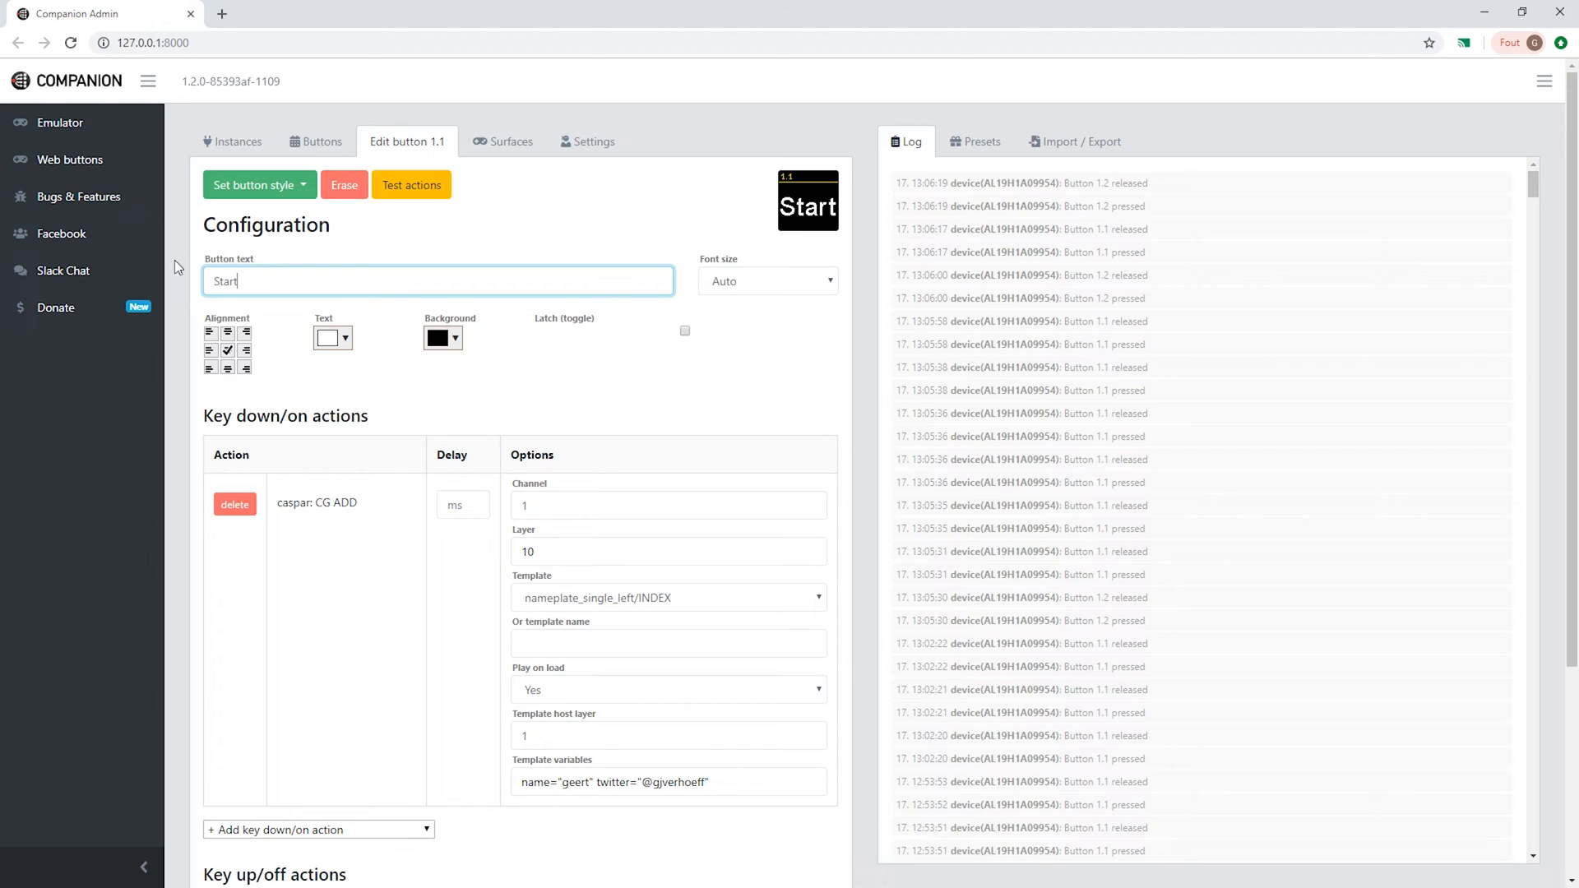
click(322, 141)
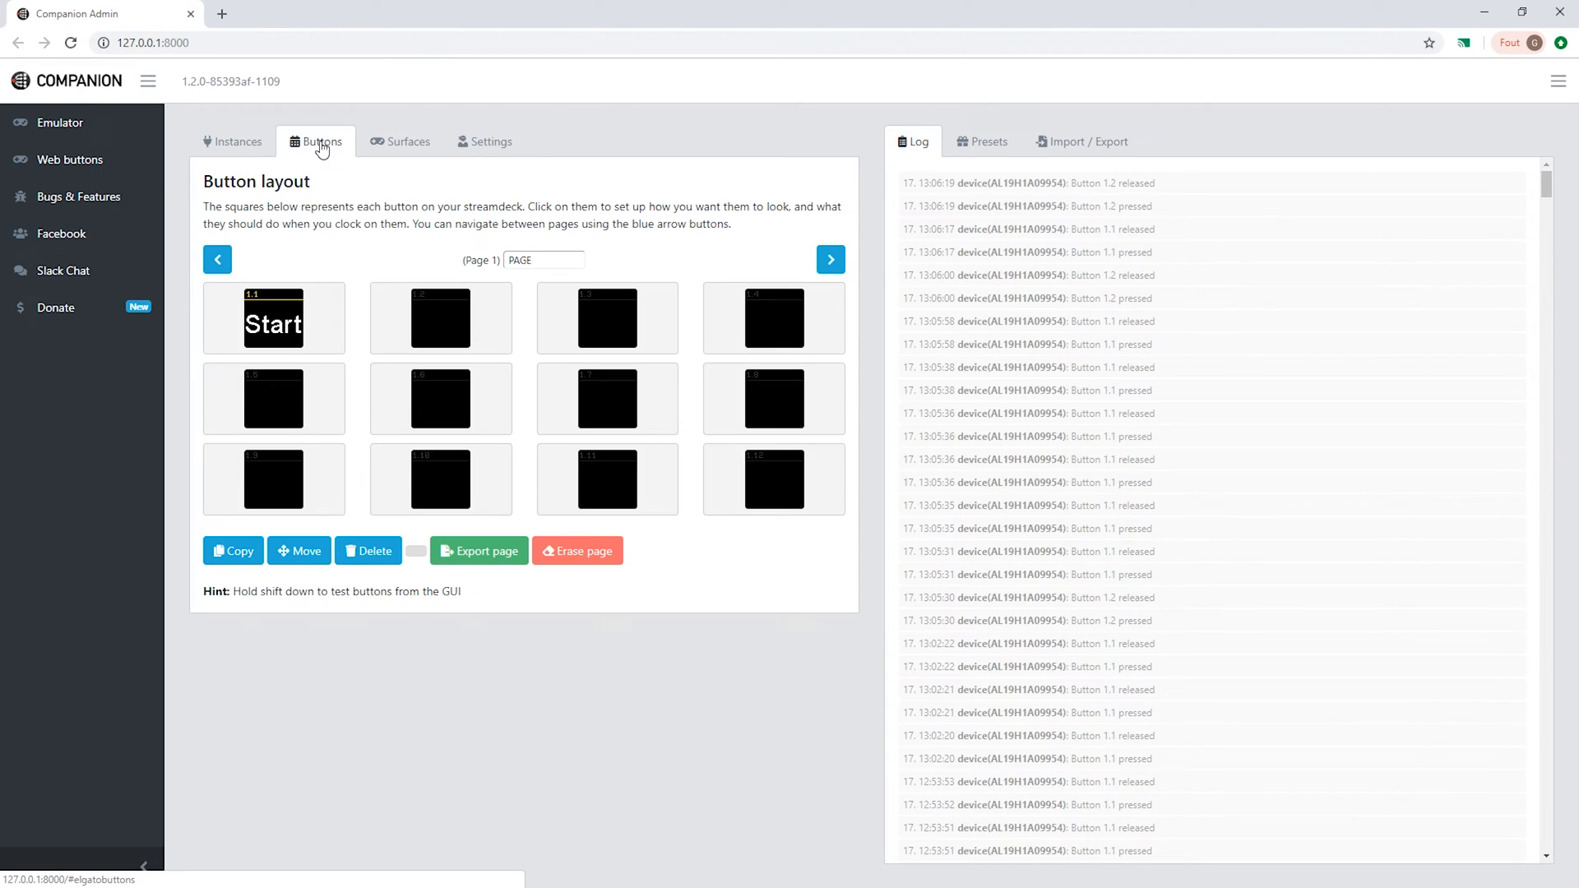
- Add a caspar: CG STOP key-down action on layer 10 to button 1.2
click(438, 317)
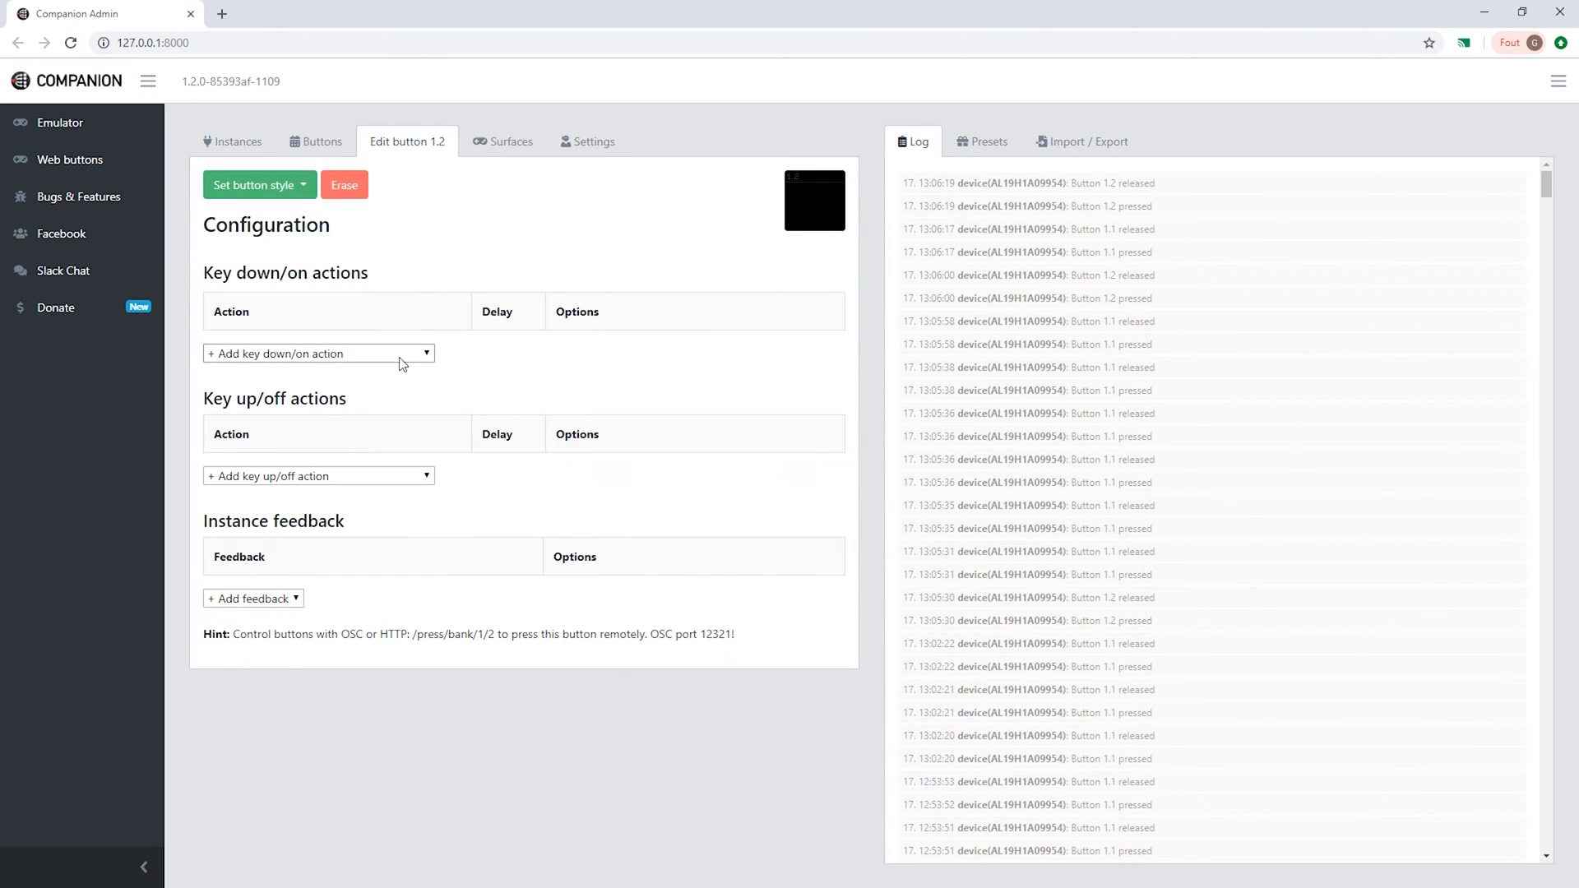
click(318, 353)
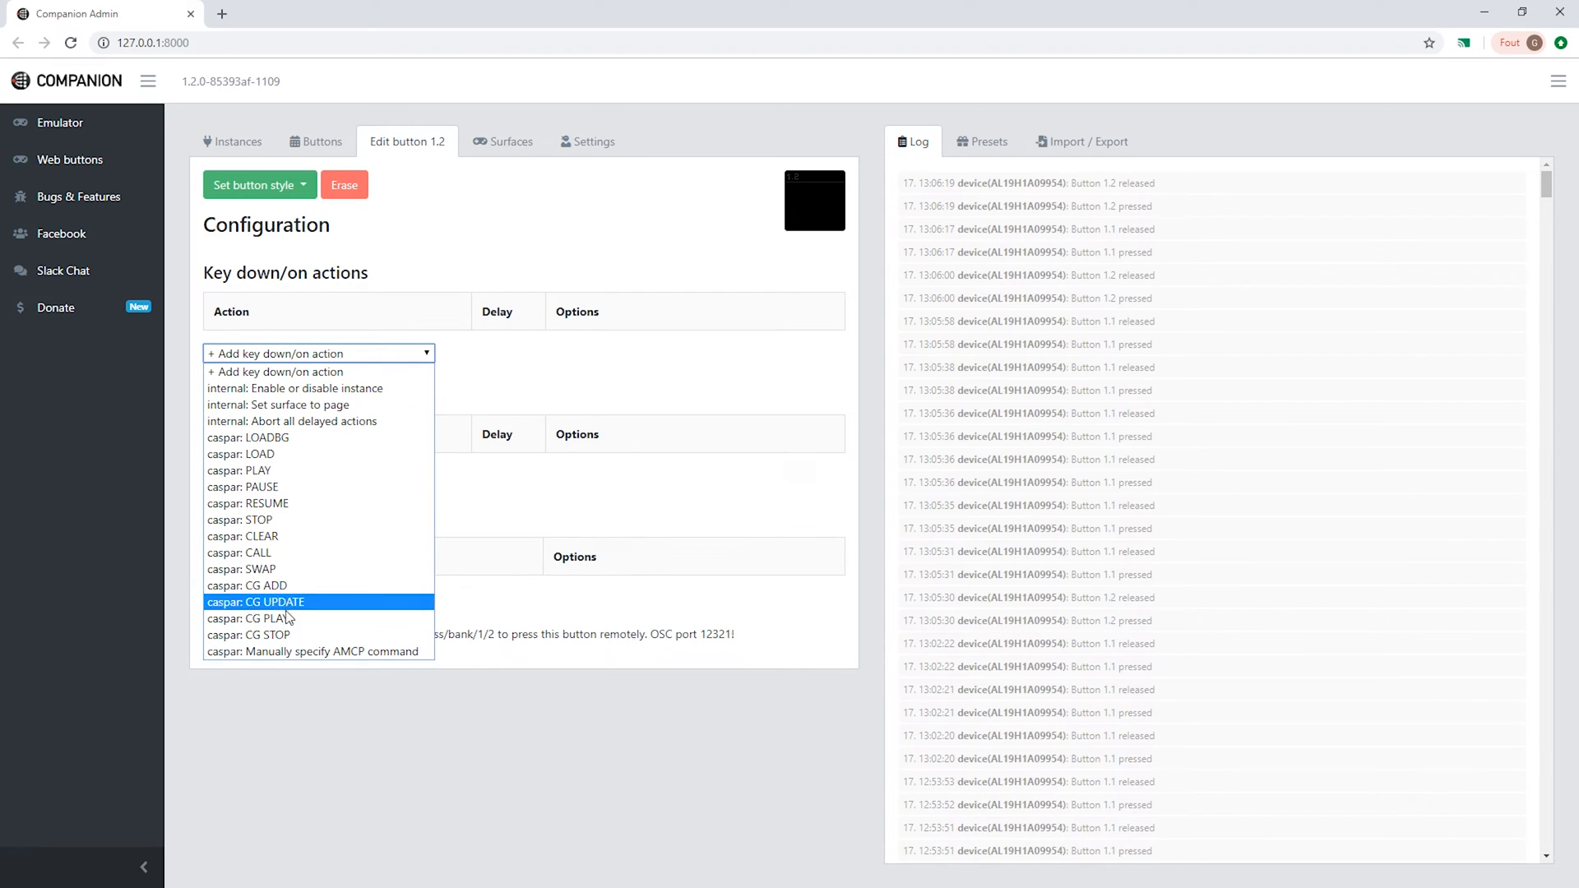
click(250, 634)
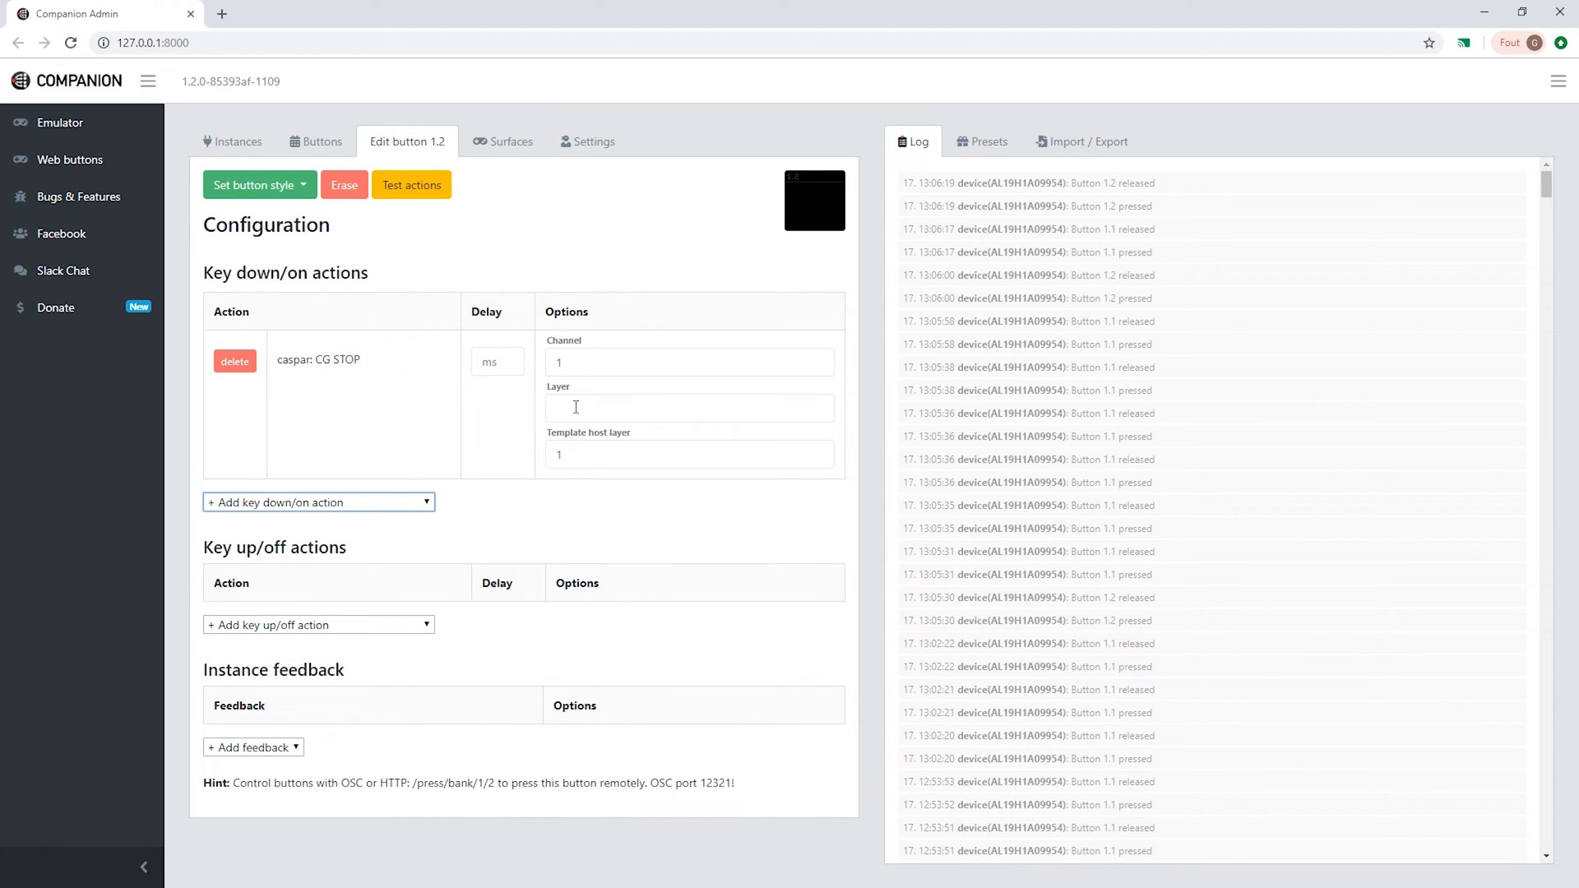
text(10)
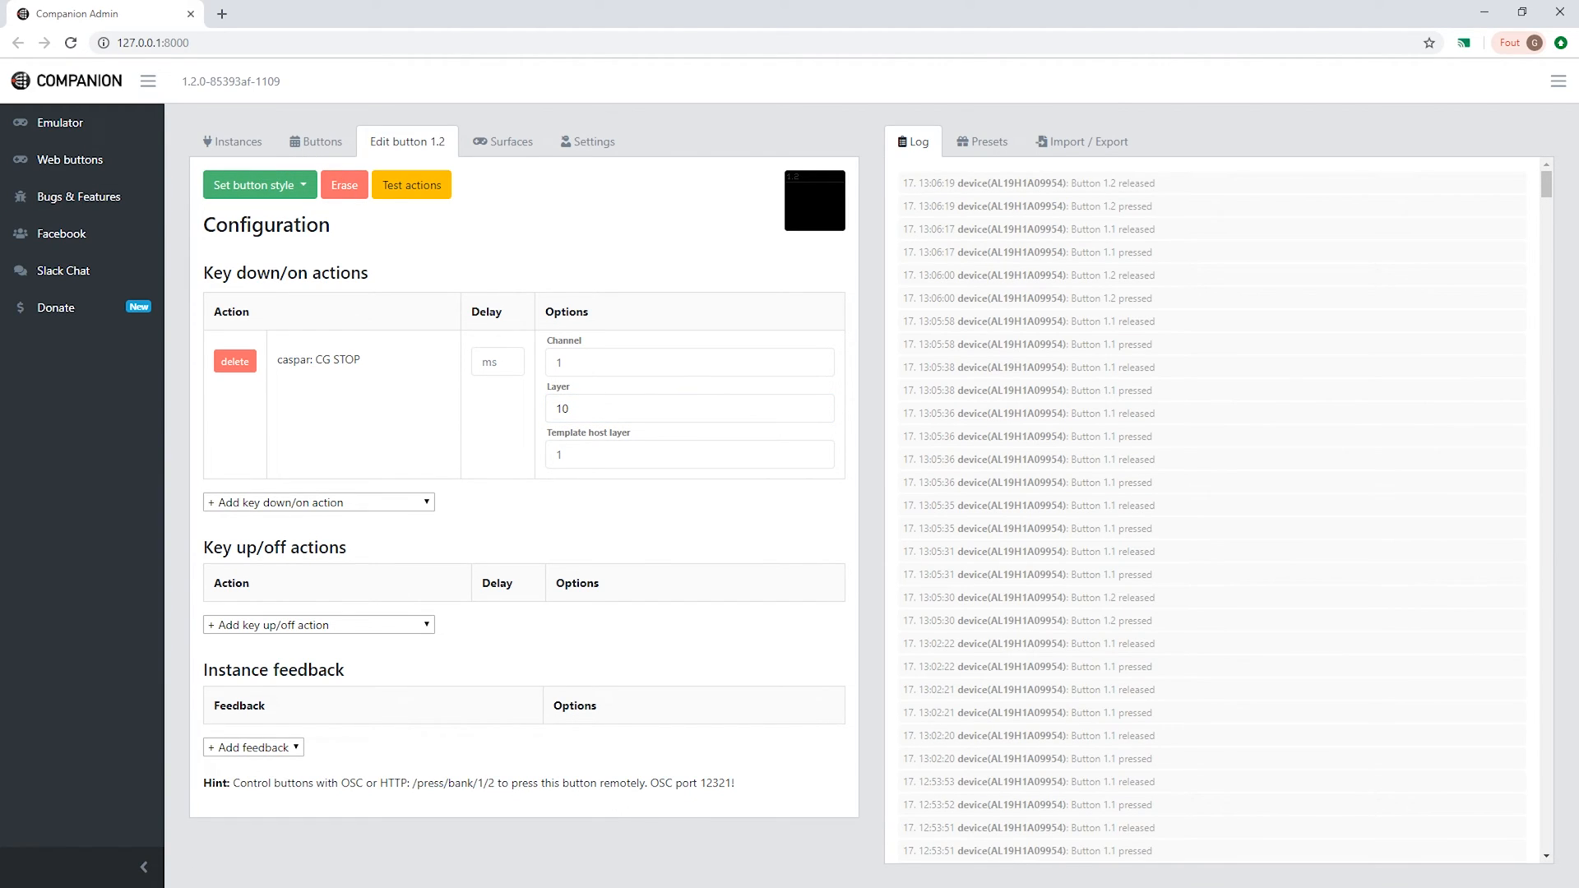
- Give button 1.2 the text label 'Stop'
click(252, 186)
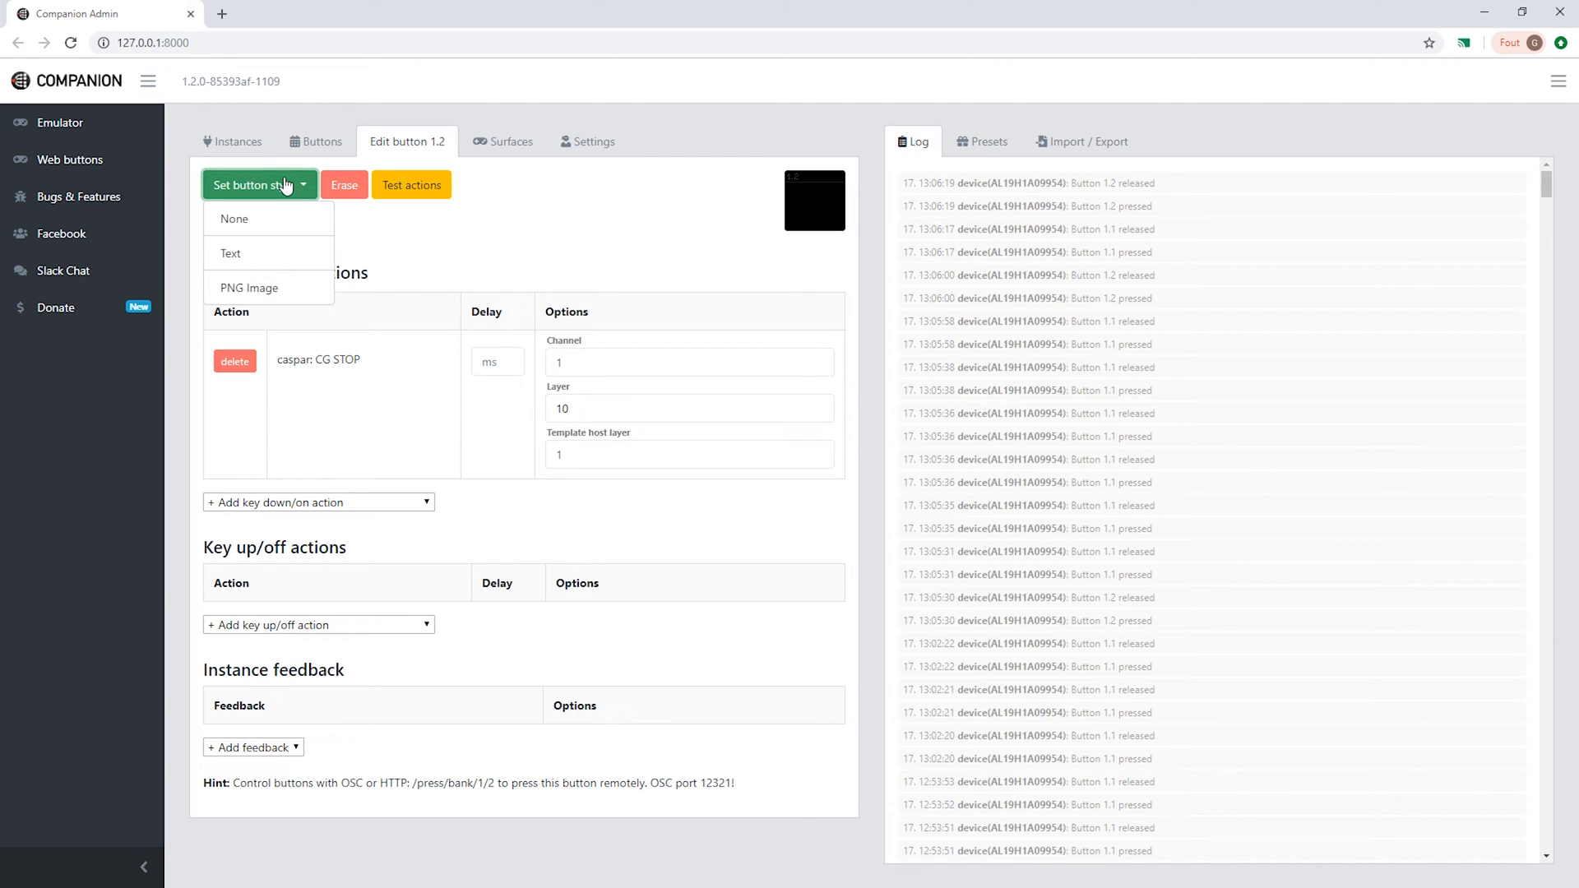
click(230, 252)
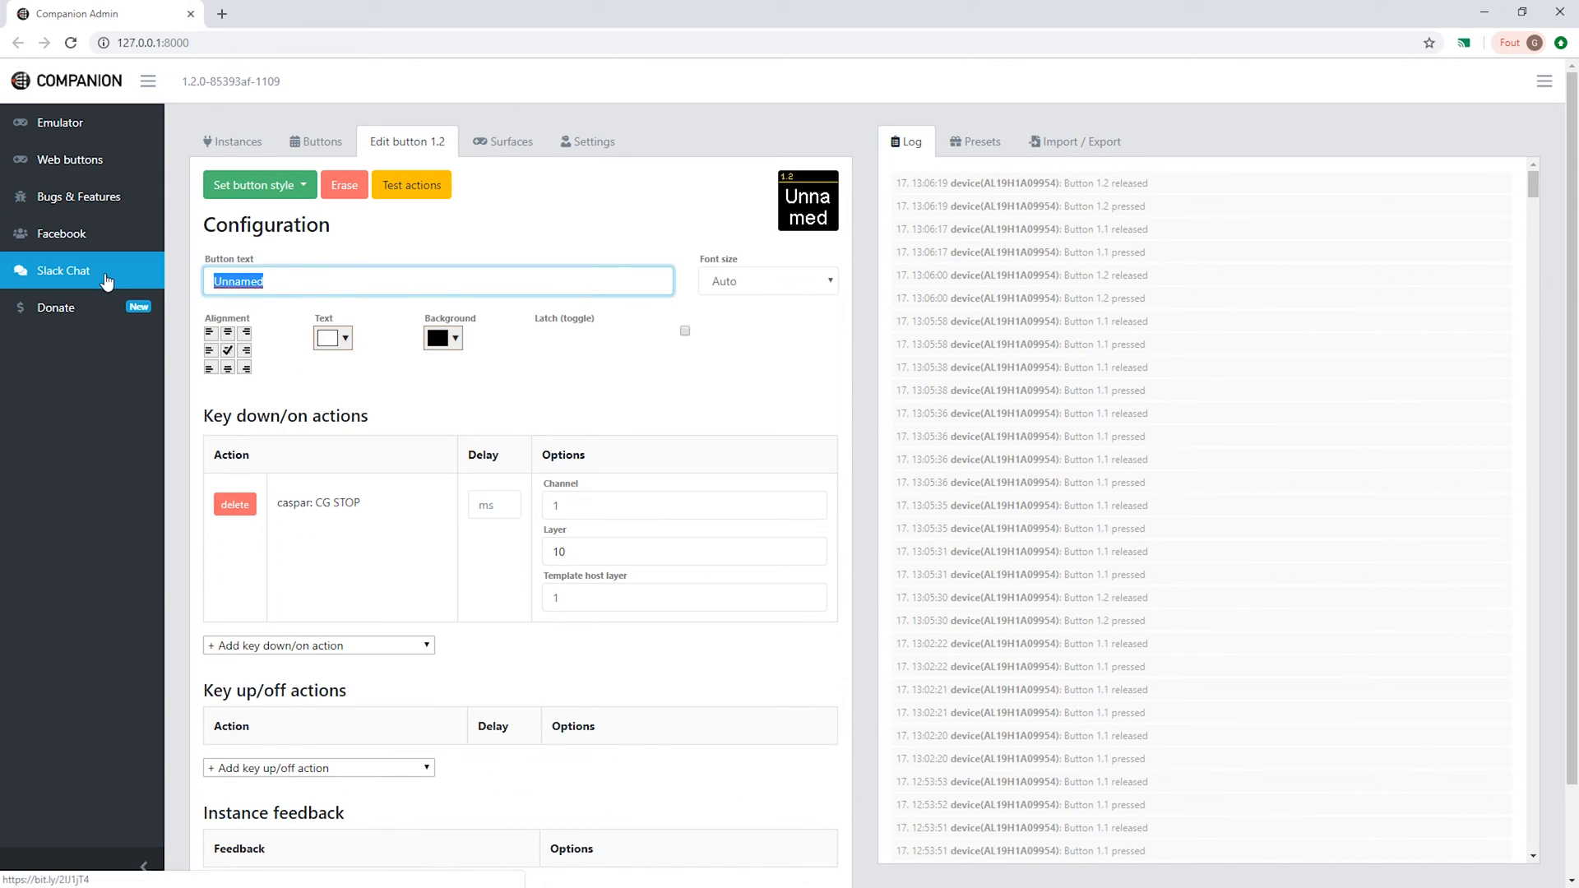
text(Stop)
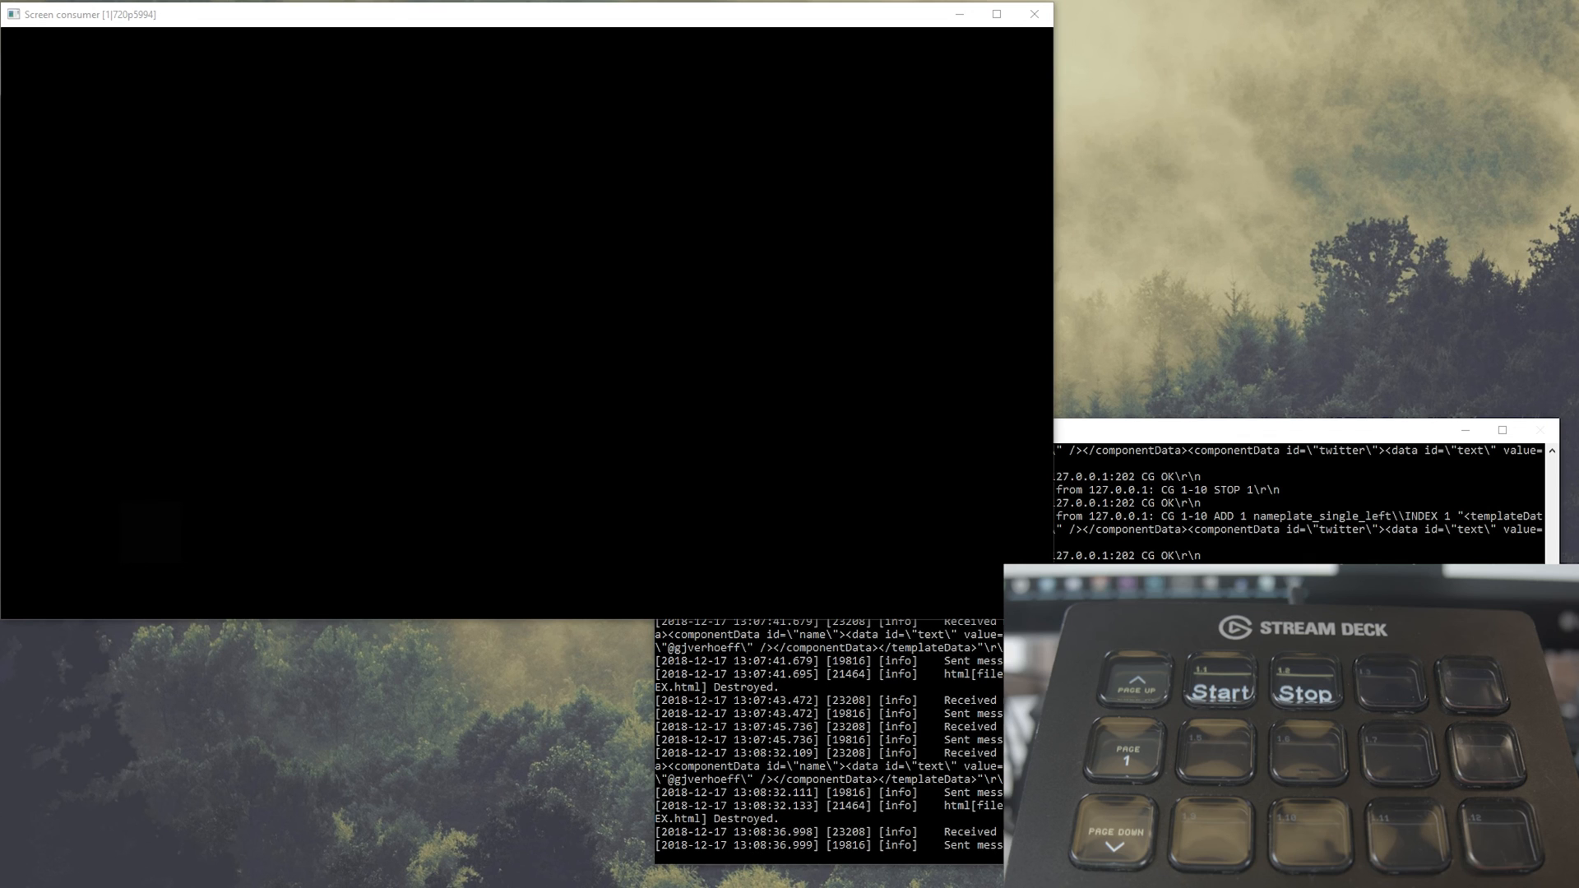
click(1217, 695)
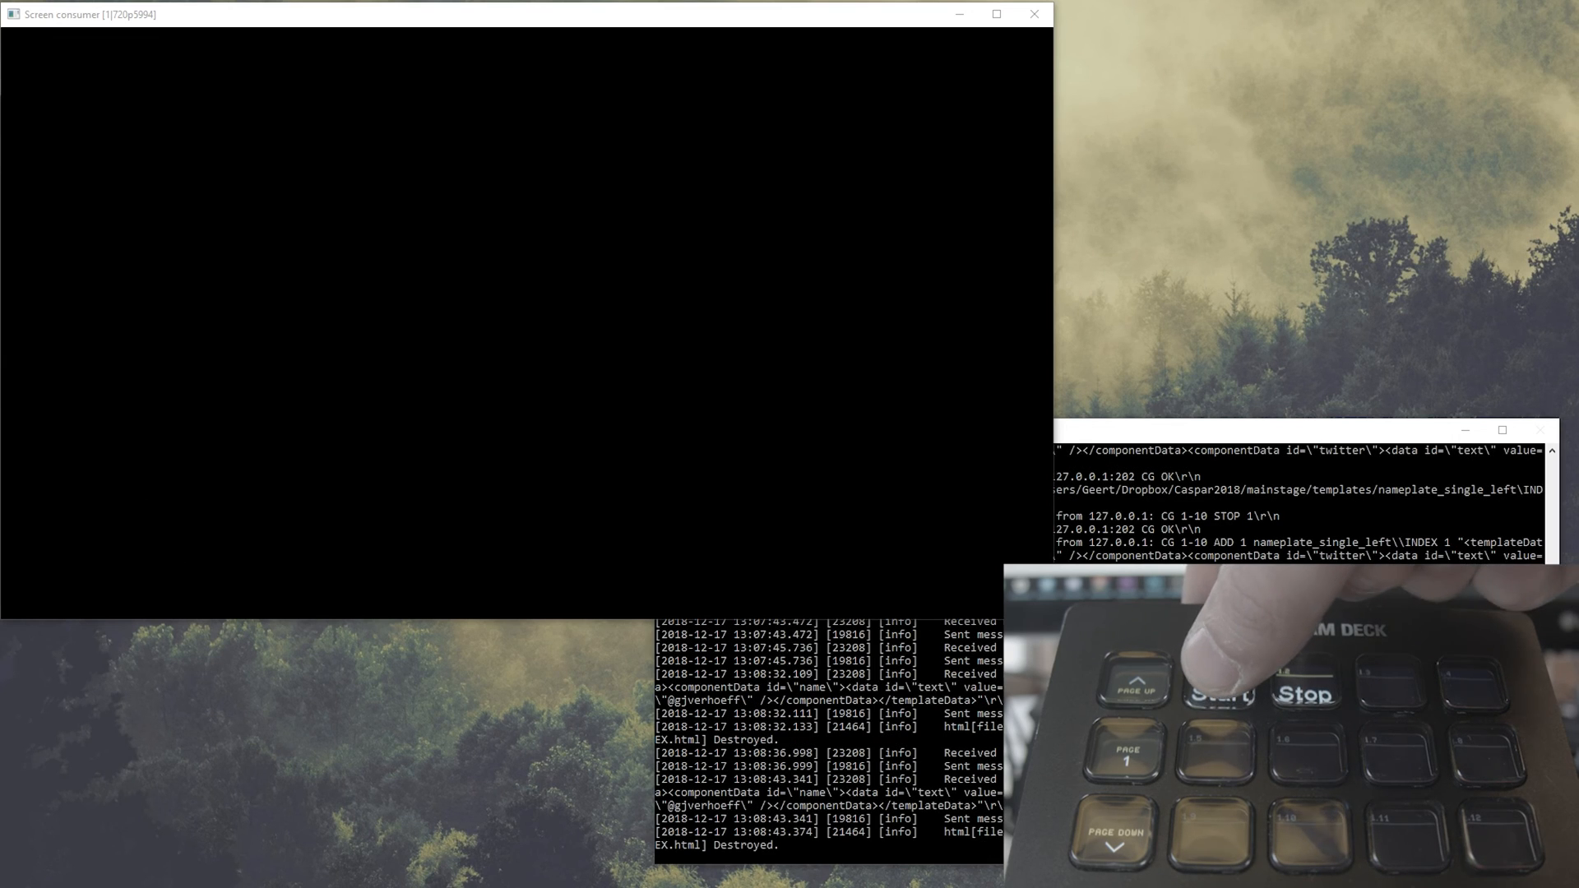
click(1219, 695)
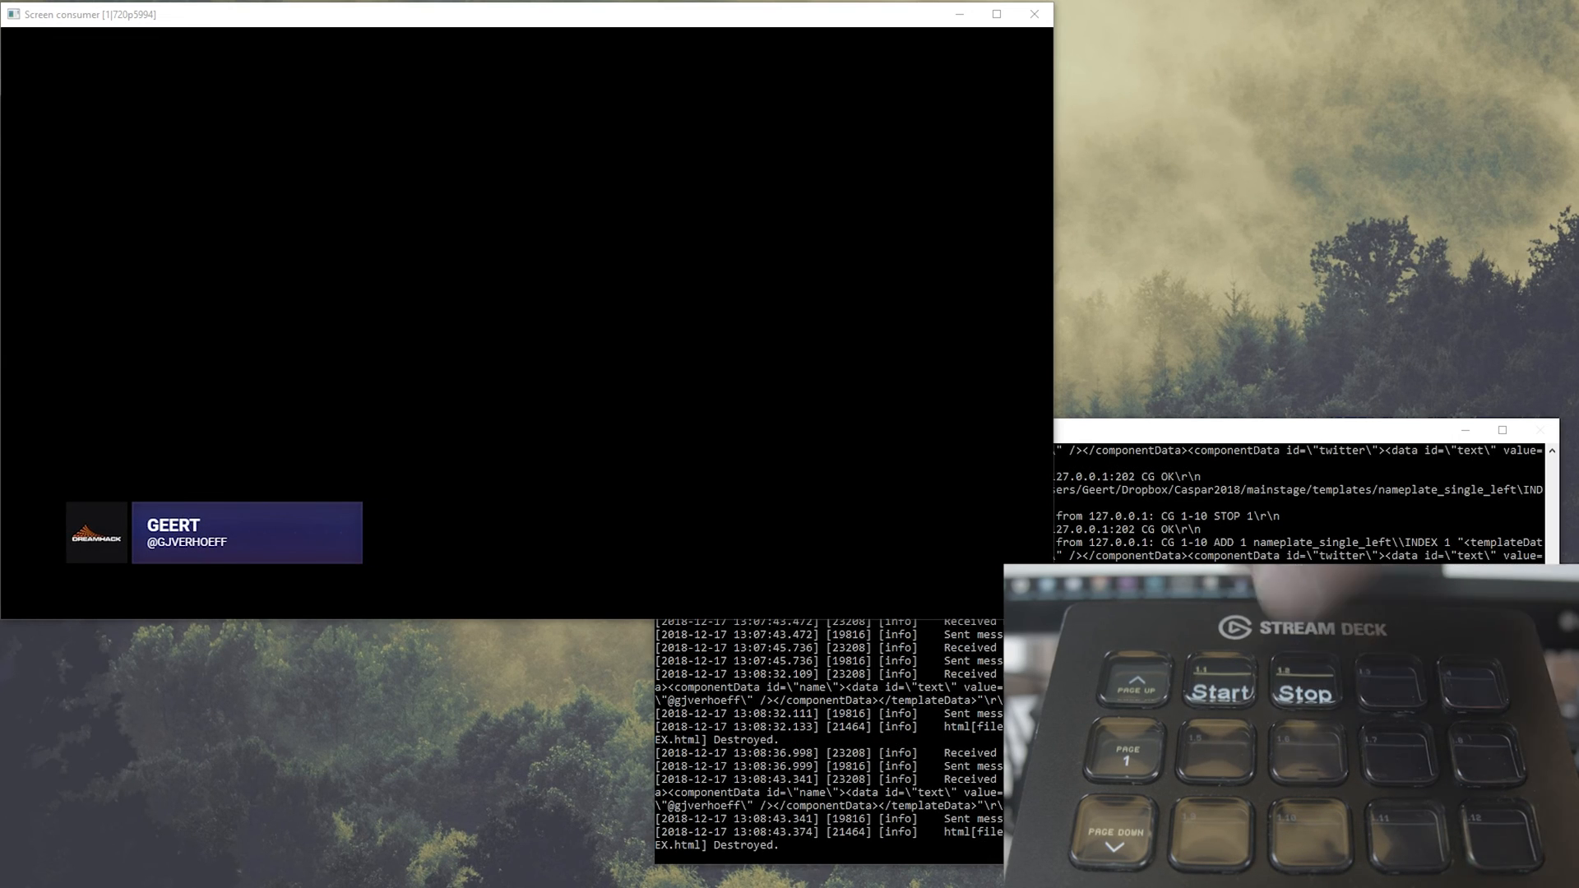
click(1301, 692)
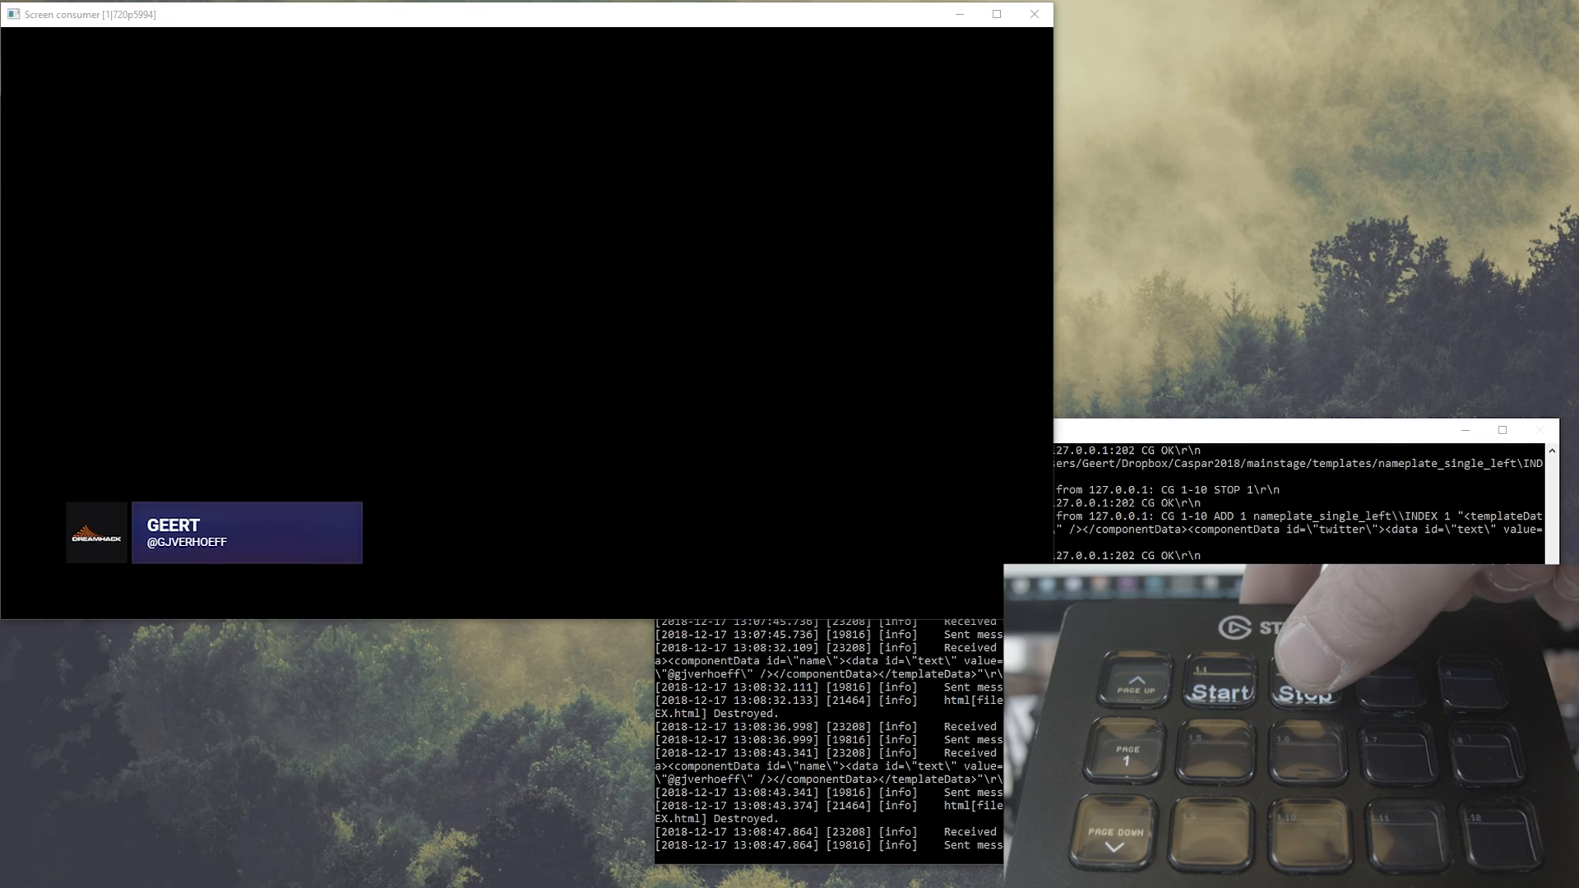
click(1298, 696)
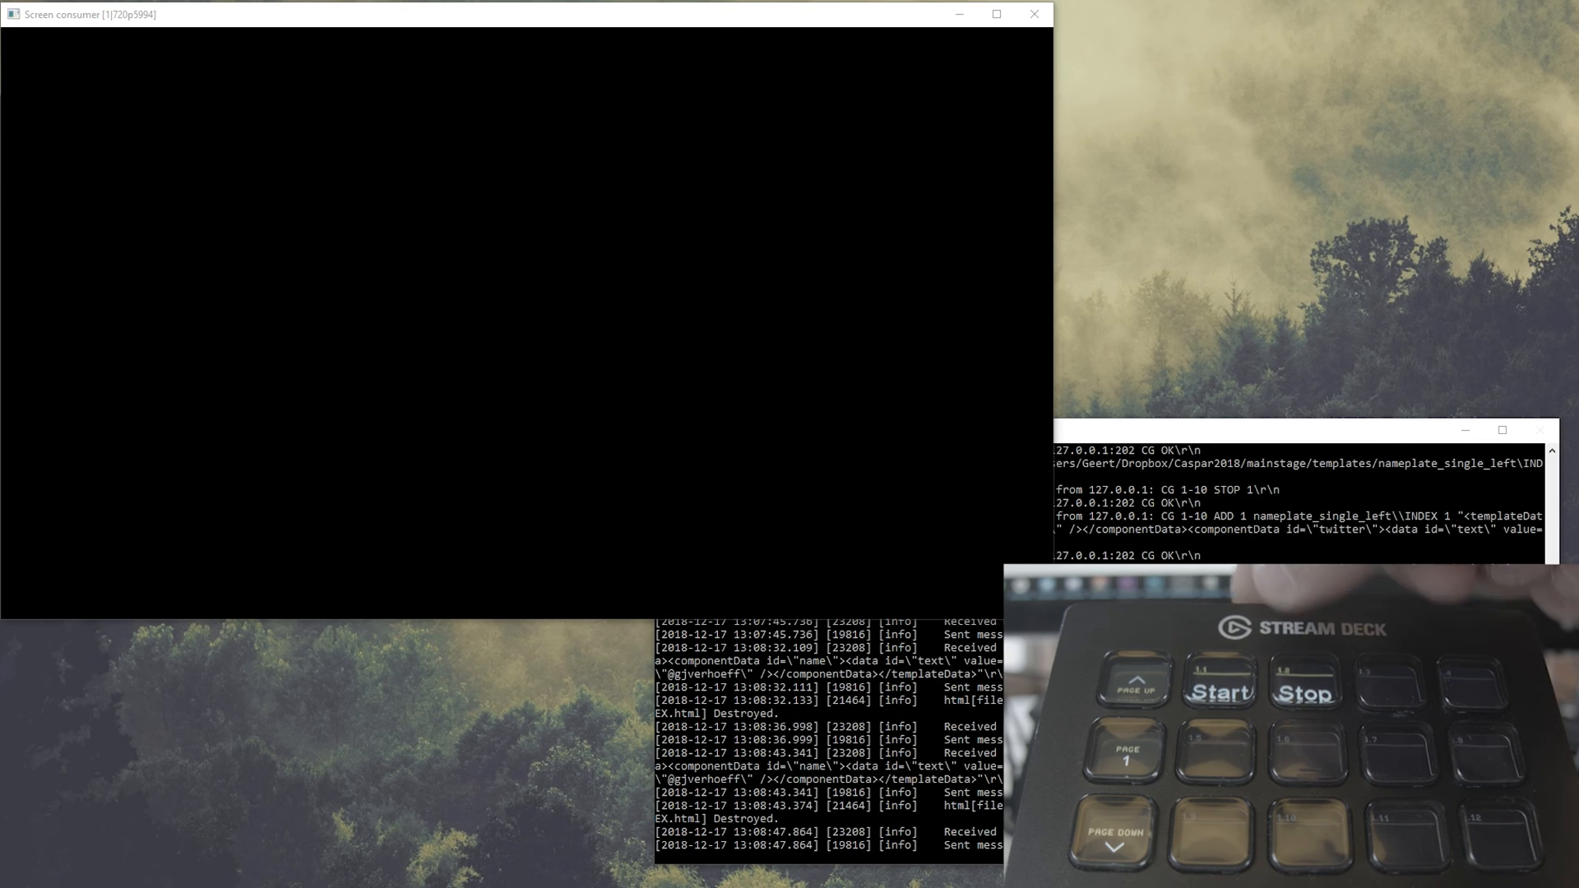